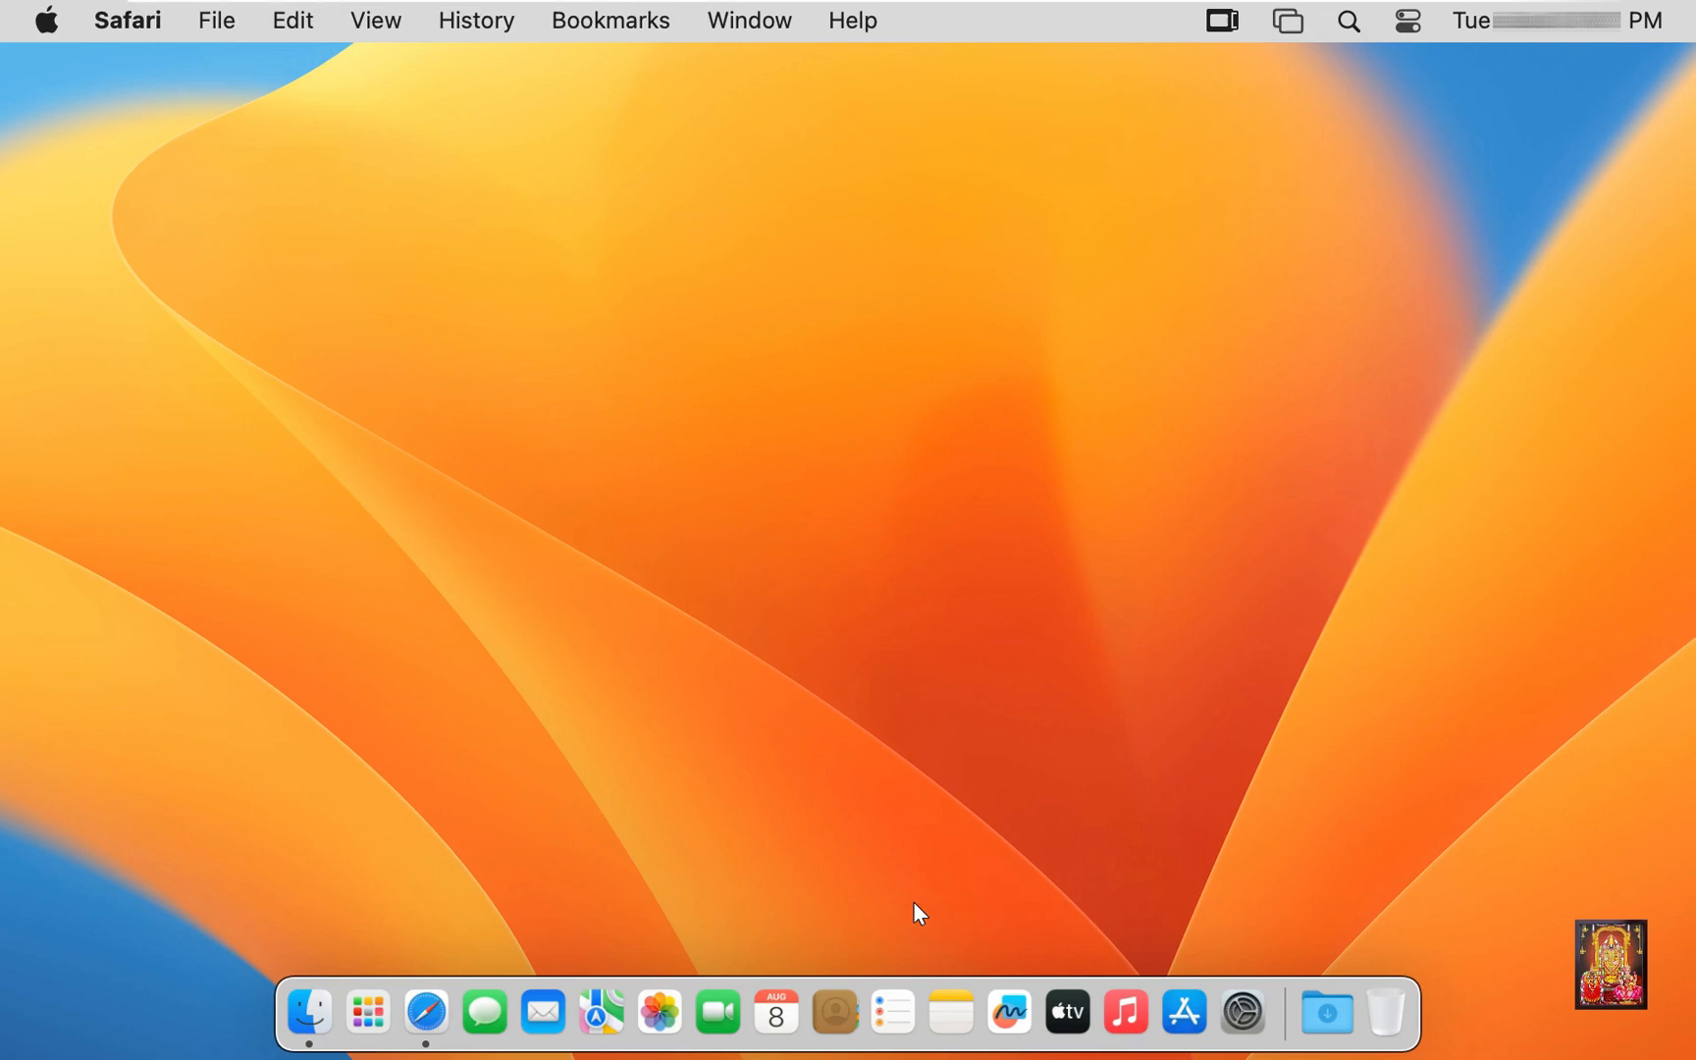
pyautogui.moveTo(483, 937)
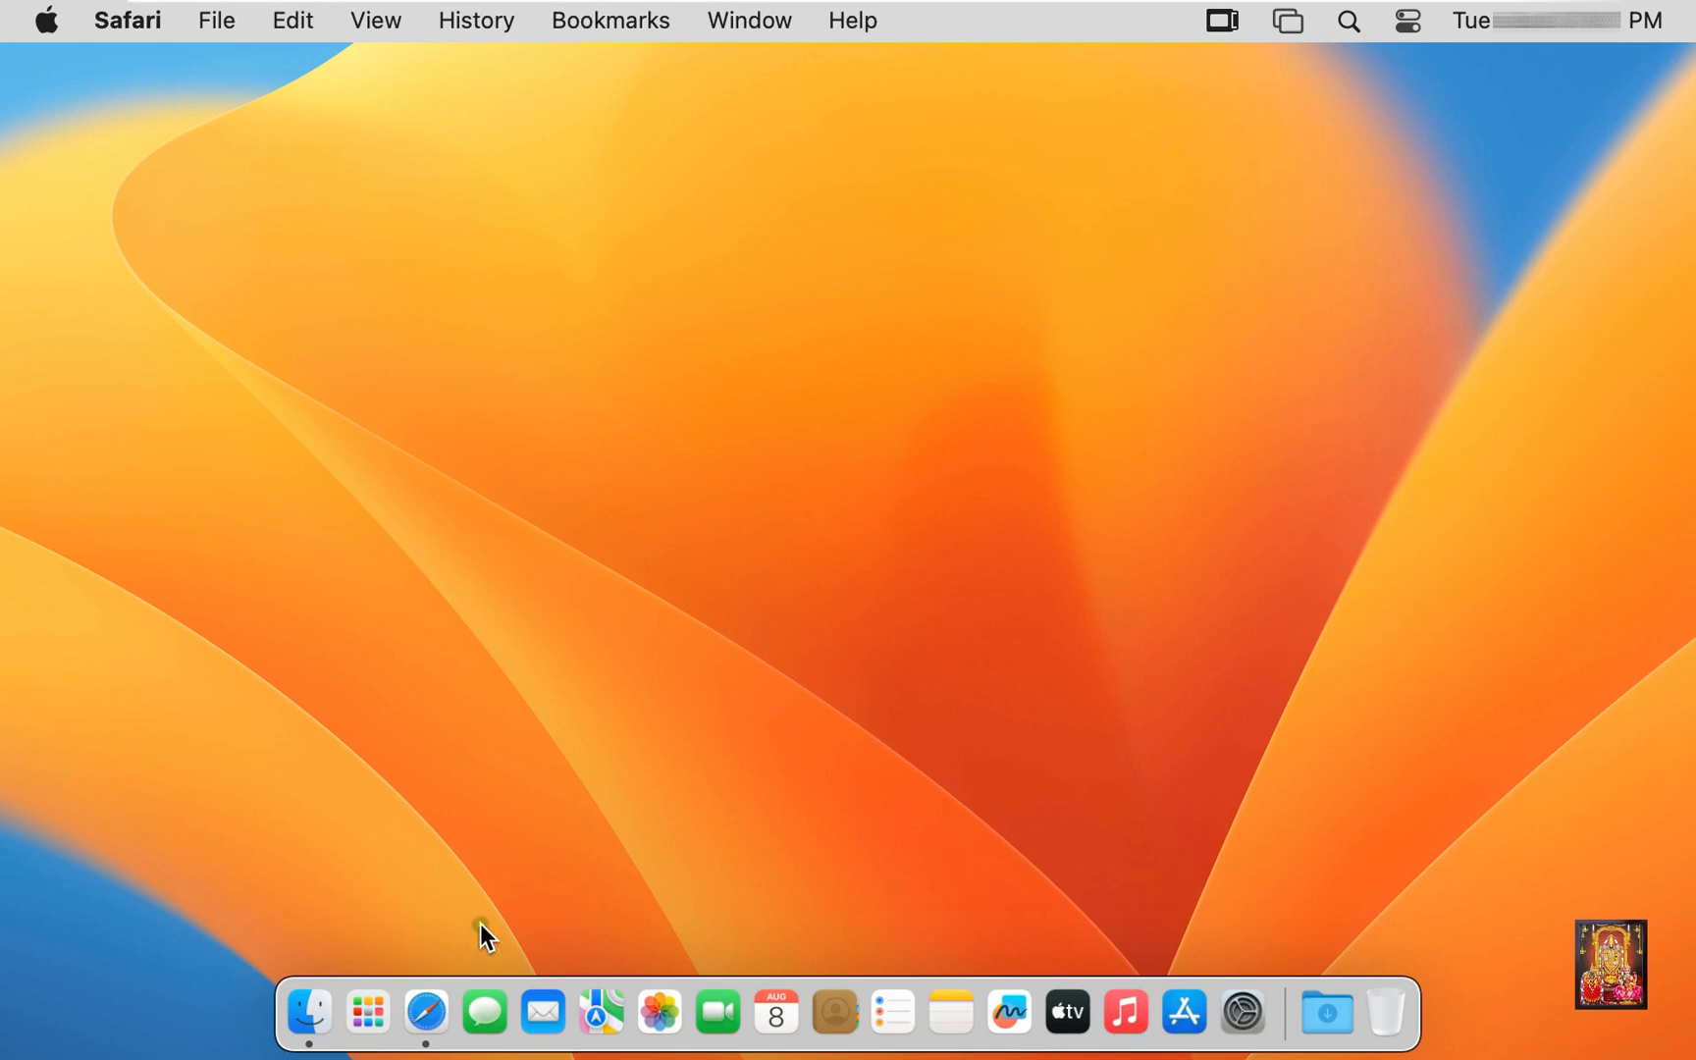
# Step: Search Google in Safari for 'download Chat GPT for mac'
pyautogui.click(426, 1011)
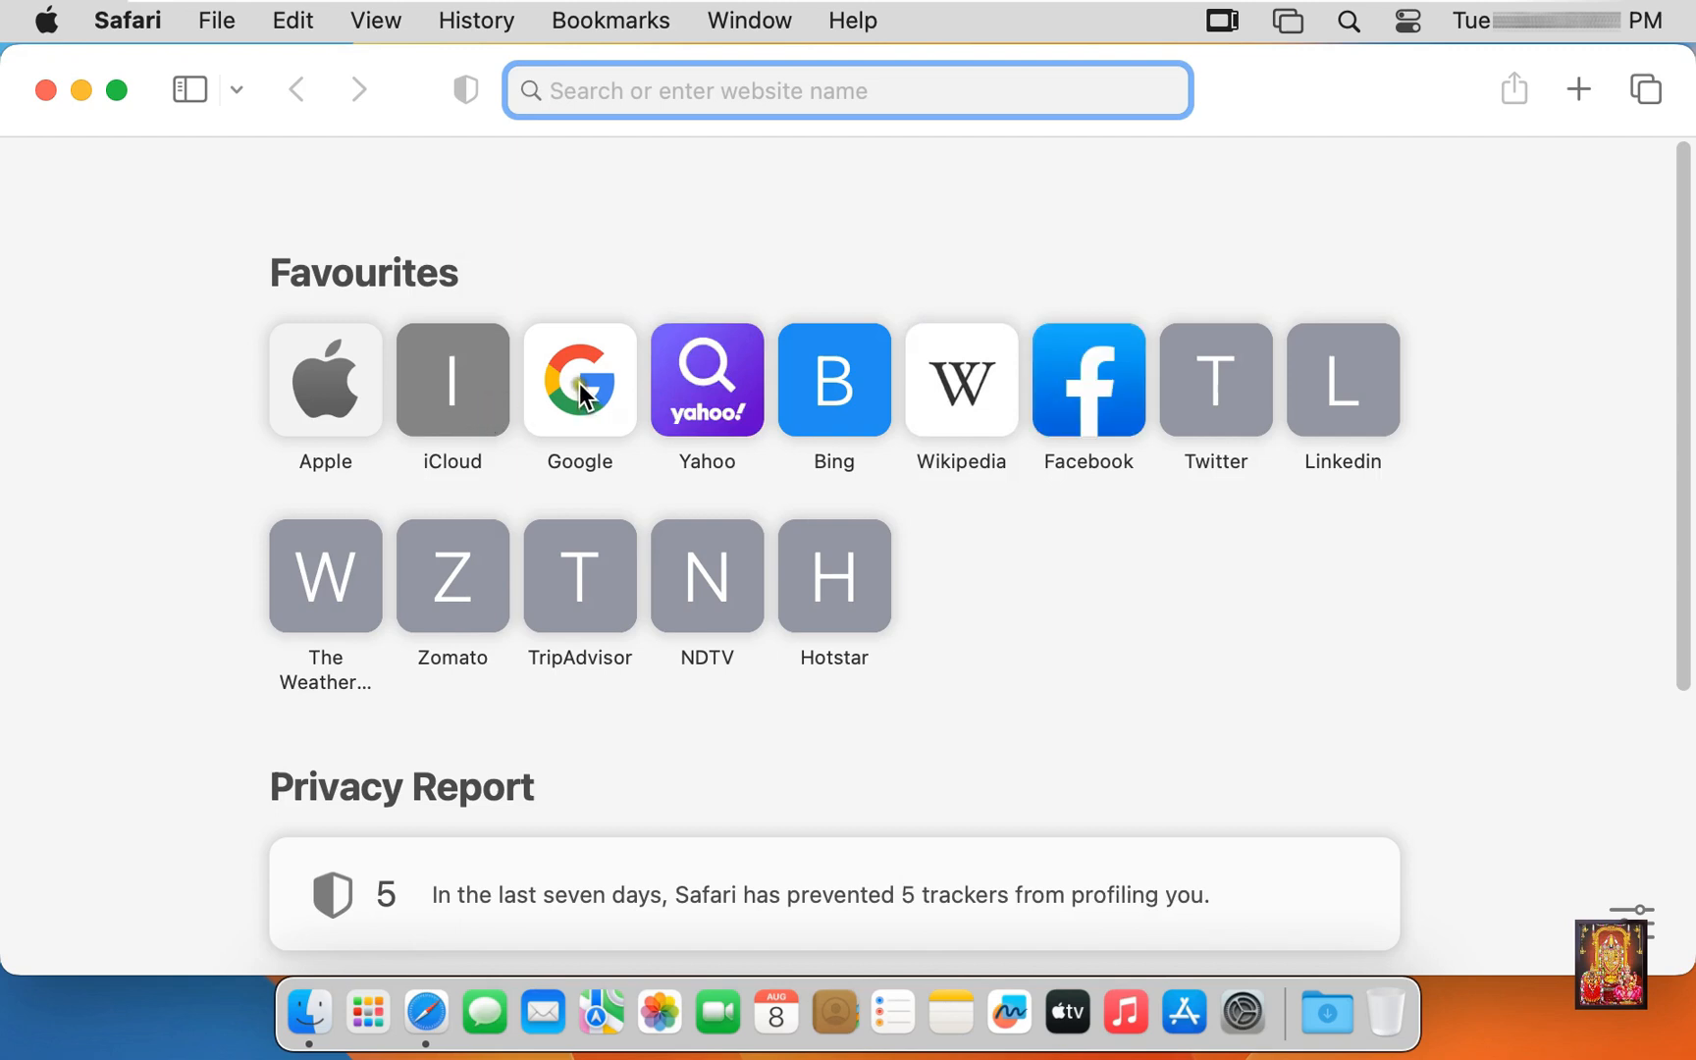
pyautogui.click(579, 379)
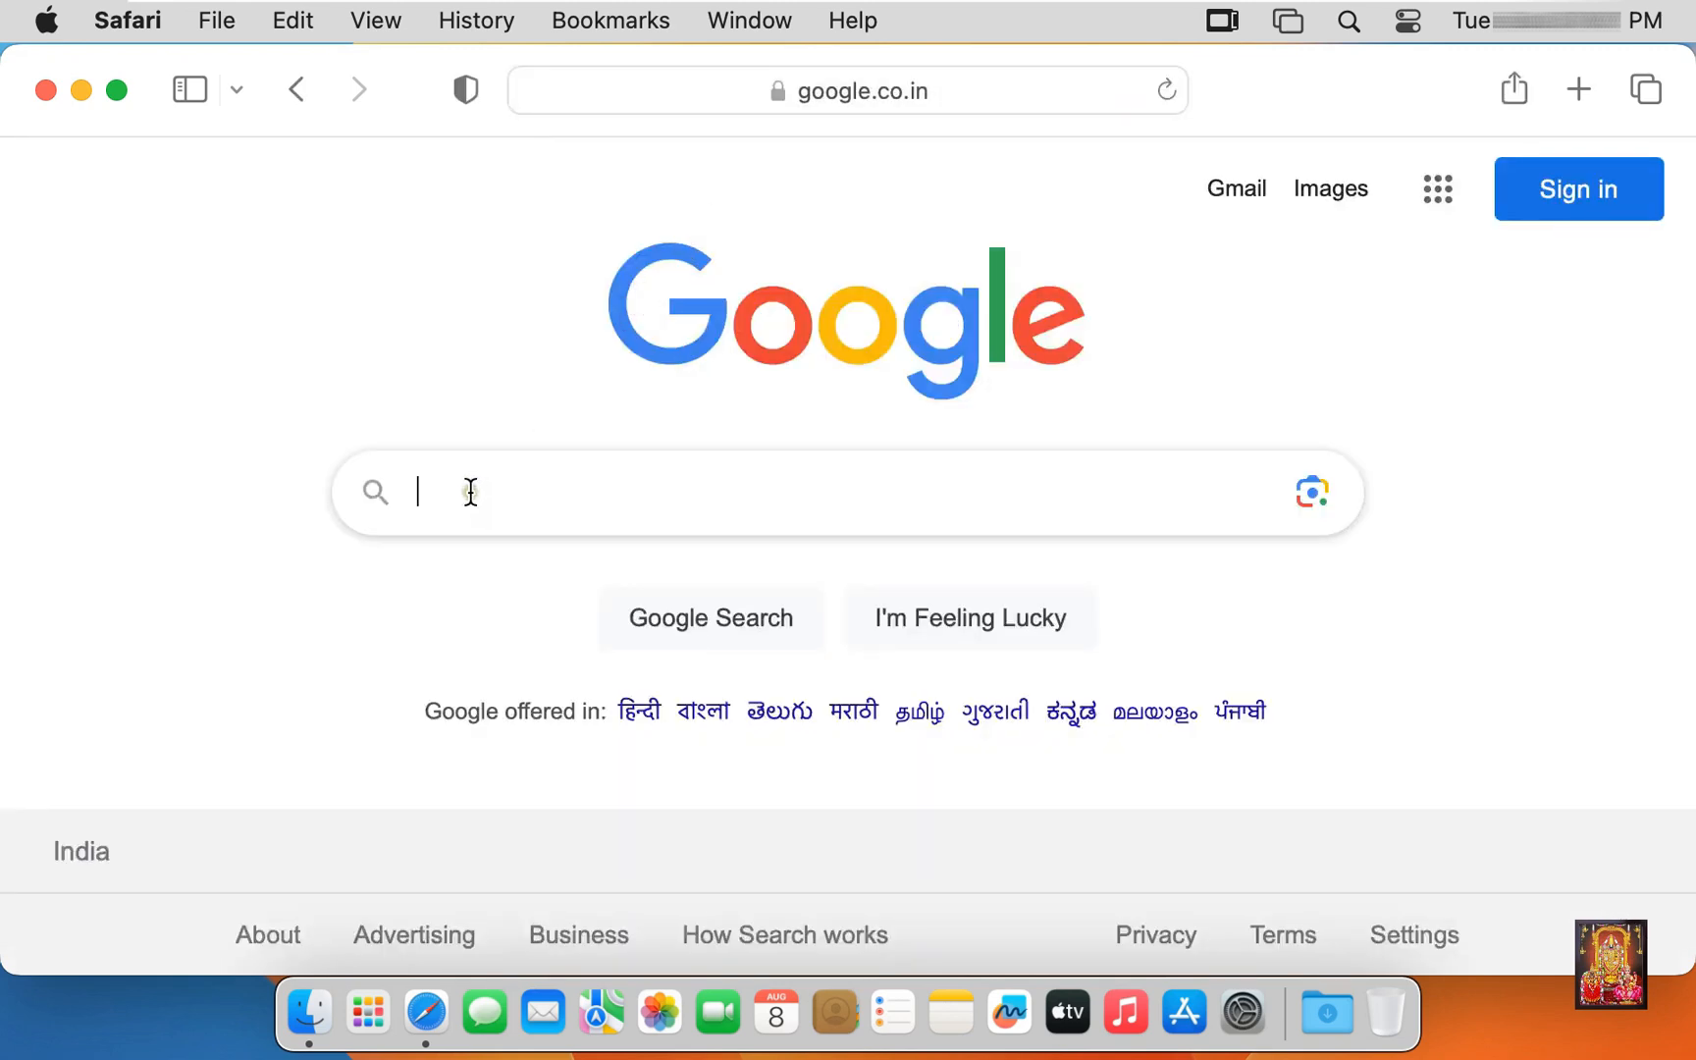
pyautogui.write('download Chat GPT for mac')
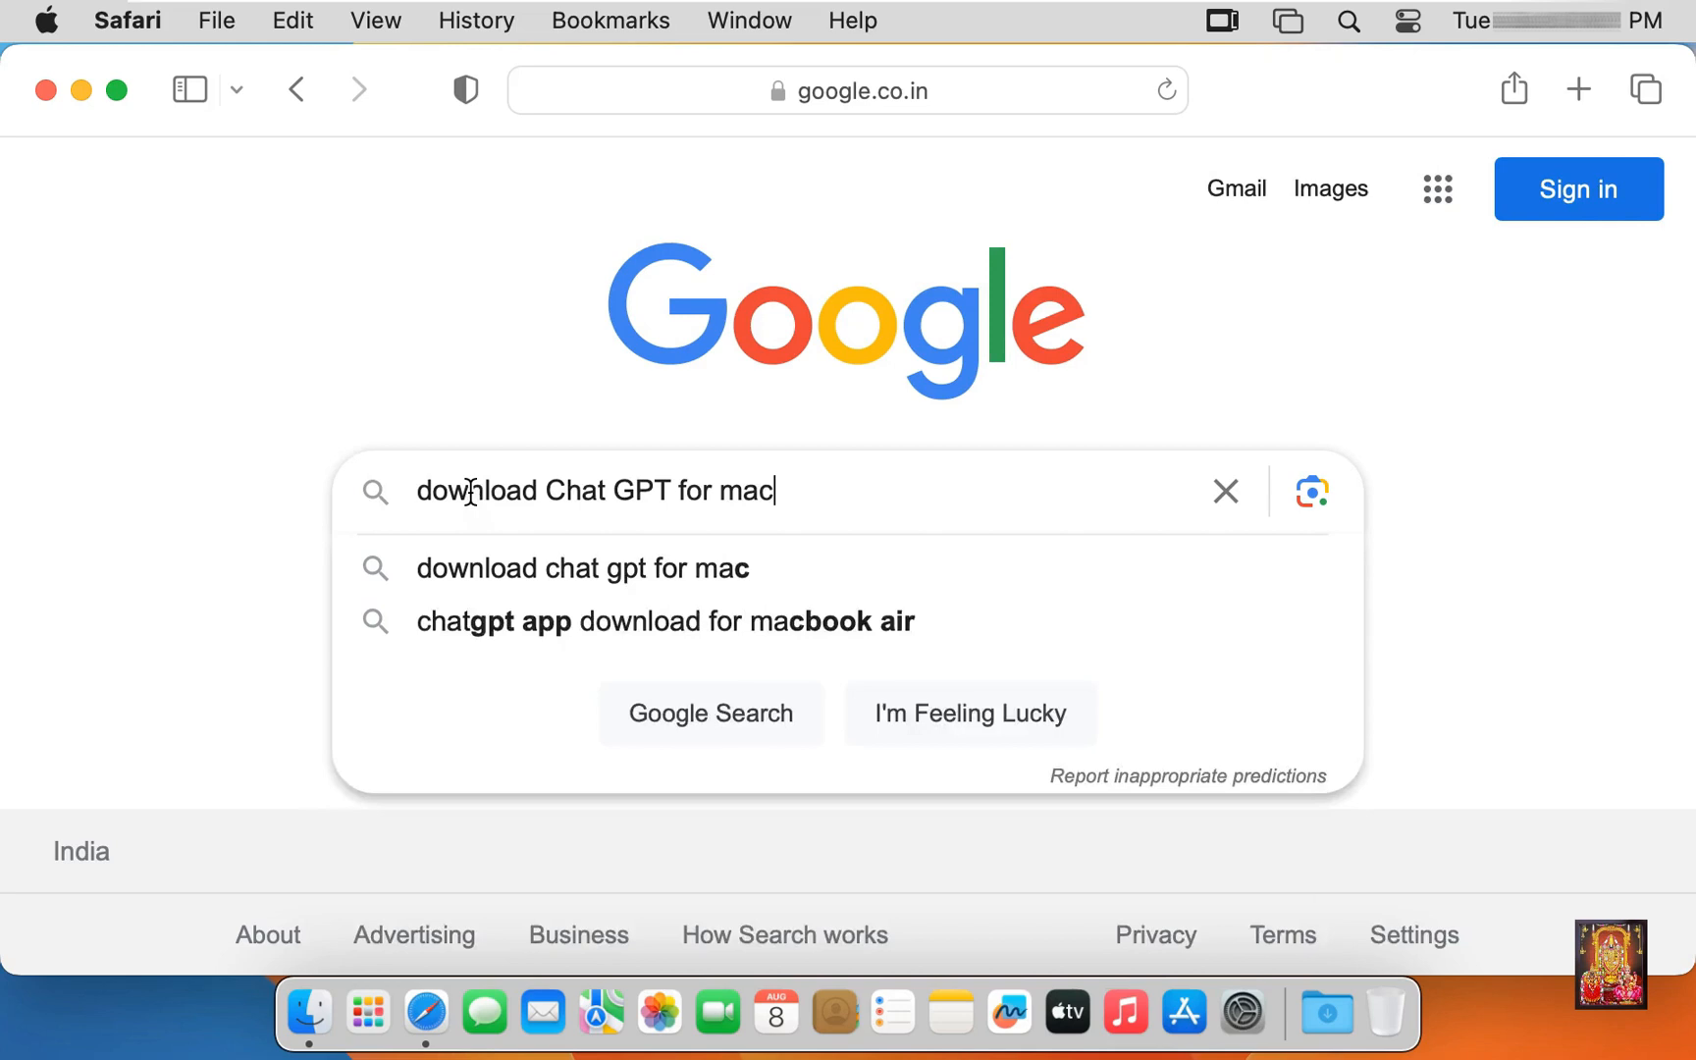
pyautogui.press('enter')
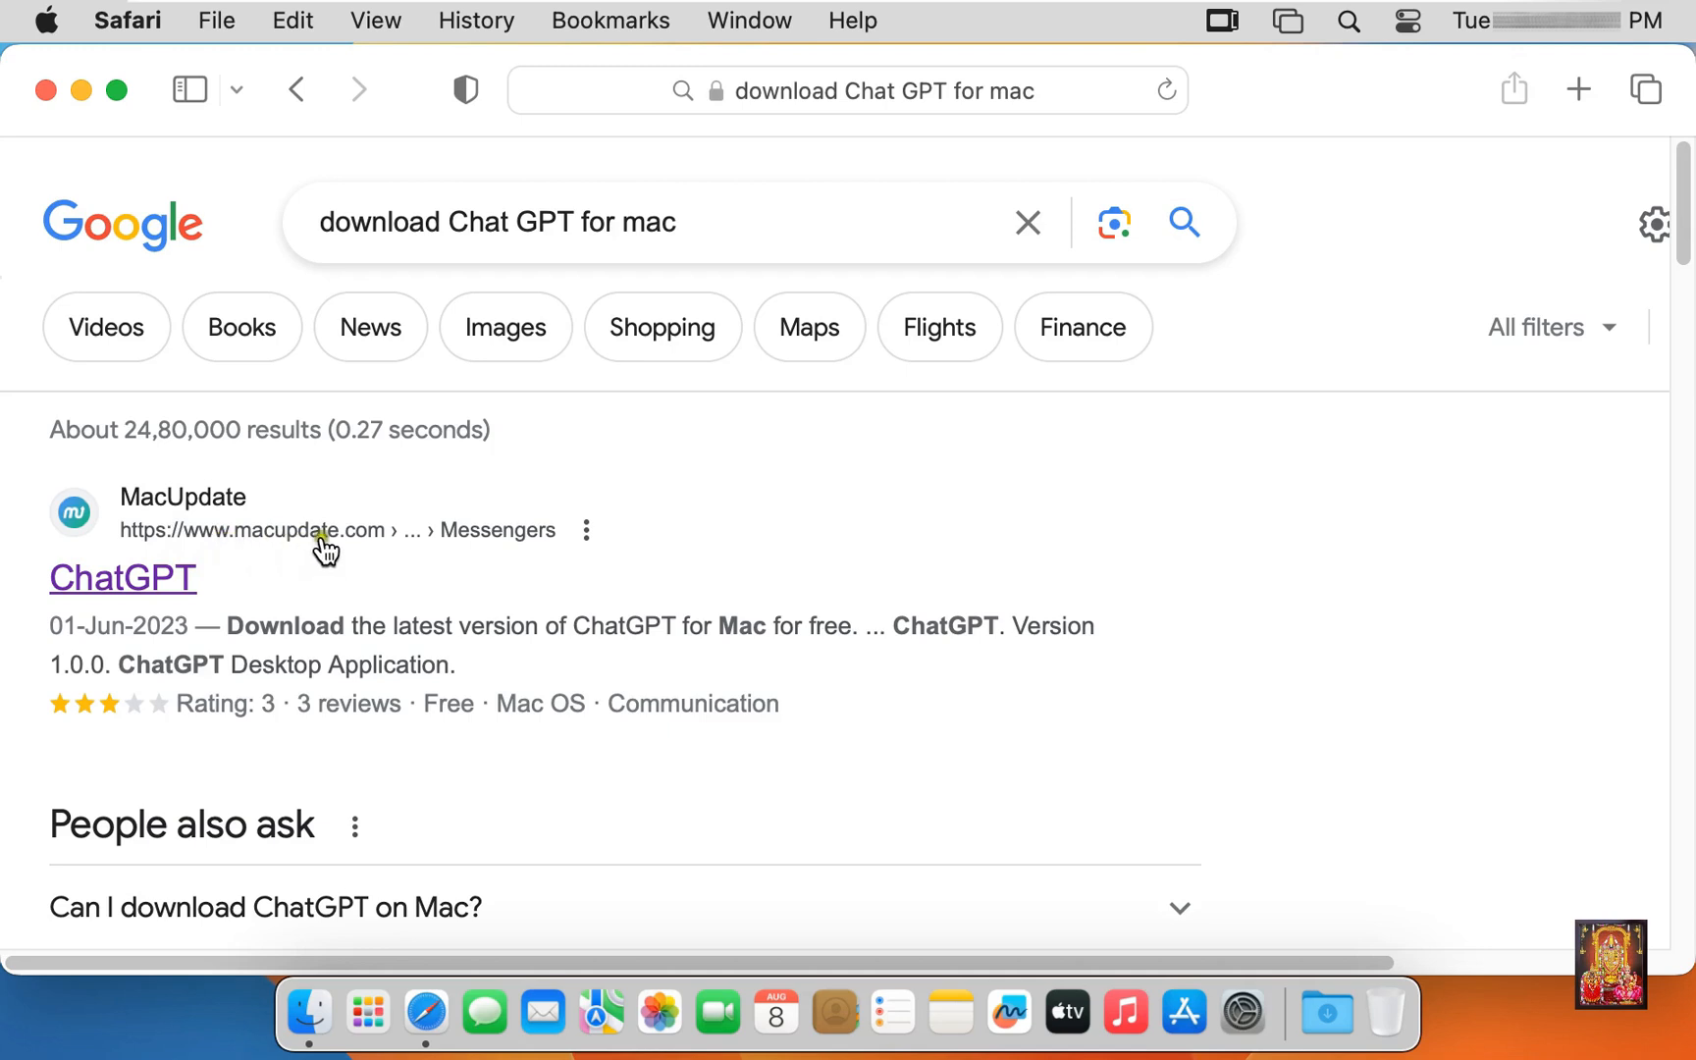
pyautogui.moveTo(240, 547)
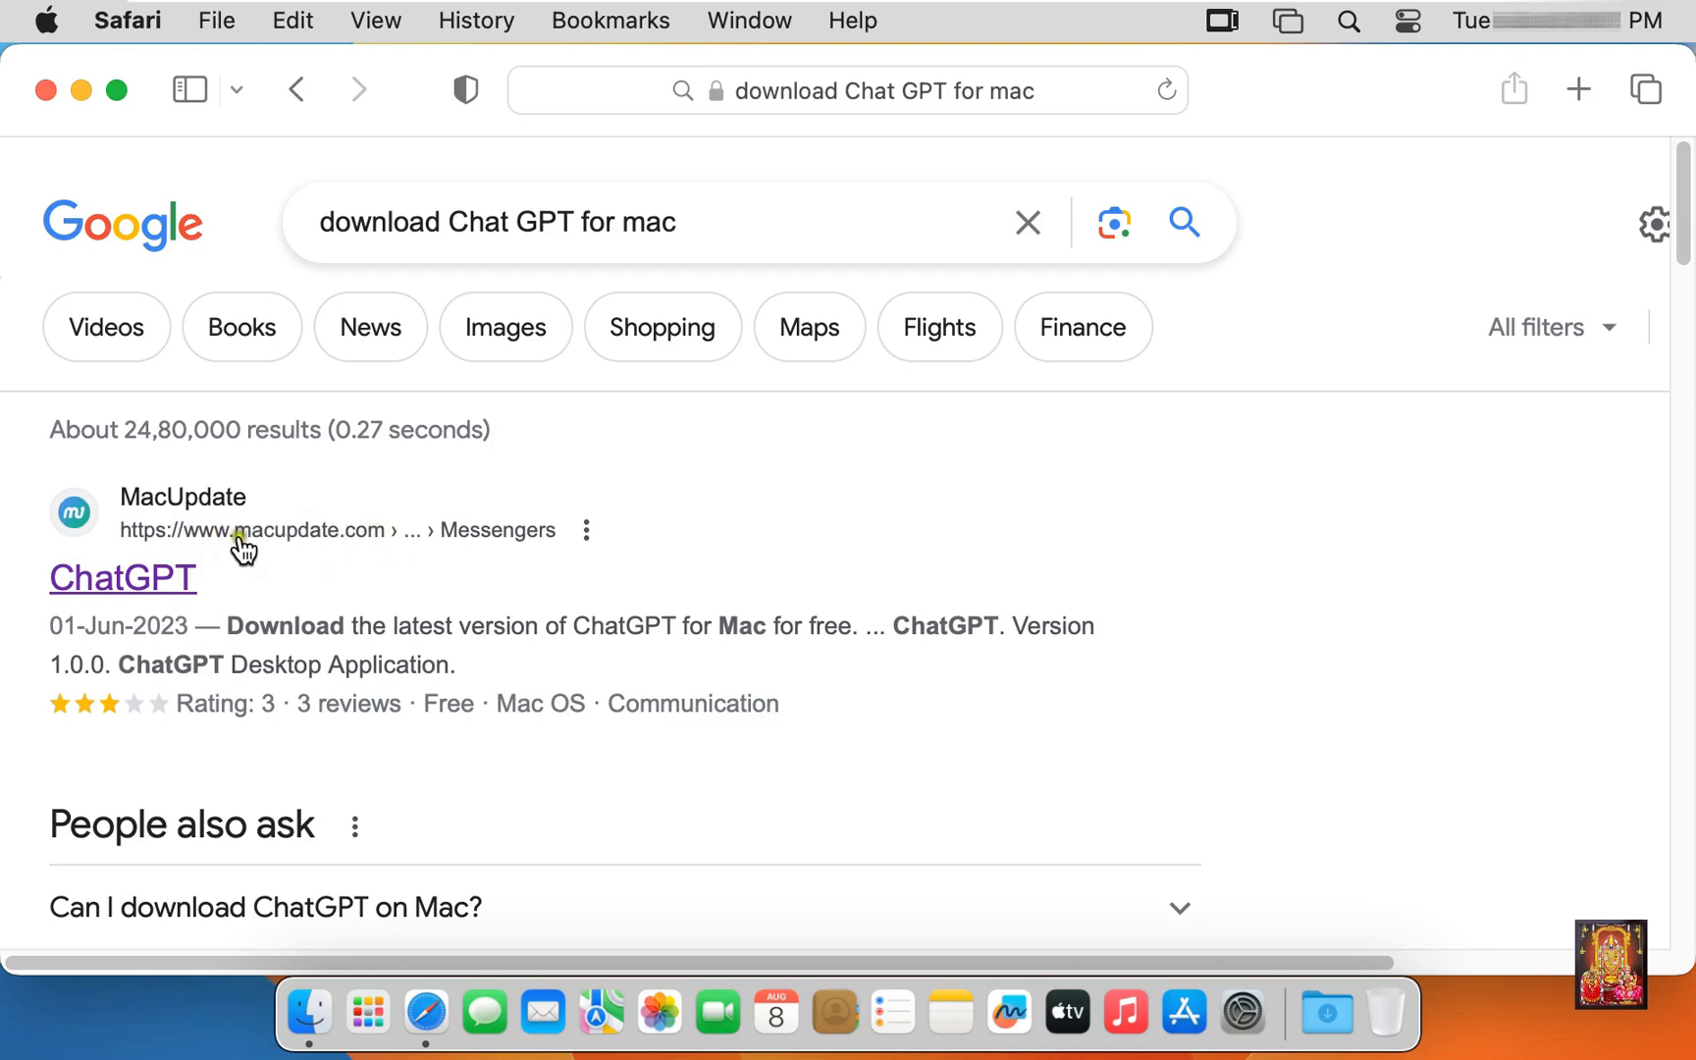
# Step: From the MacUpdate ChatGPT result page, start the Download (5.3 MB) of the desktop app
pyautogui.click(122, 577)
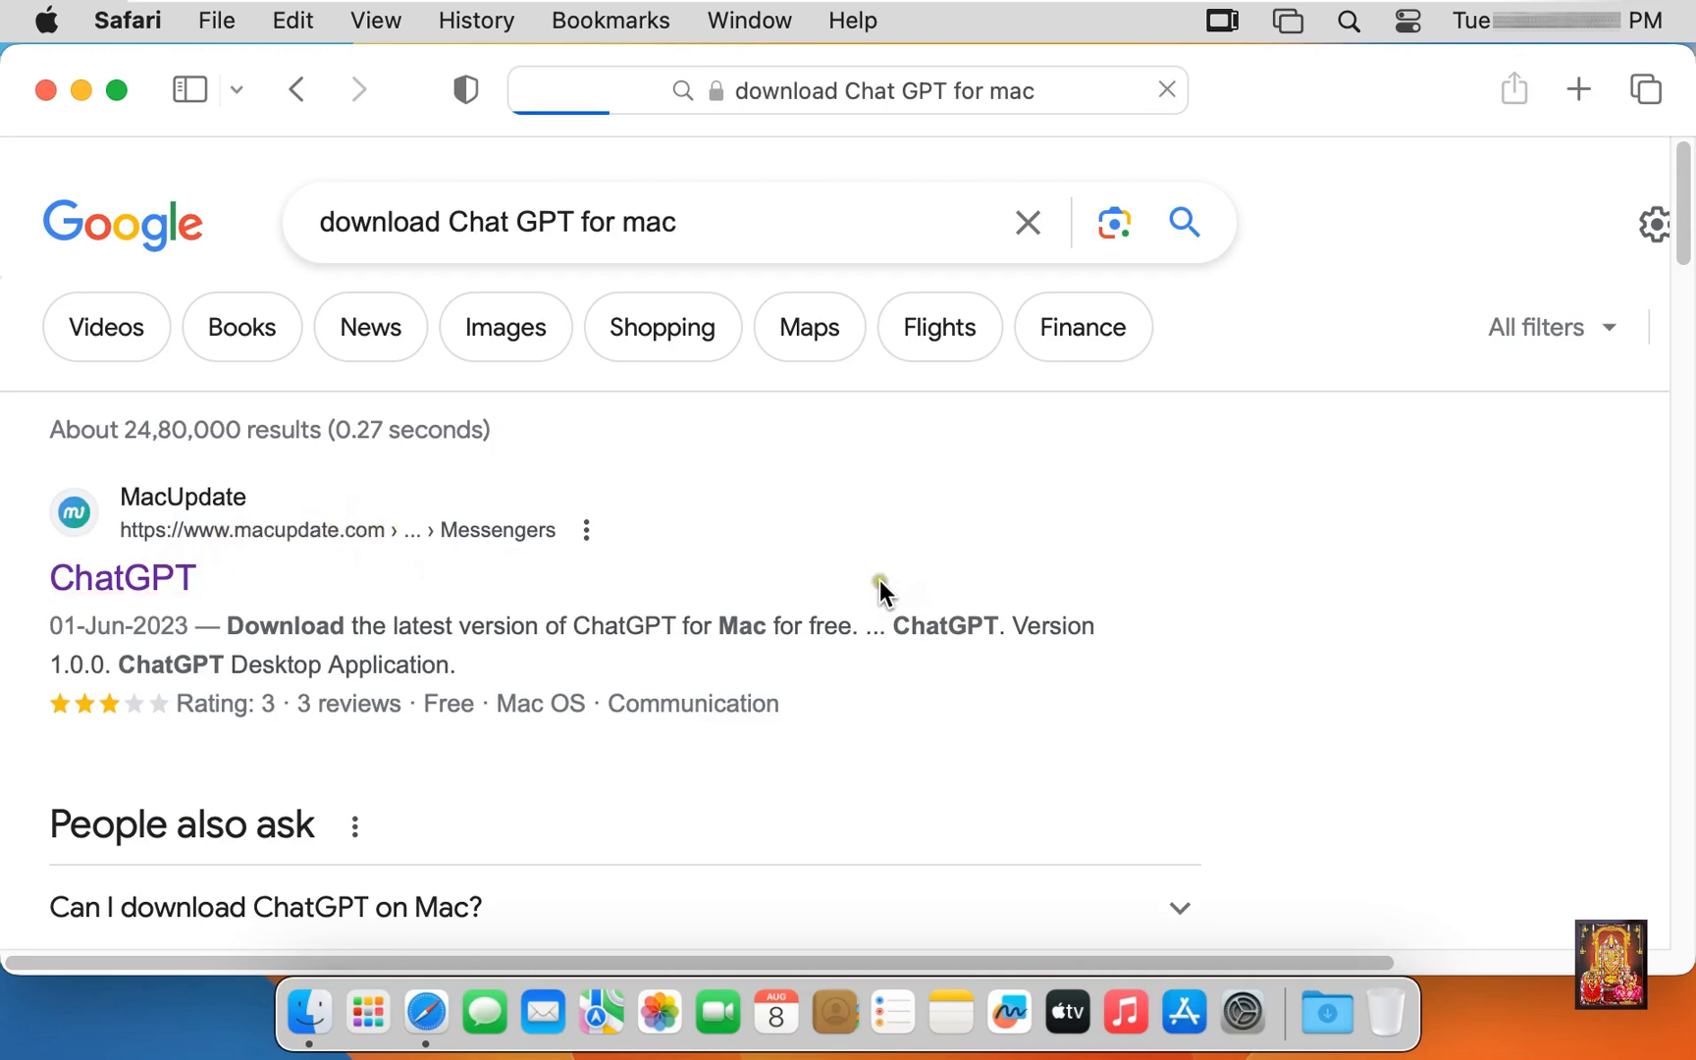
pyautogui.click(122, 577)
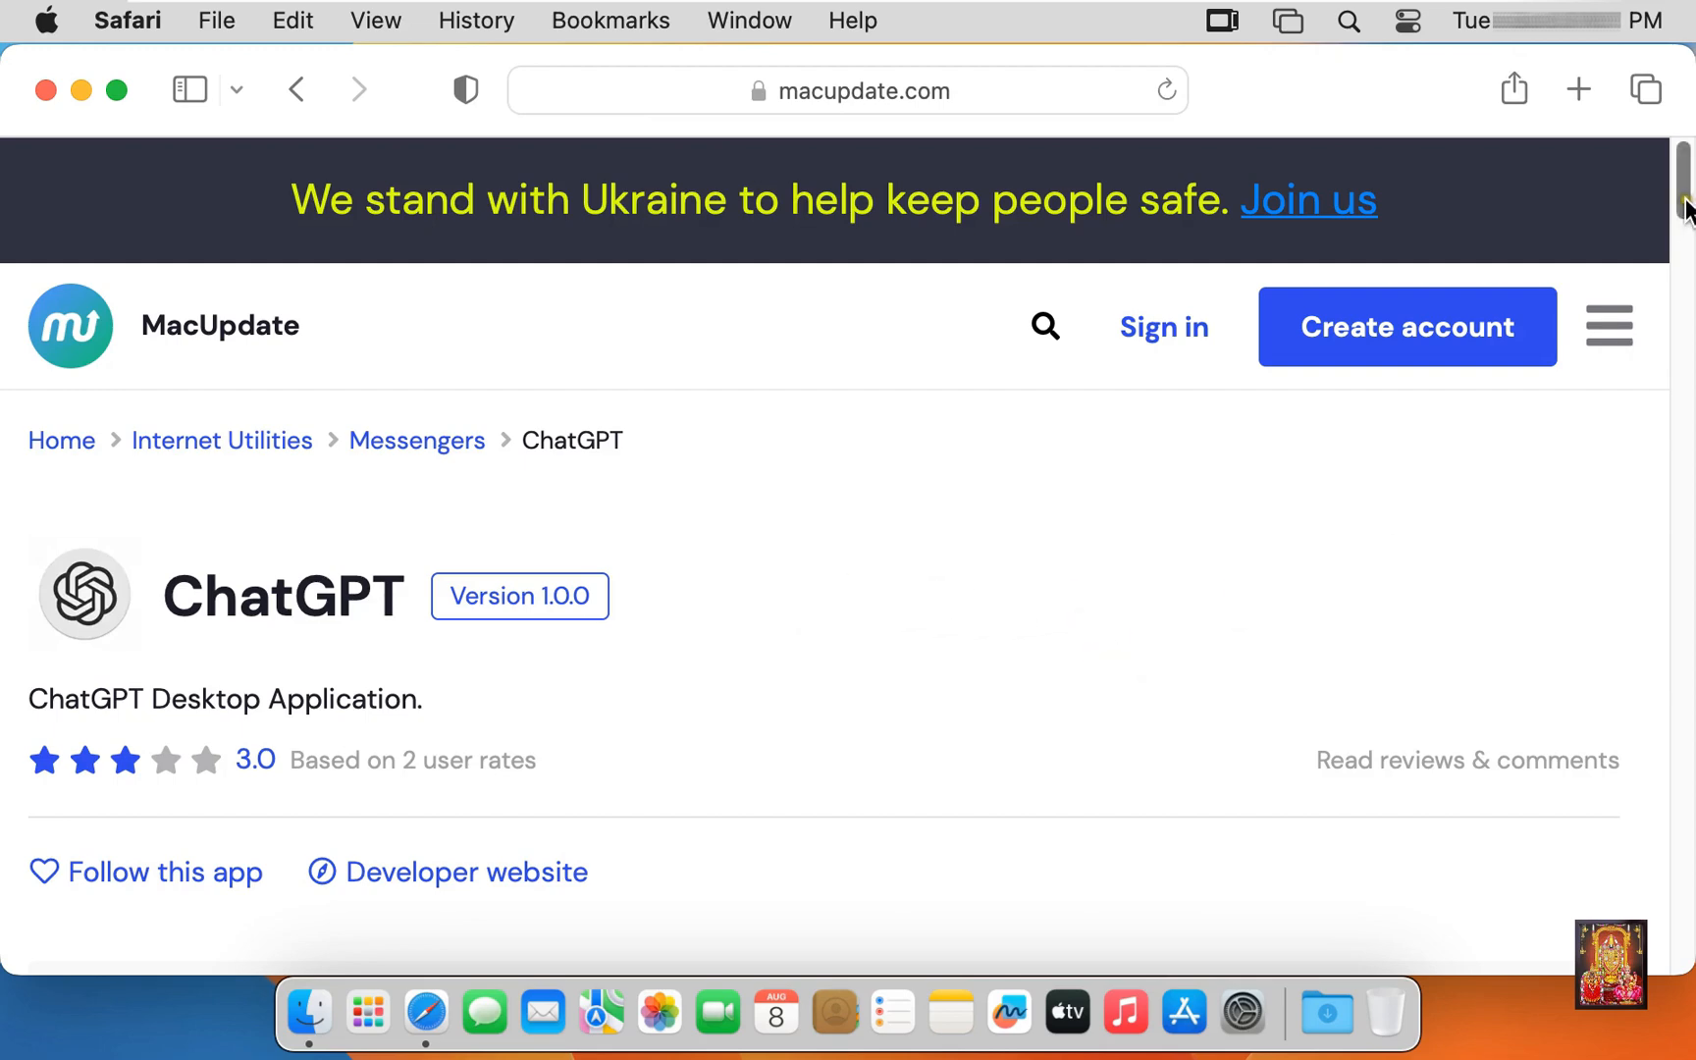
pyautogui.scroll(-3)
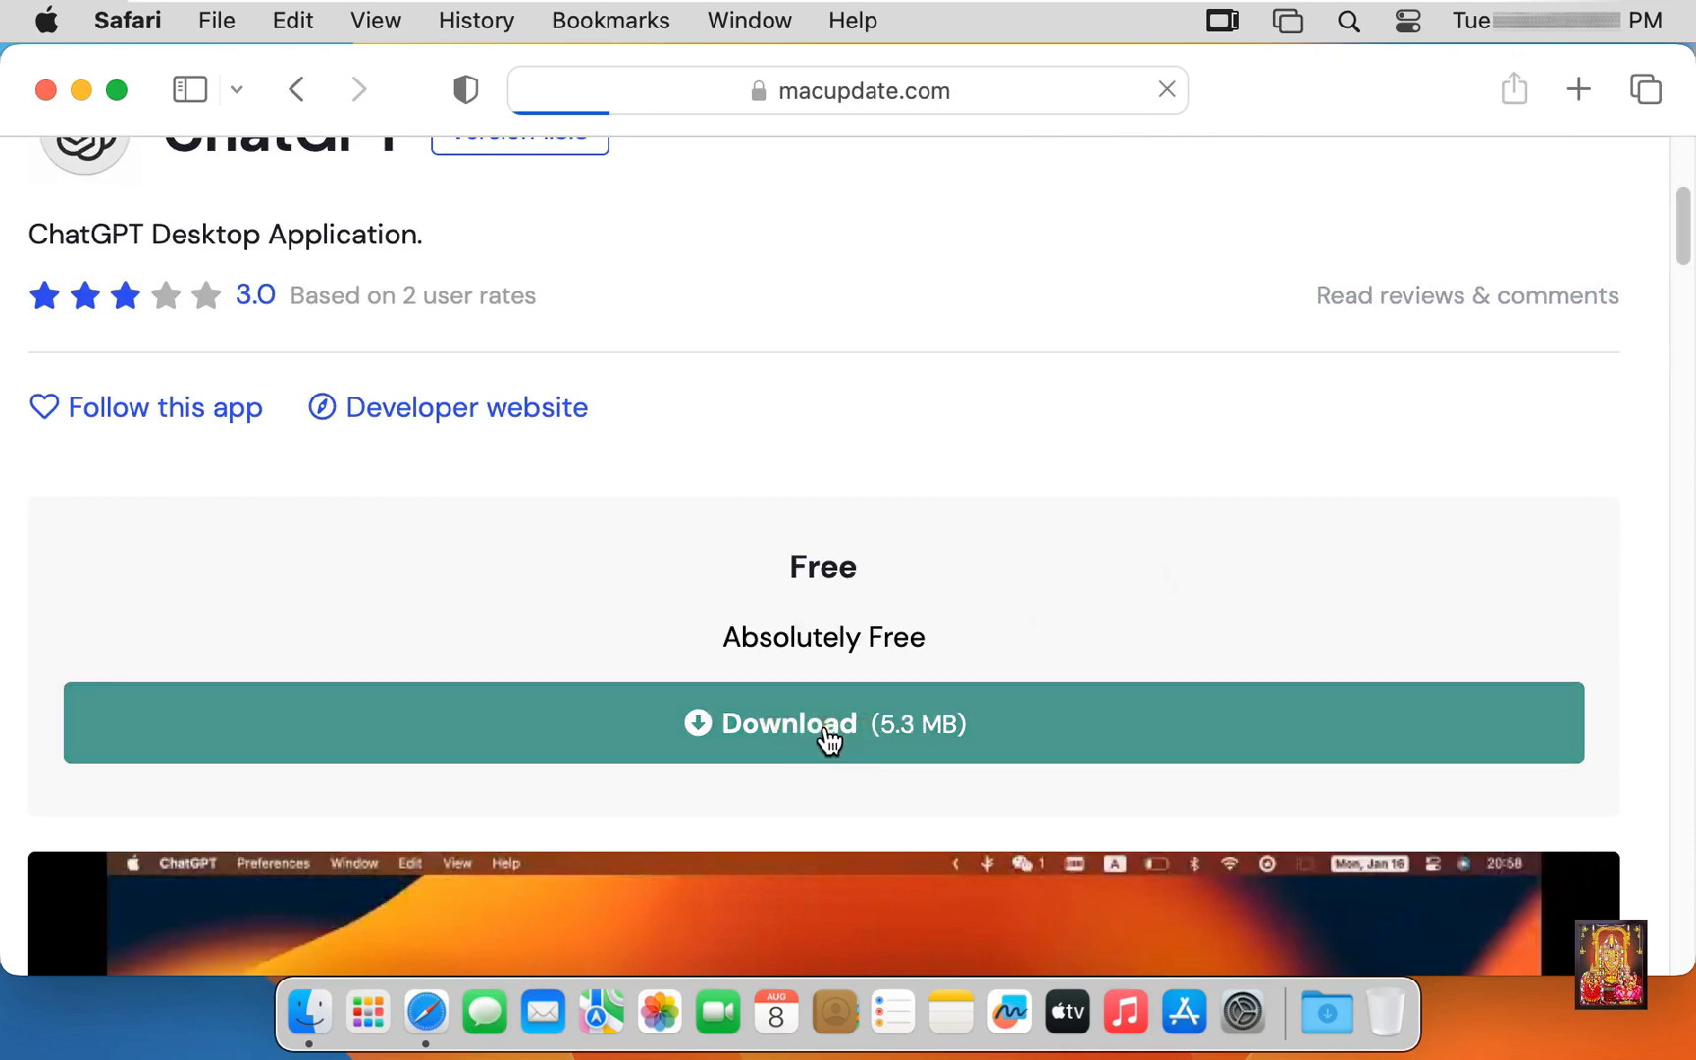
pyautogui.click(823, 723)
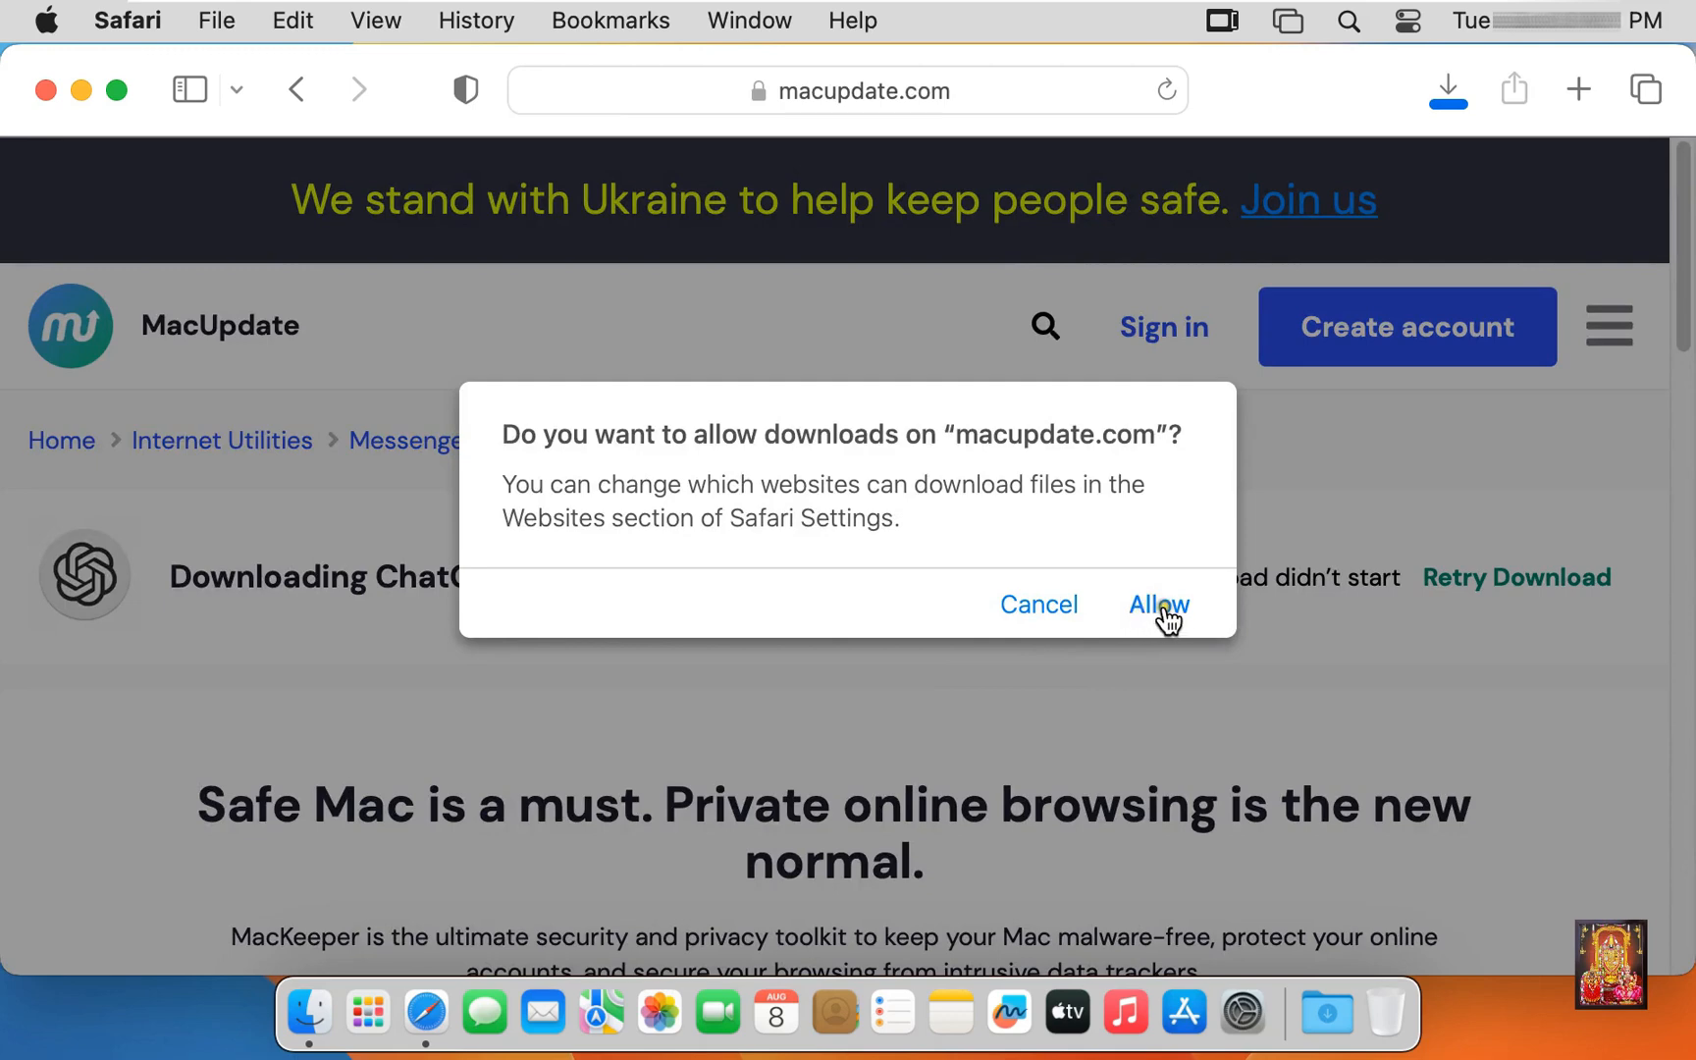
# Step: Allow downloads from macupdate.com and confirm ChatGPT_1.0.0_macos_x86_64.dmg finished downloading
pyautogui.click(1158, 602)
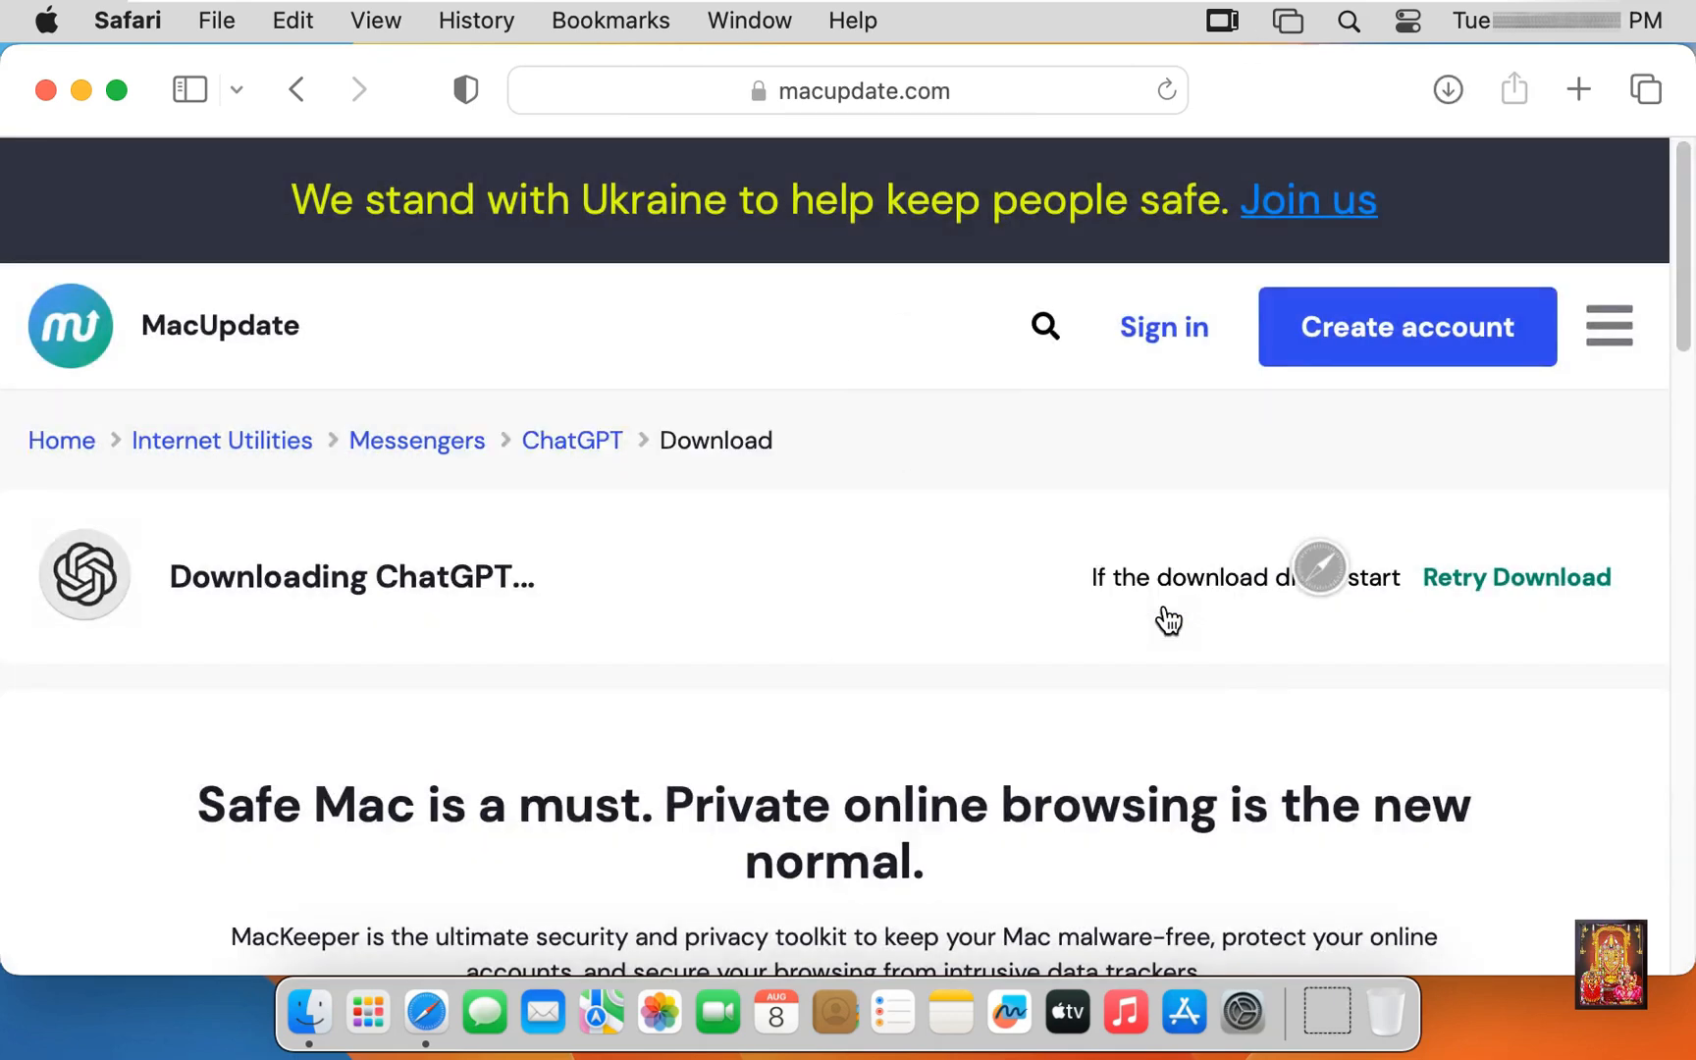
pyautogui.click(1447, 91)
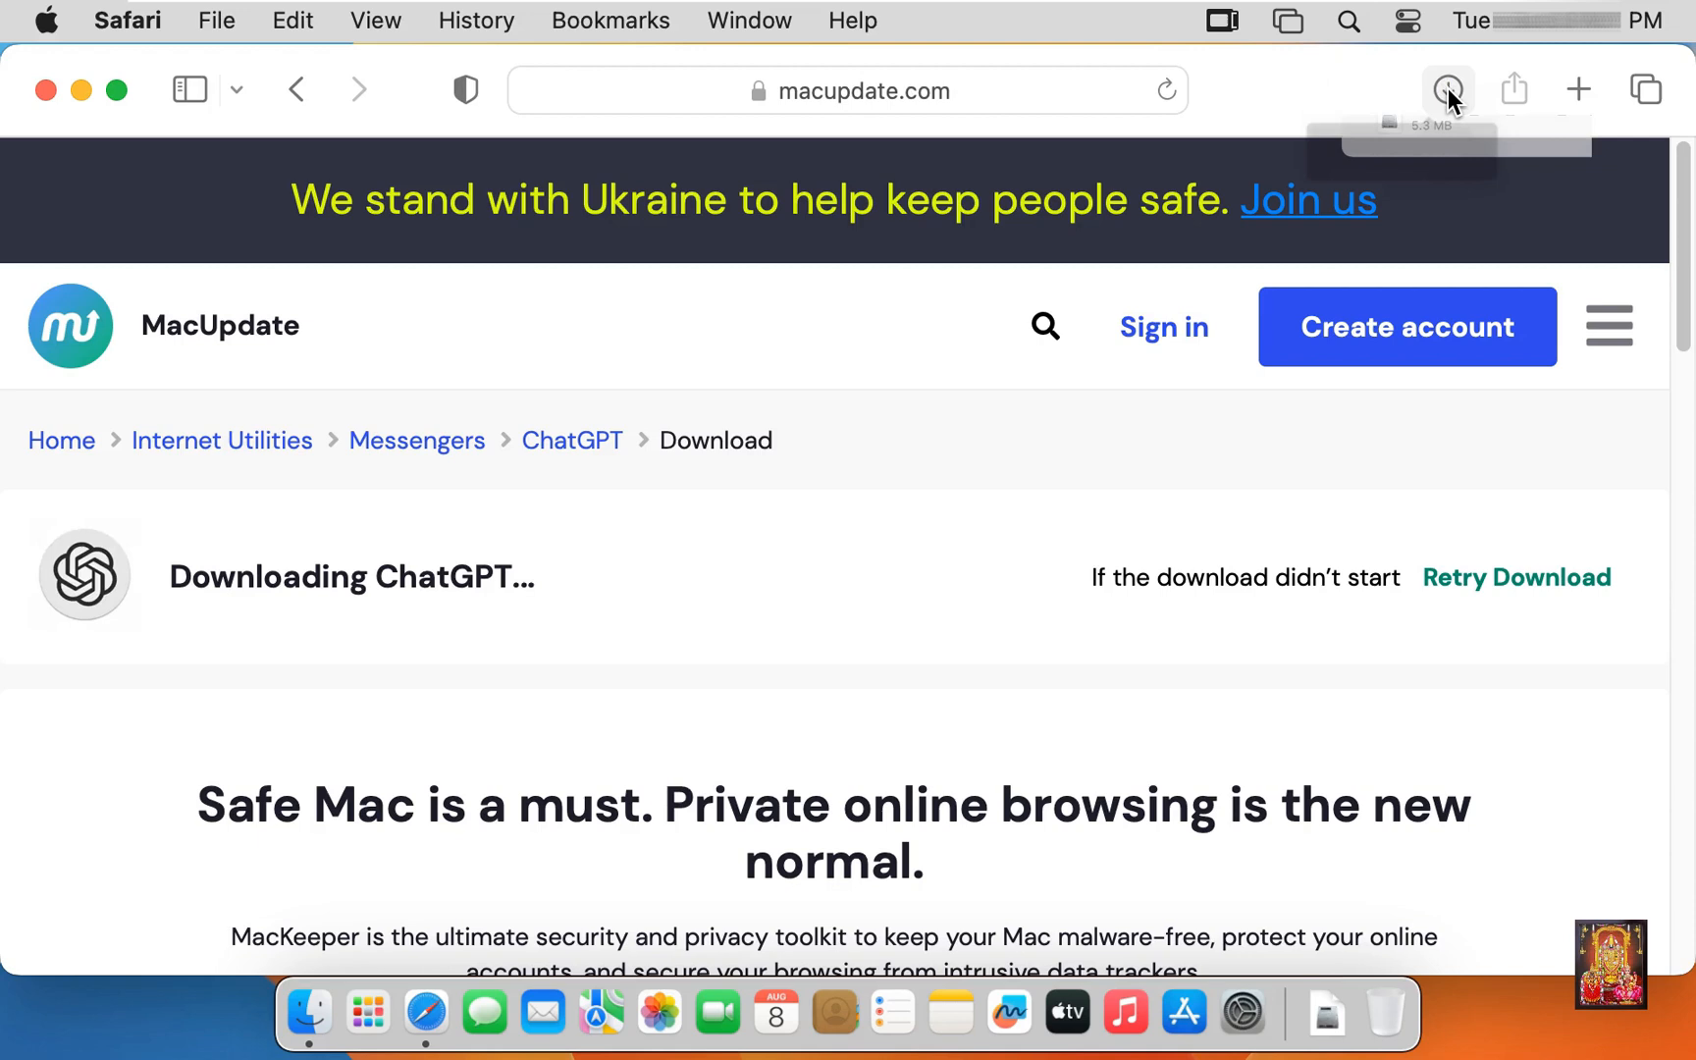
pyautogui.click(1447, 90)
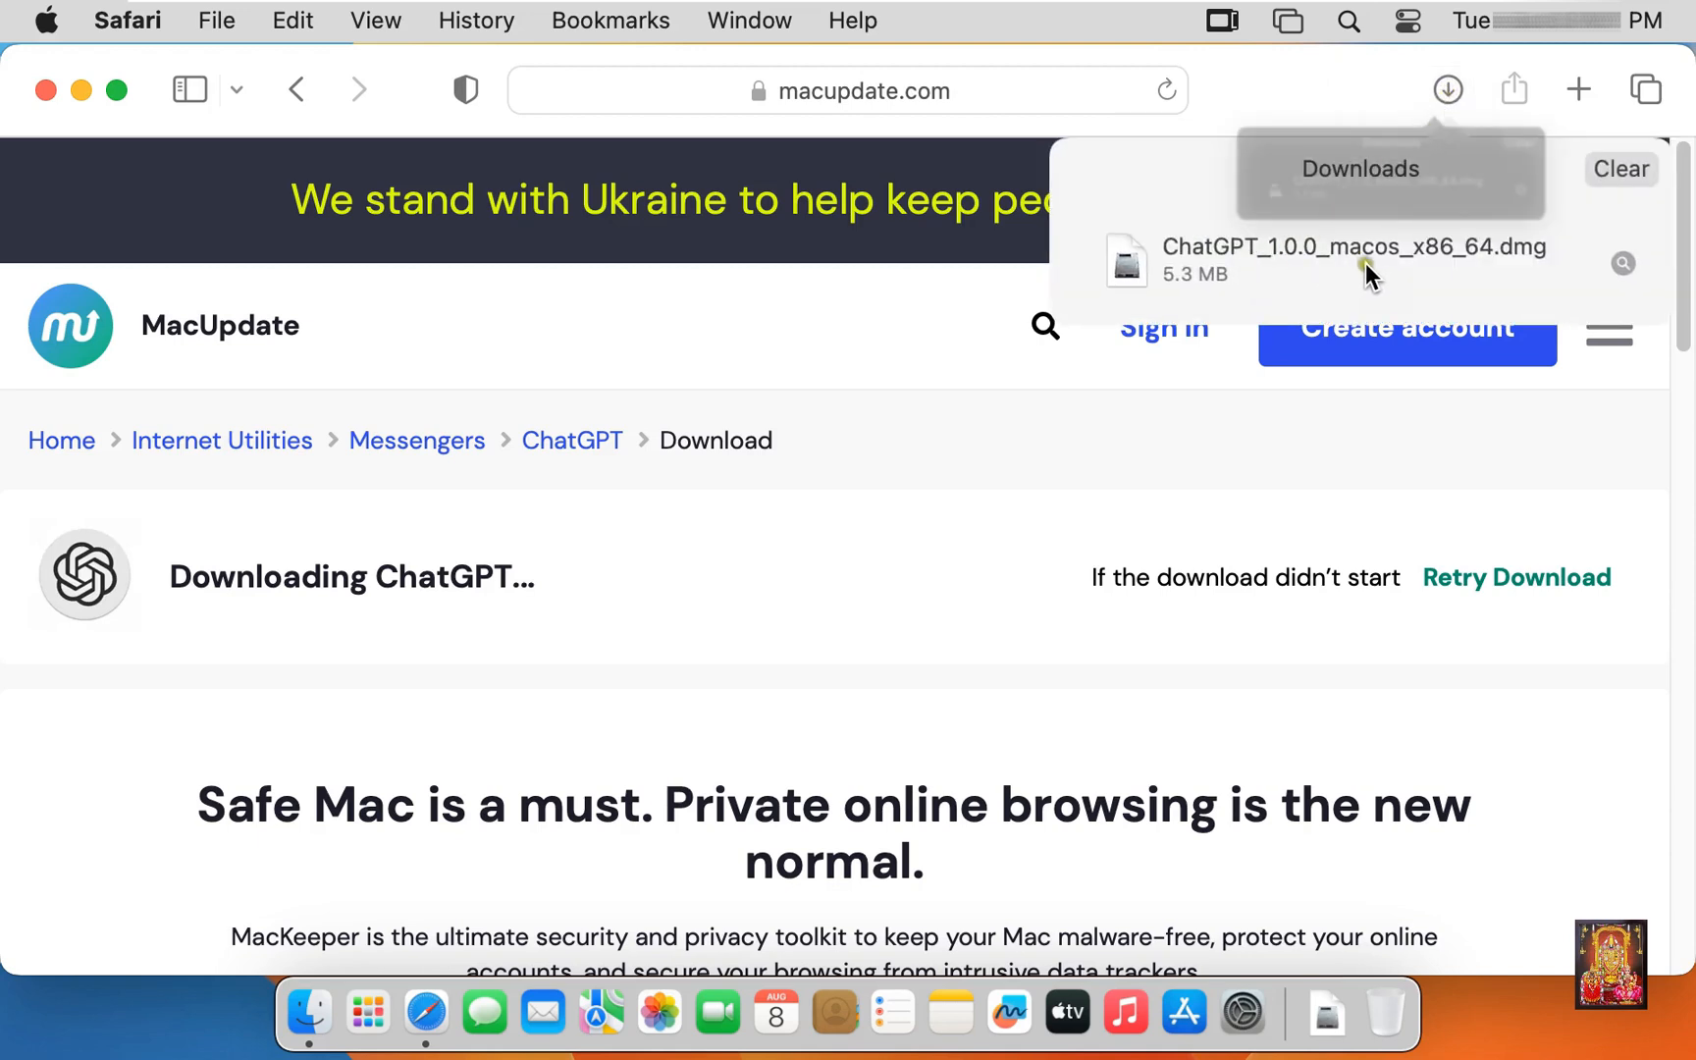
pyautogui.moveTo(1488, 273)
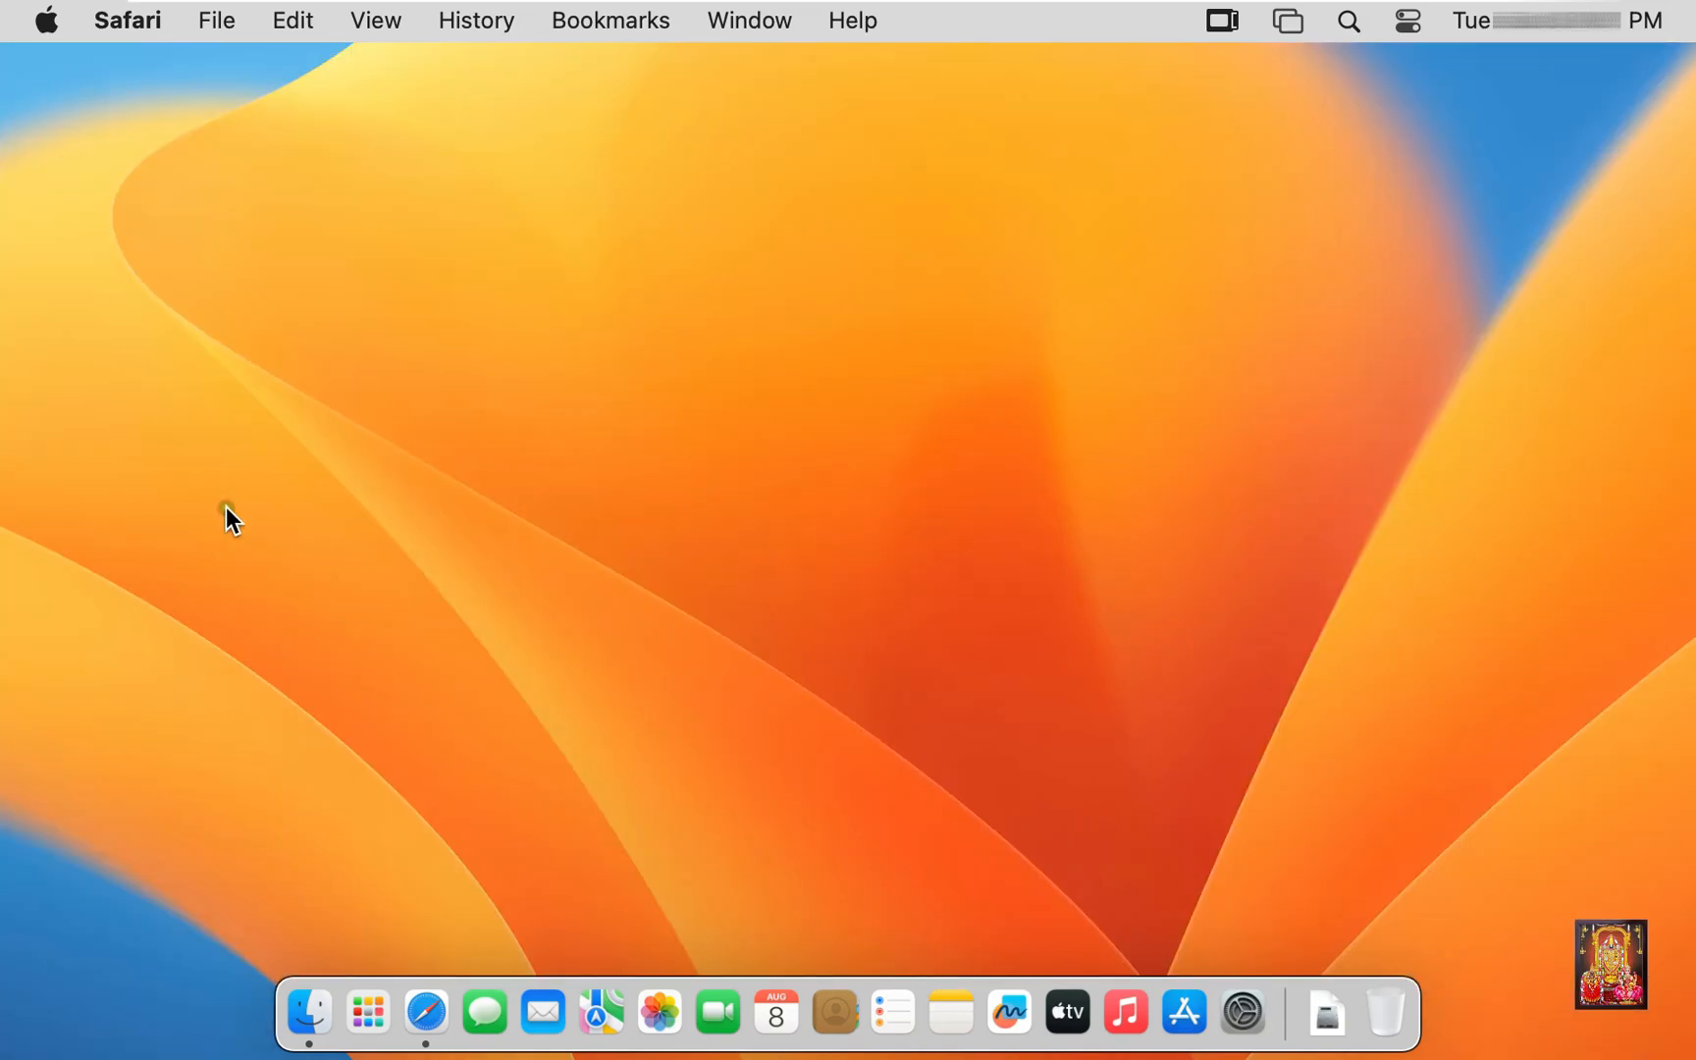
# Step: Mount the ChatGPT .dmg from Downloads with DiskImageMounter, showing the app and Applications folder
pyautogui.click(308, 1012)
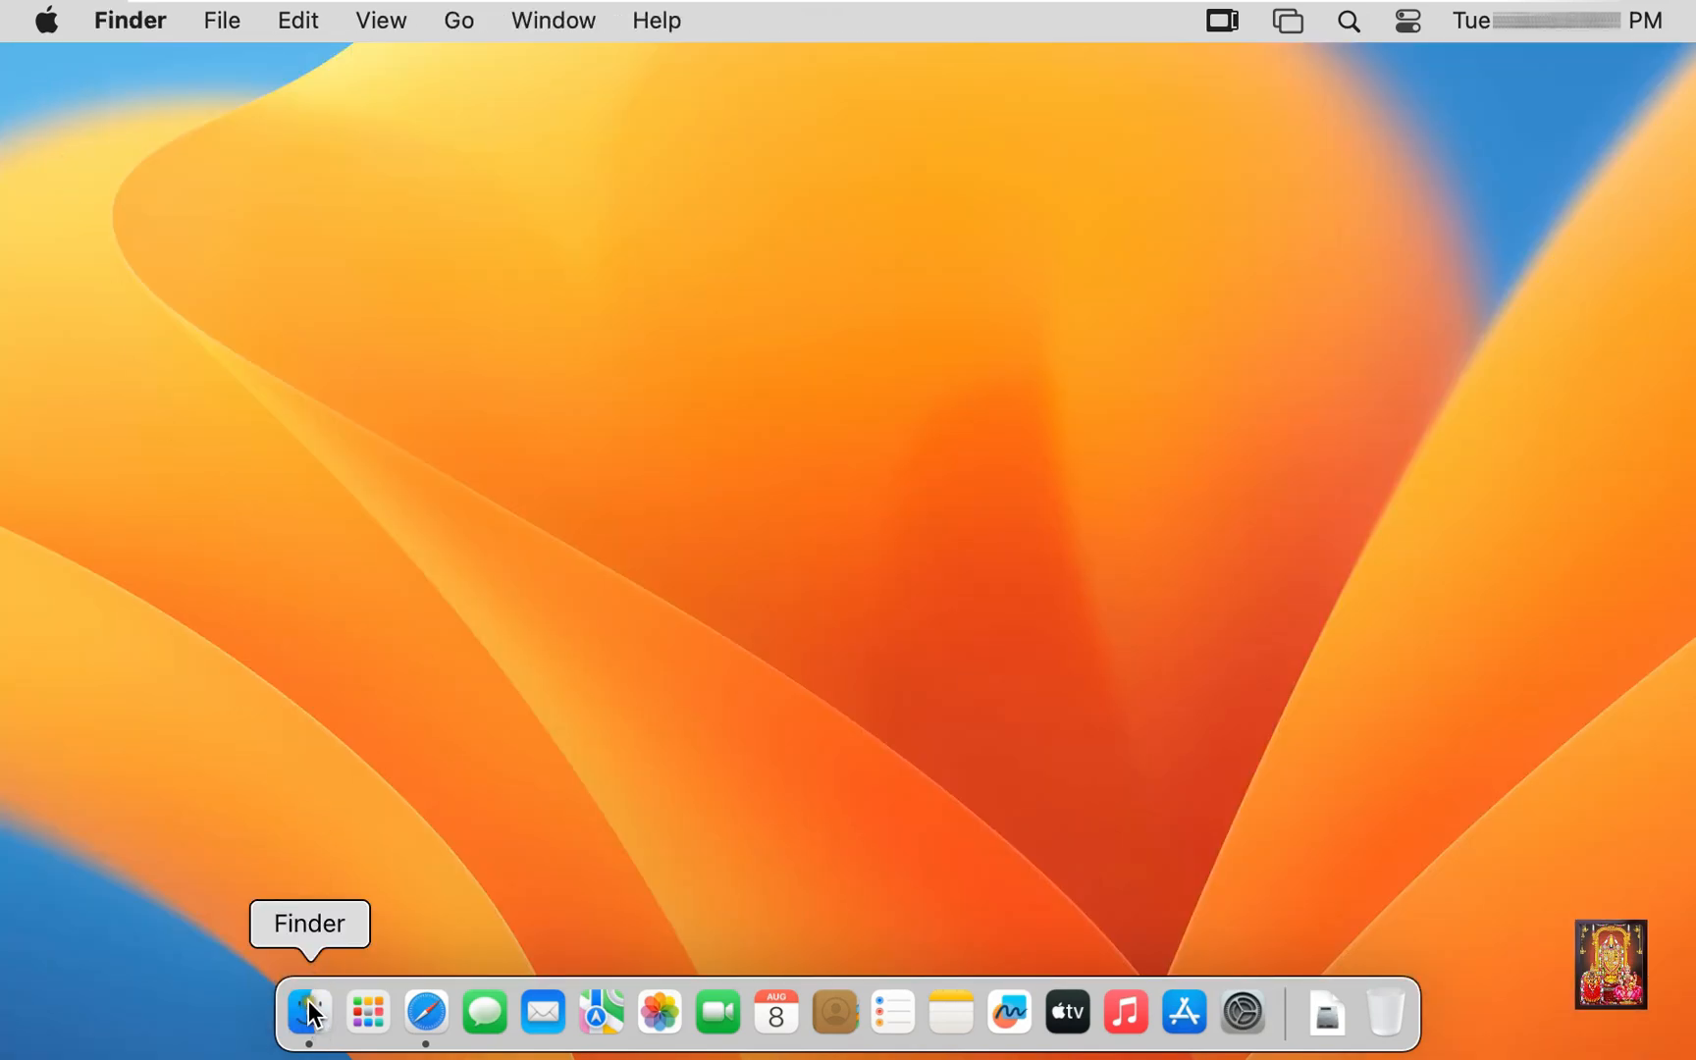
pyautogui.click(306, 1013)
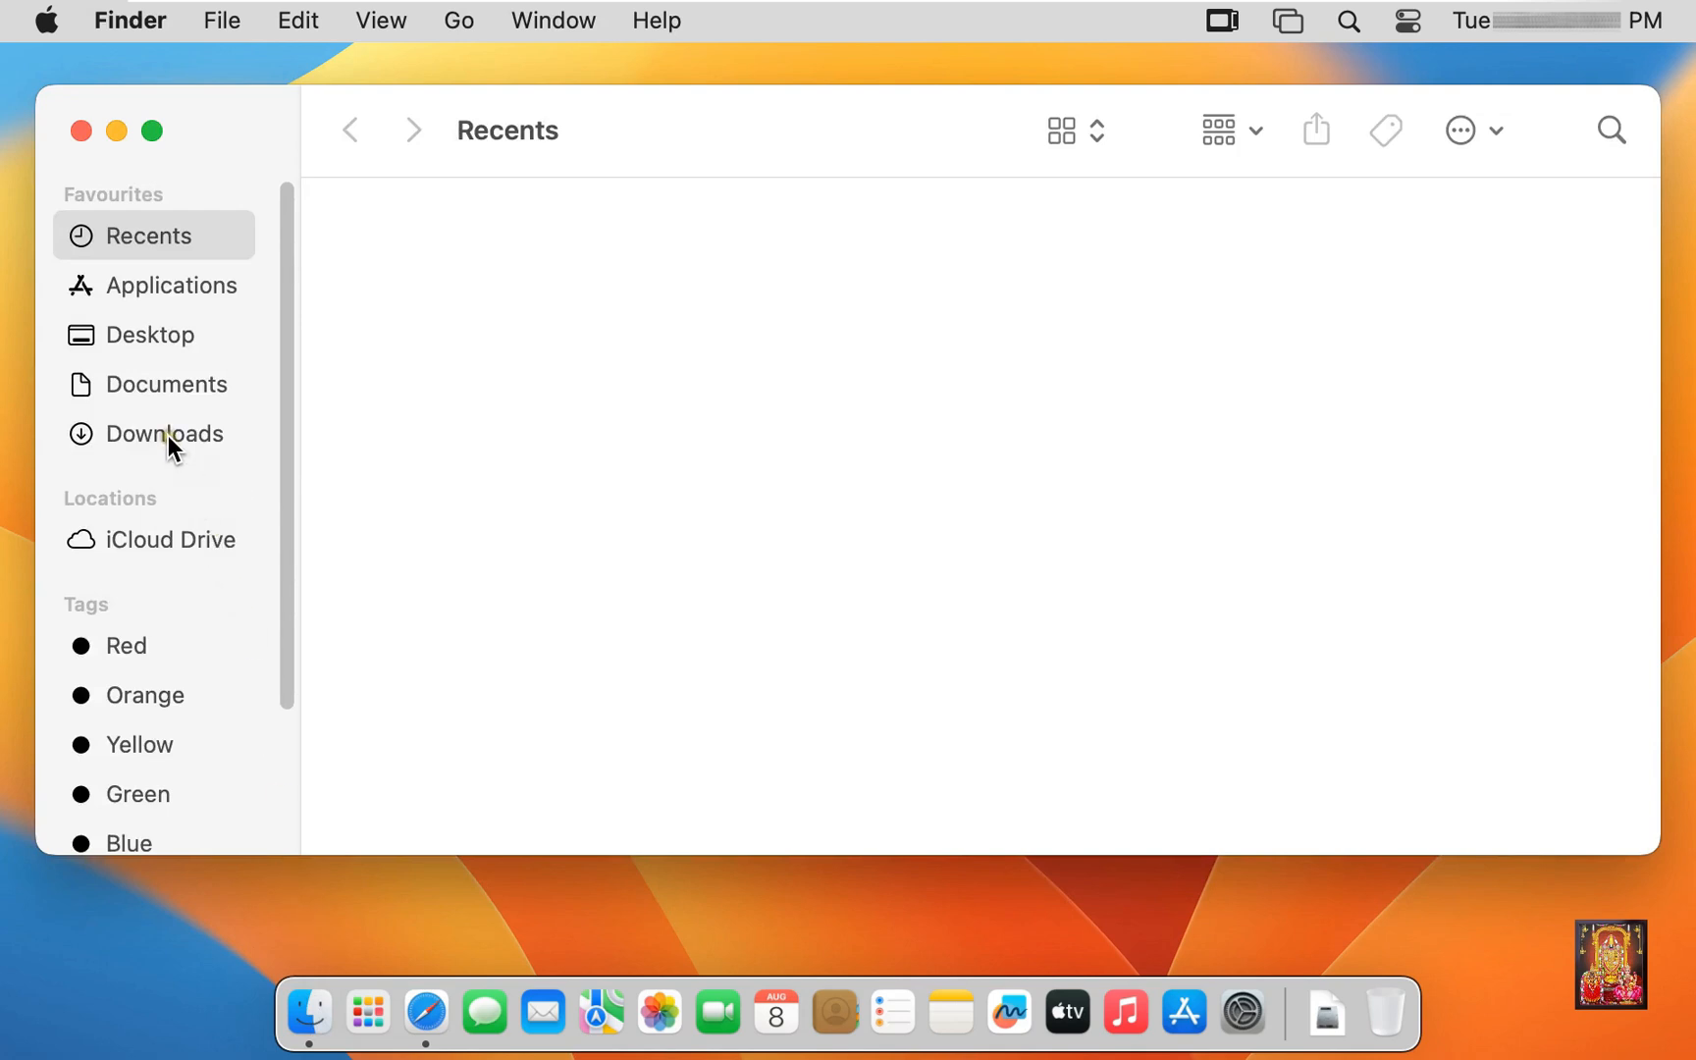
pyautogui.click(167, 432)
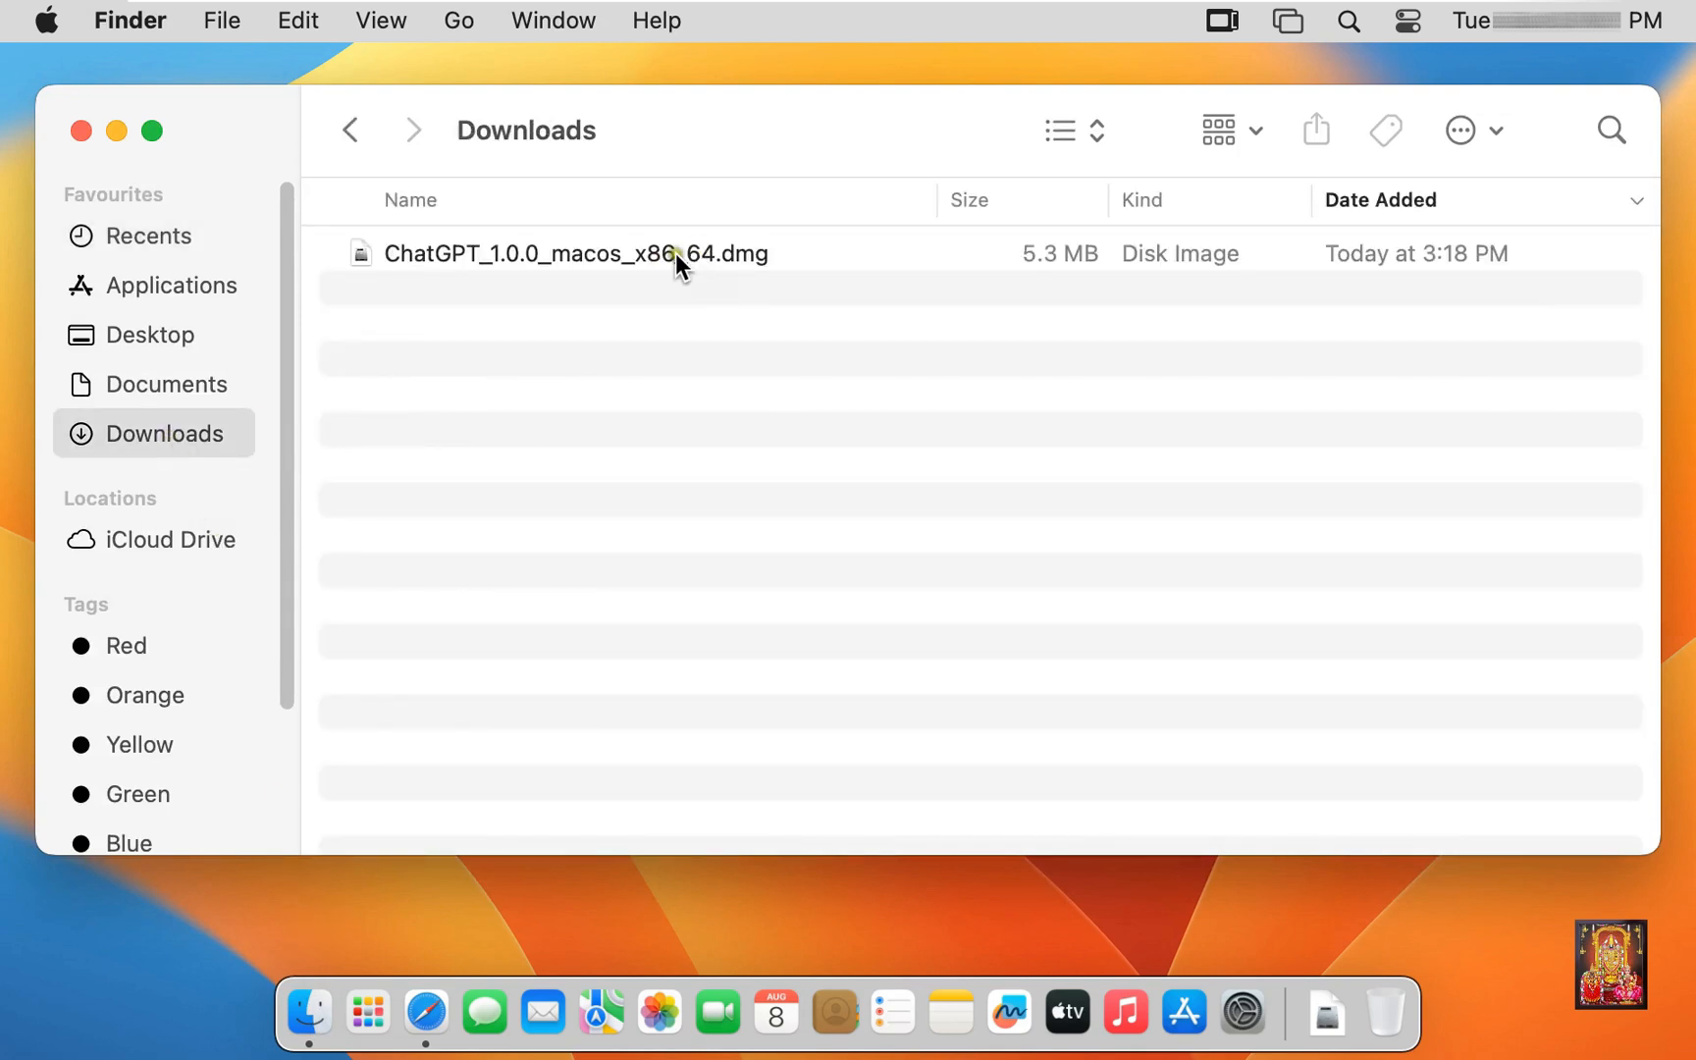
pyautogui.click(578, 253)
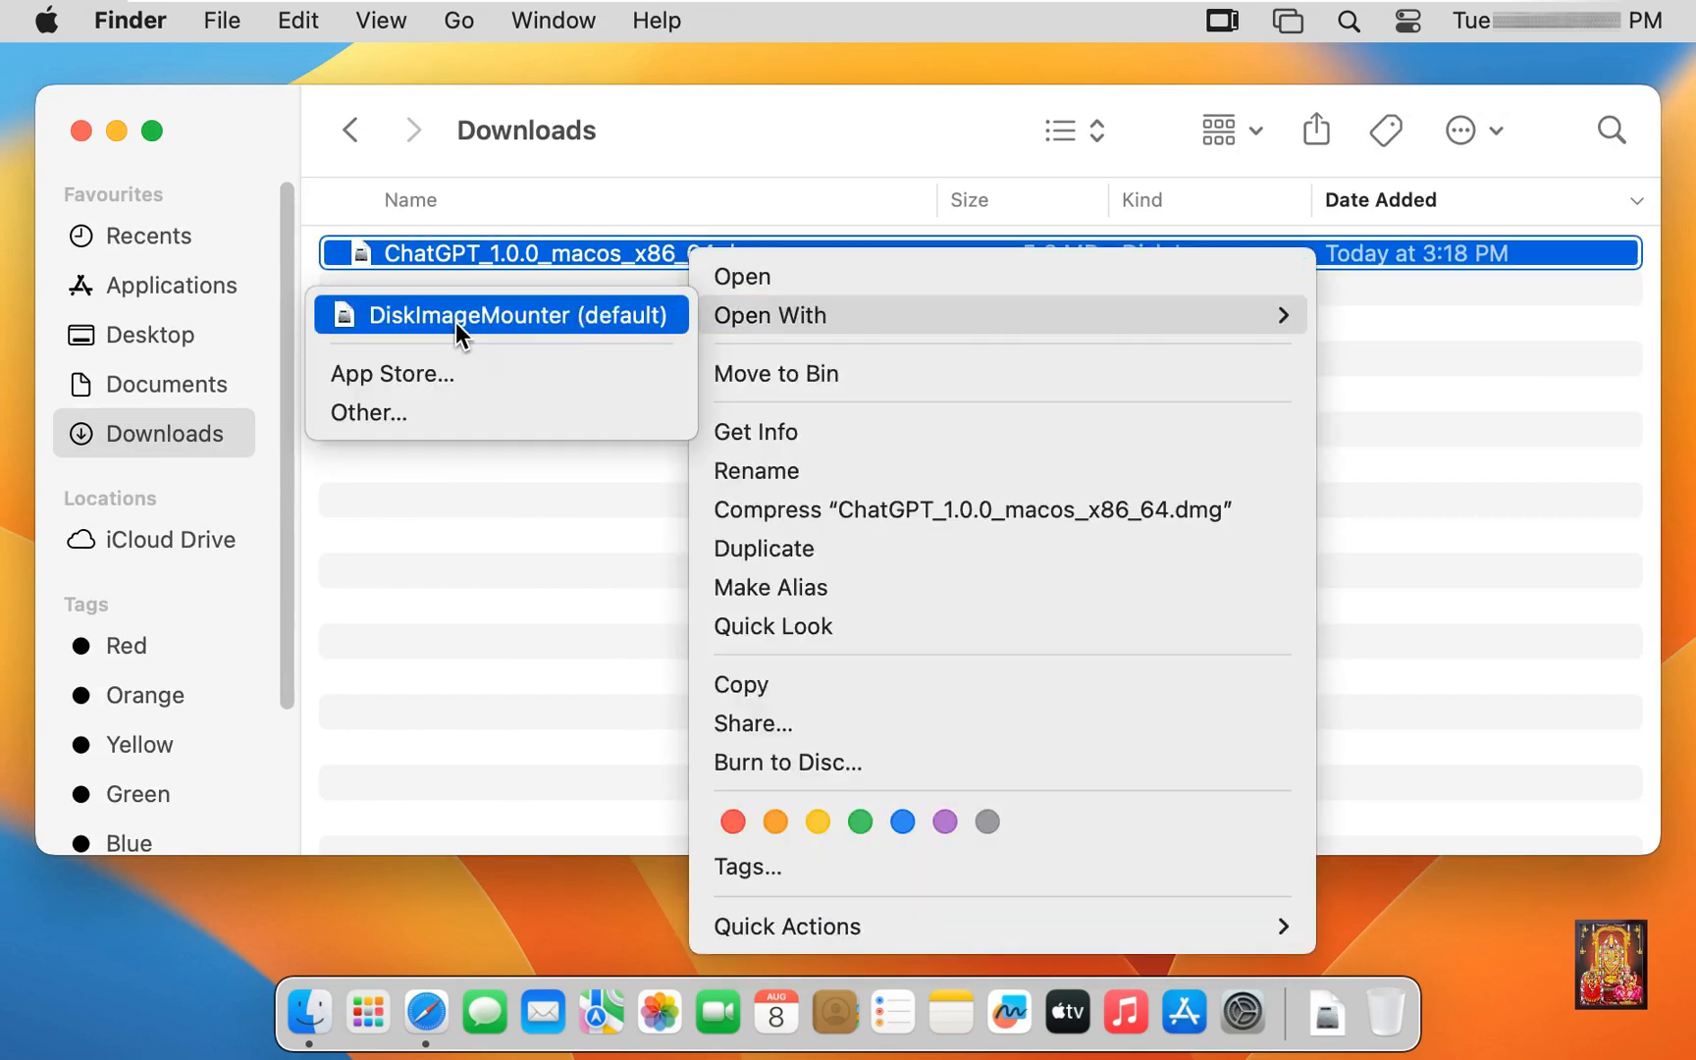
pyautogui.click(524, 314)
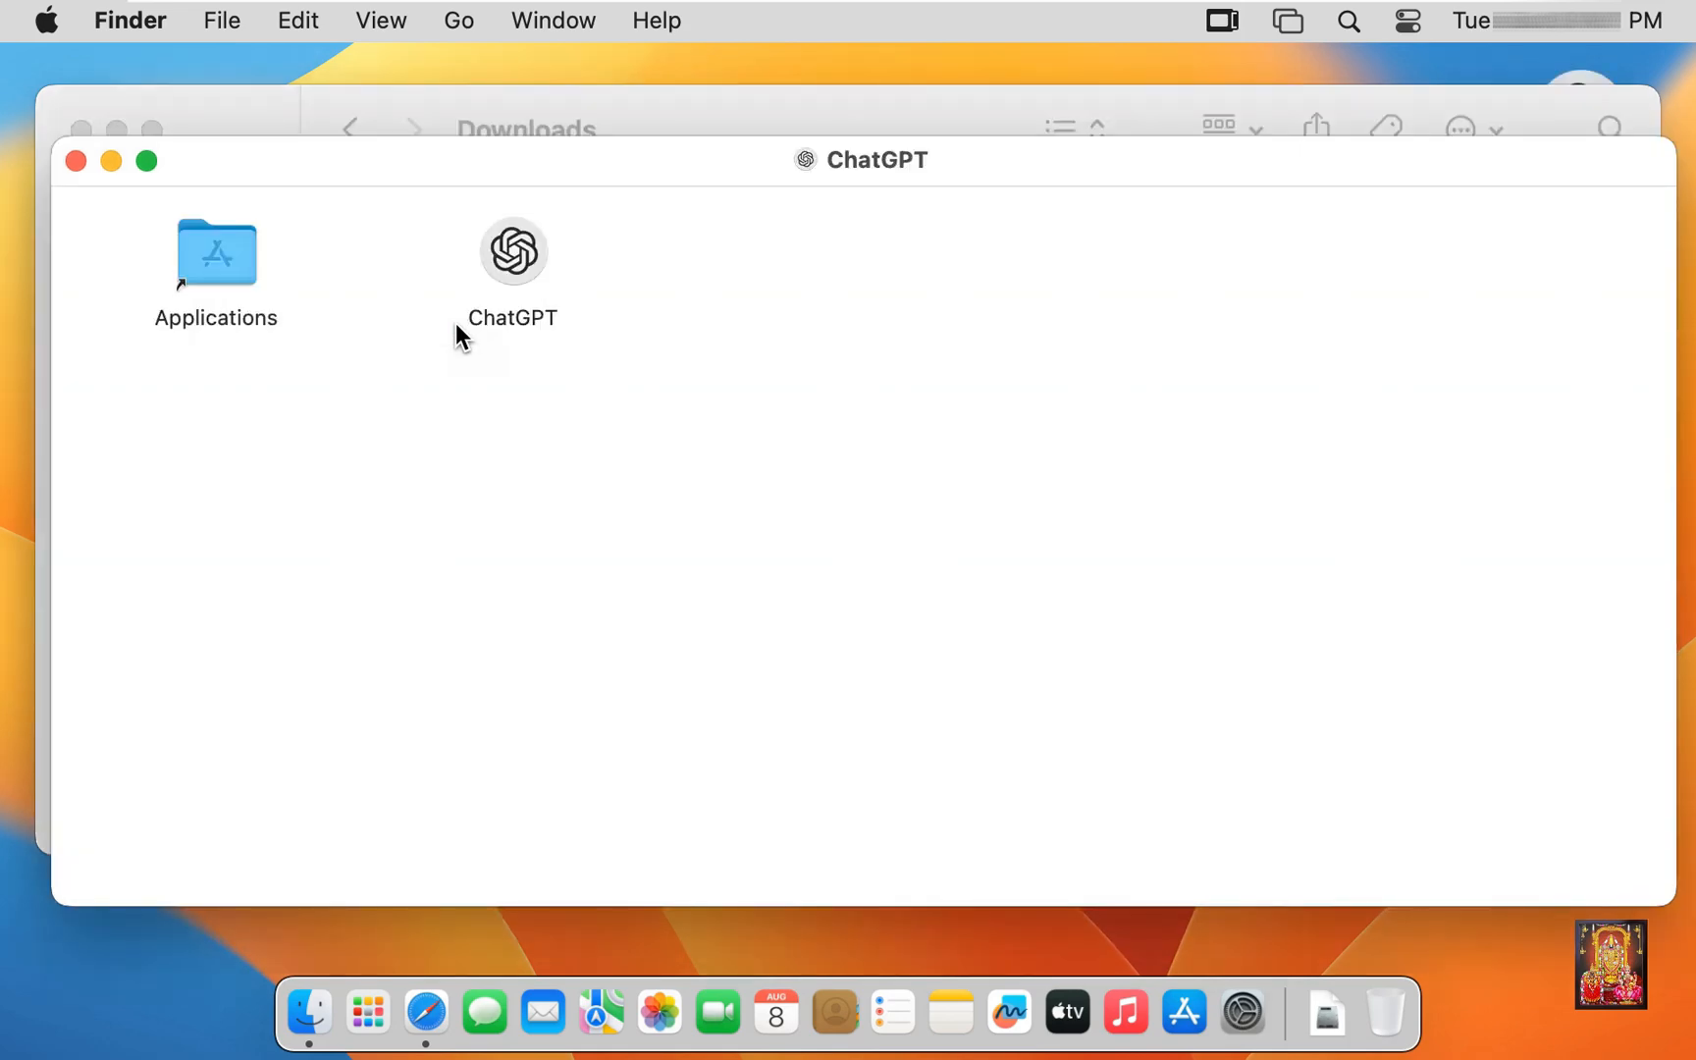
# Step: Copy ChatGPT into Applications, close the disk window and eject the ChatGPT volume
pyautogui.click(76, 161)
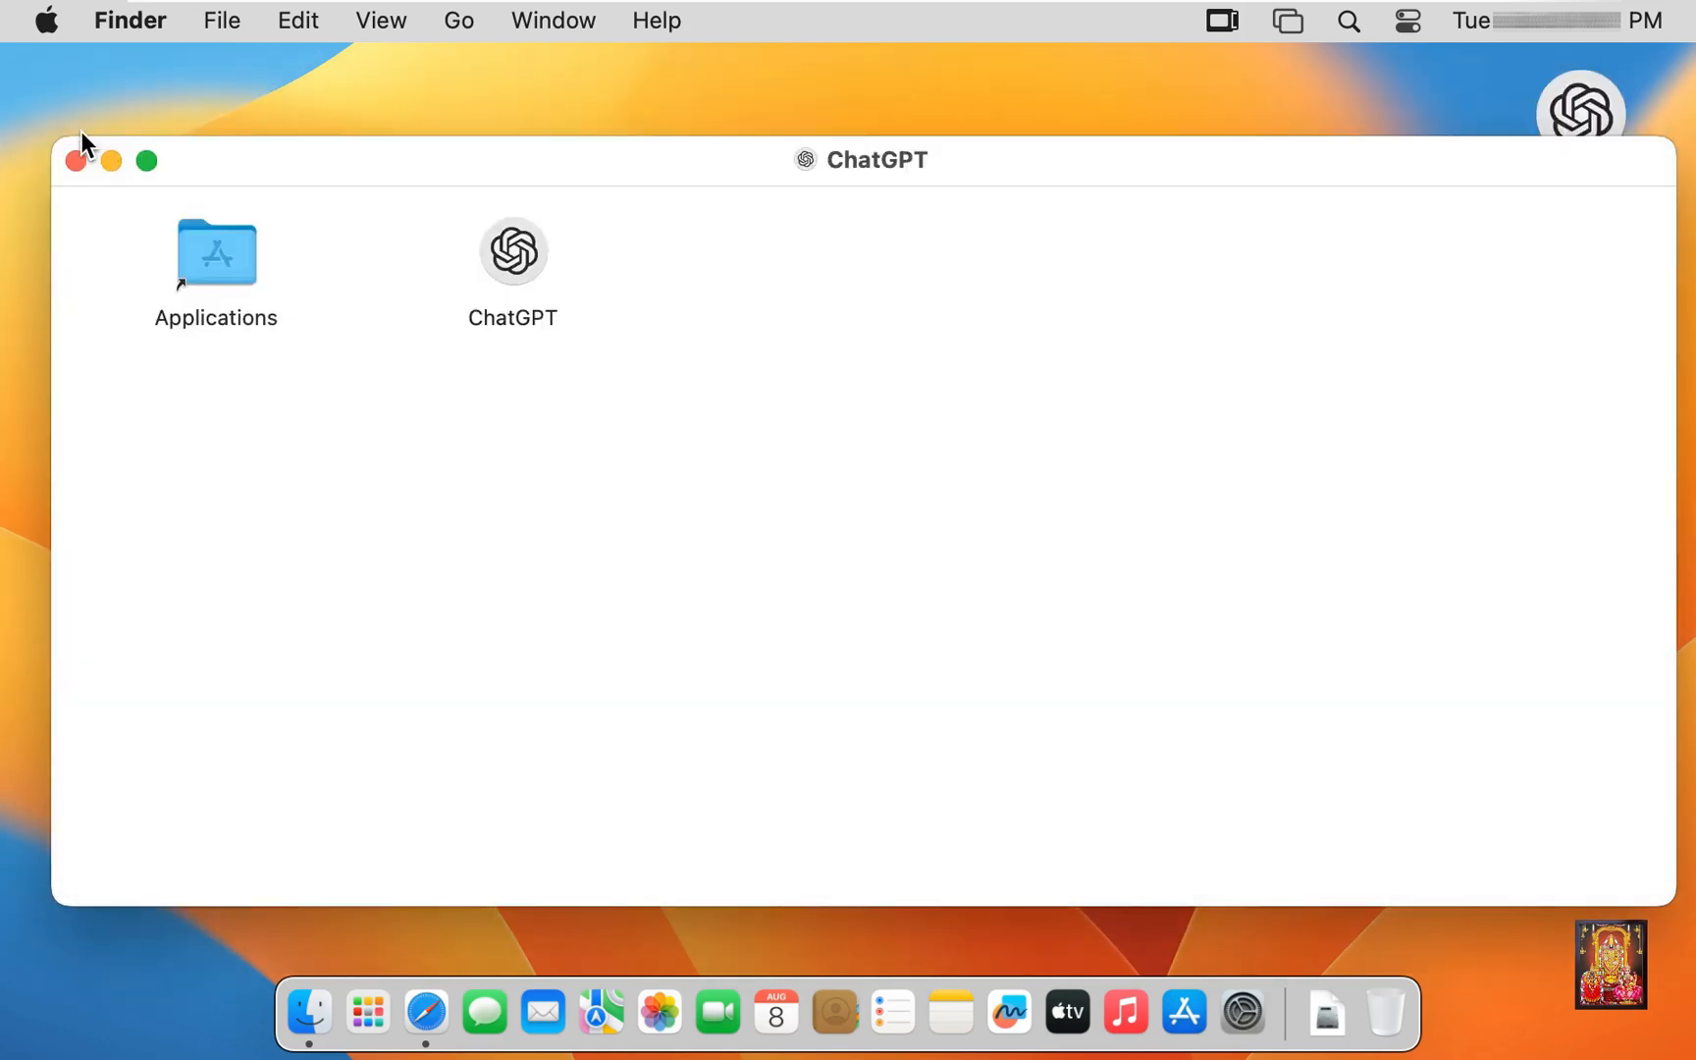
pyautogui.moveTo(517, 269)
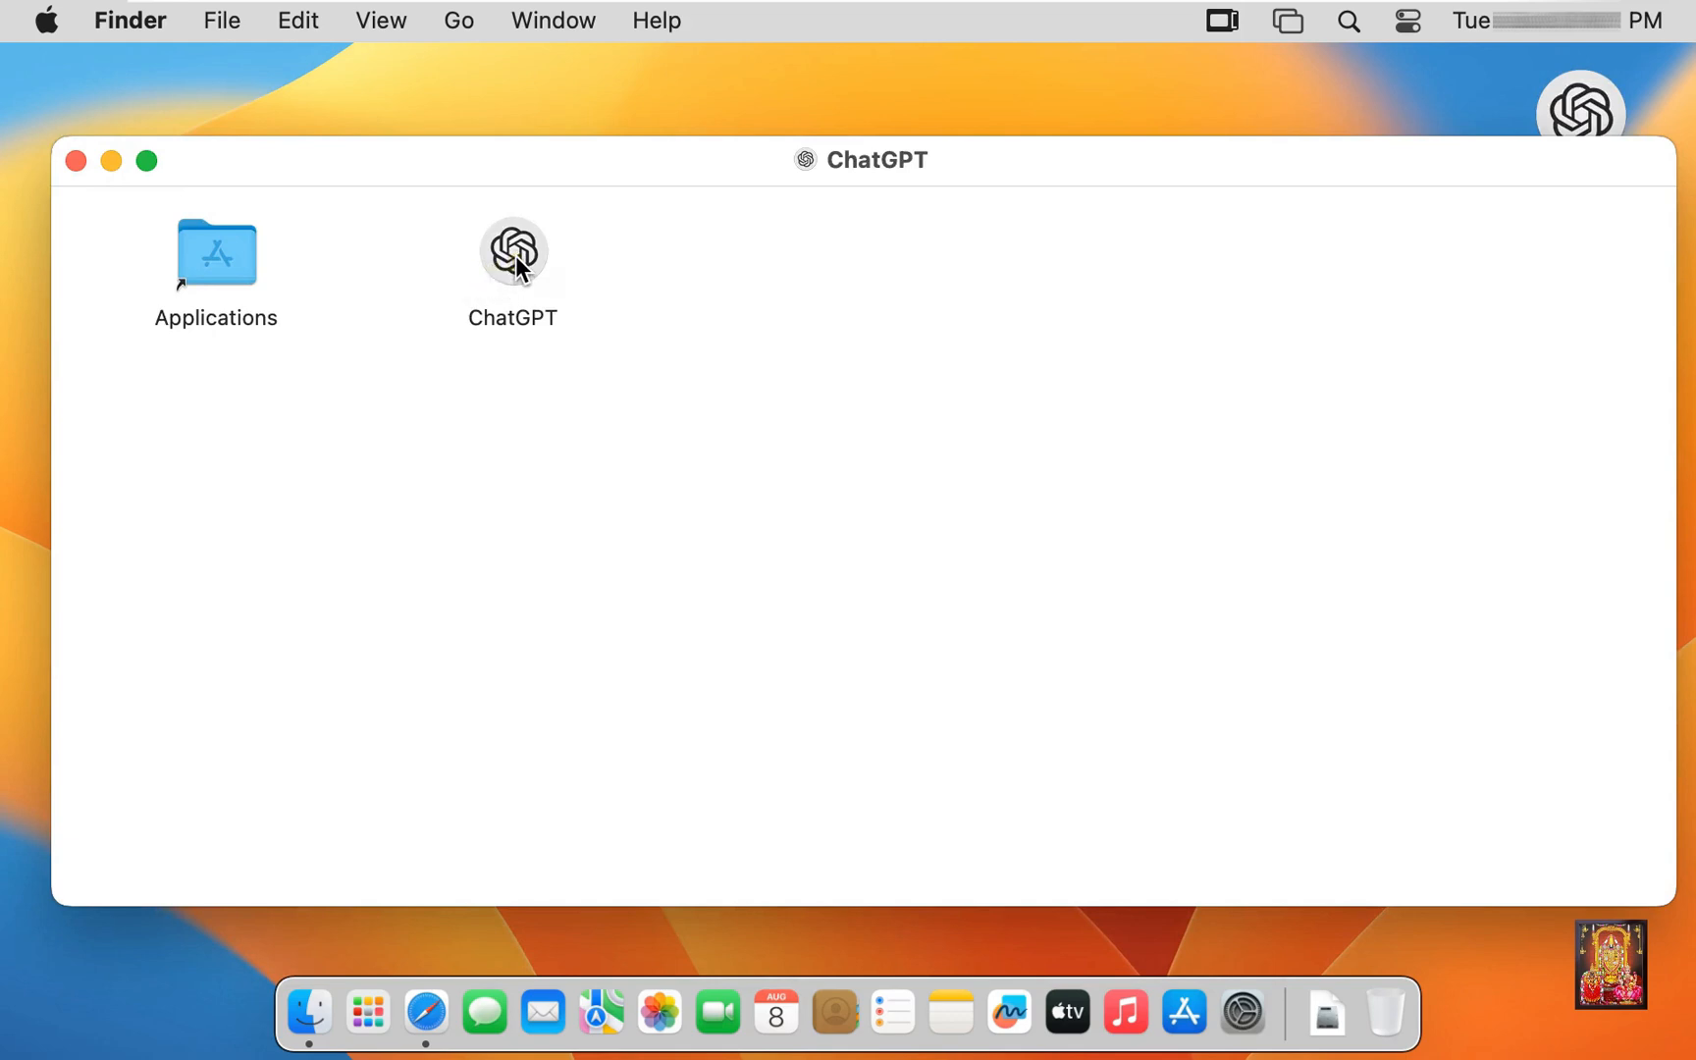
pyautogui.moveTo(512, 251); pyautogui.dragTo(216, 252)
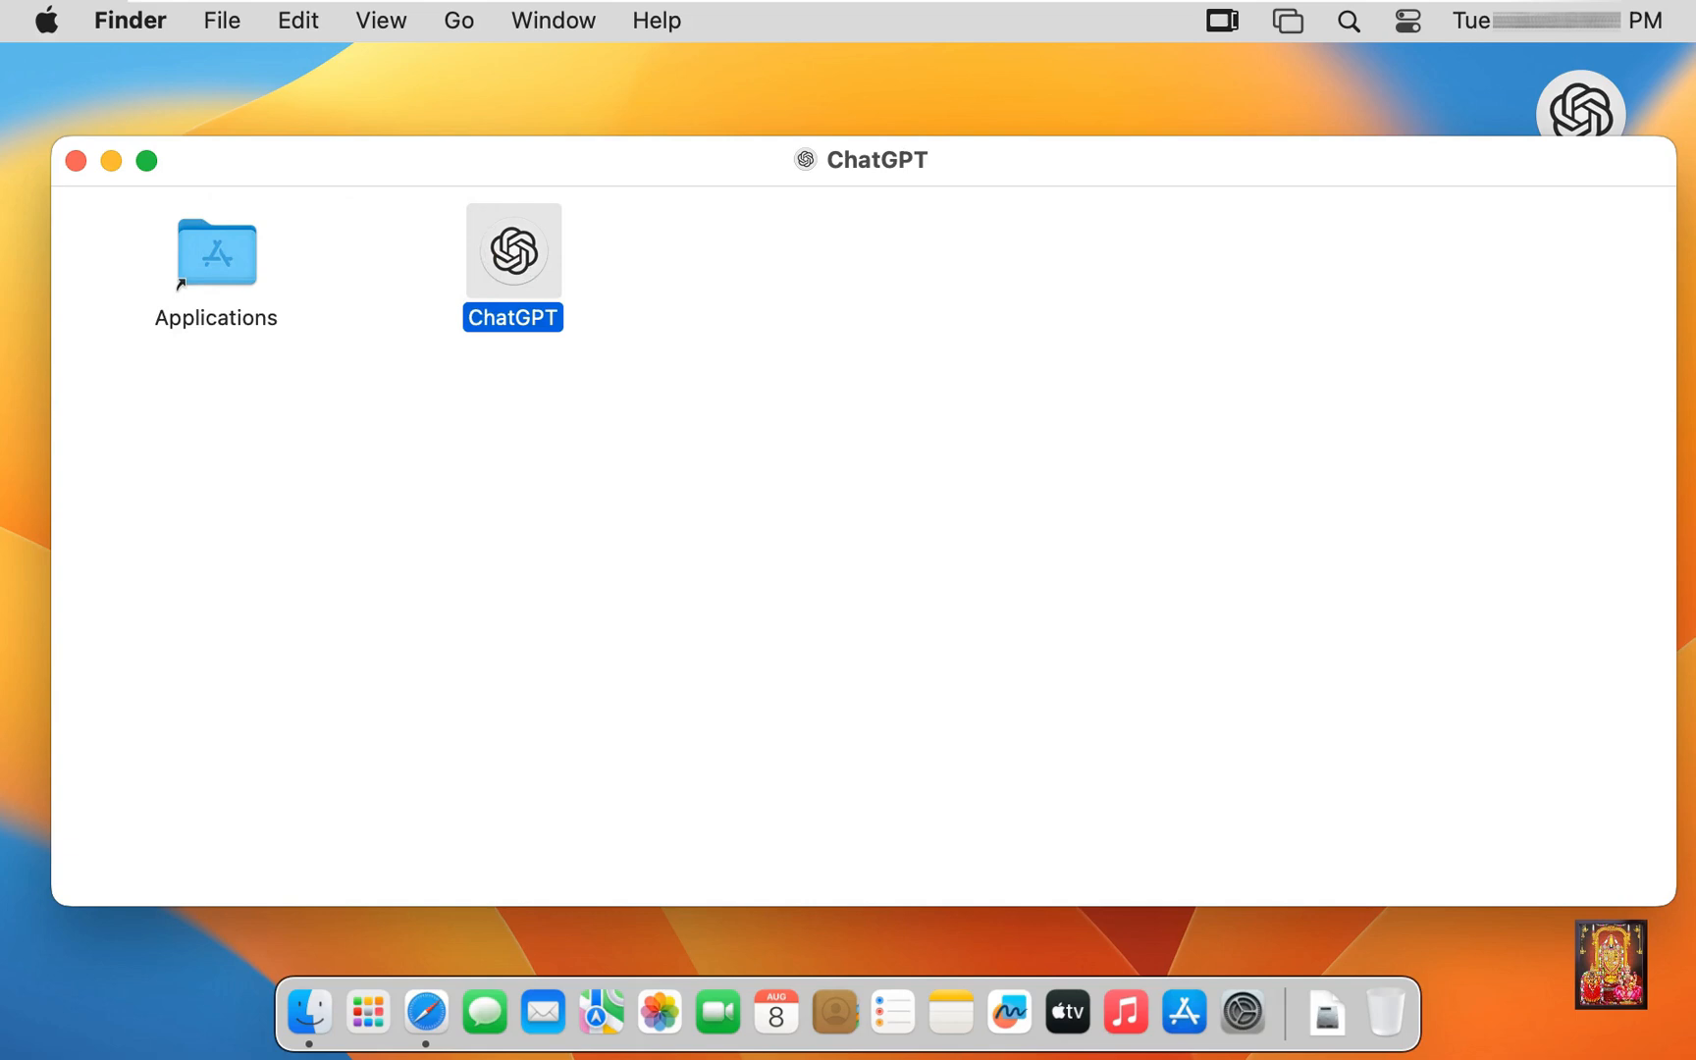
pyautogui.moveTo(104, 226)
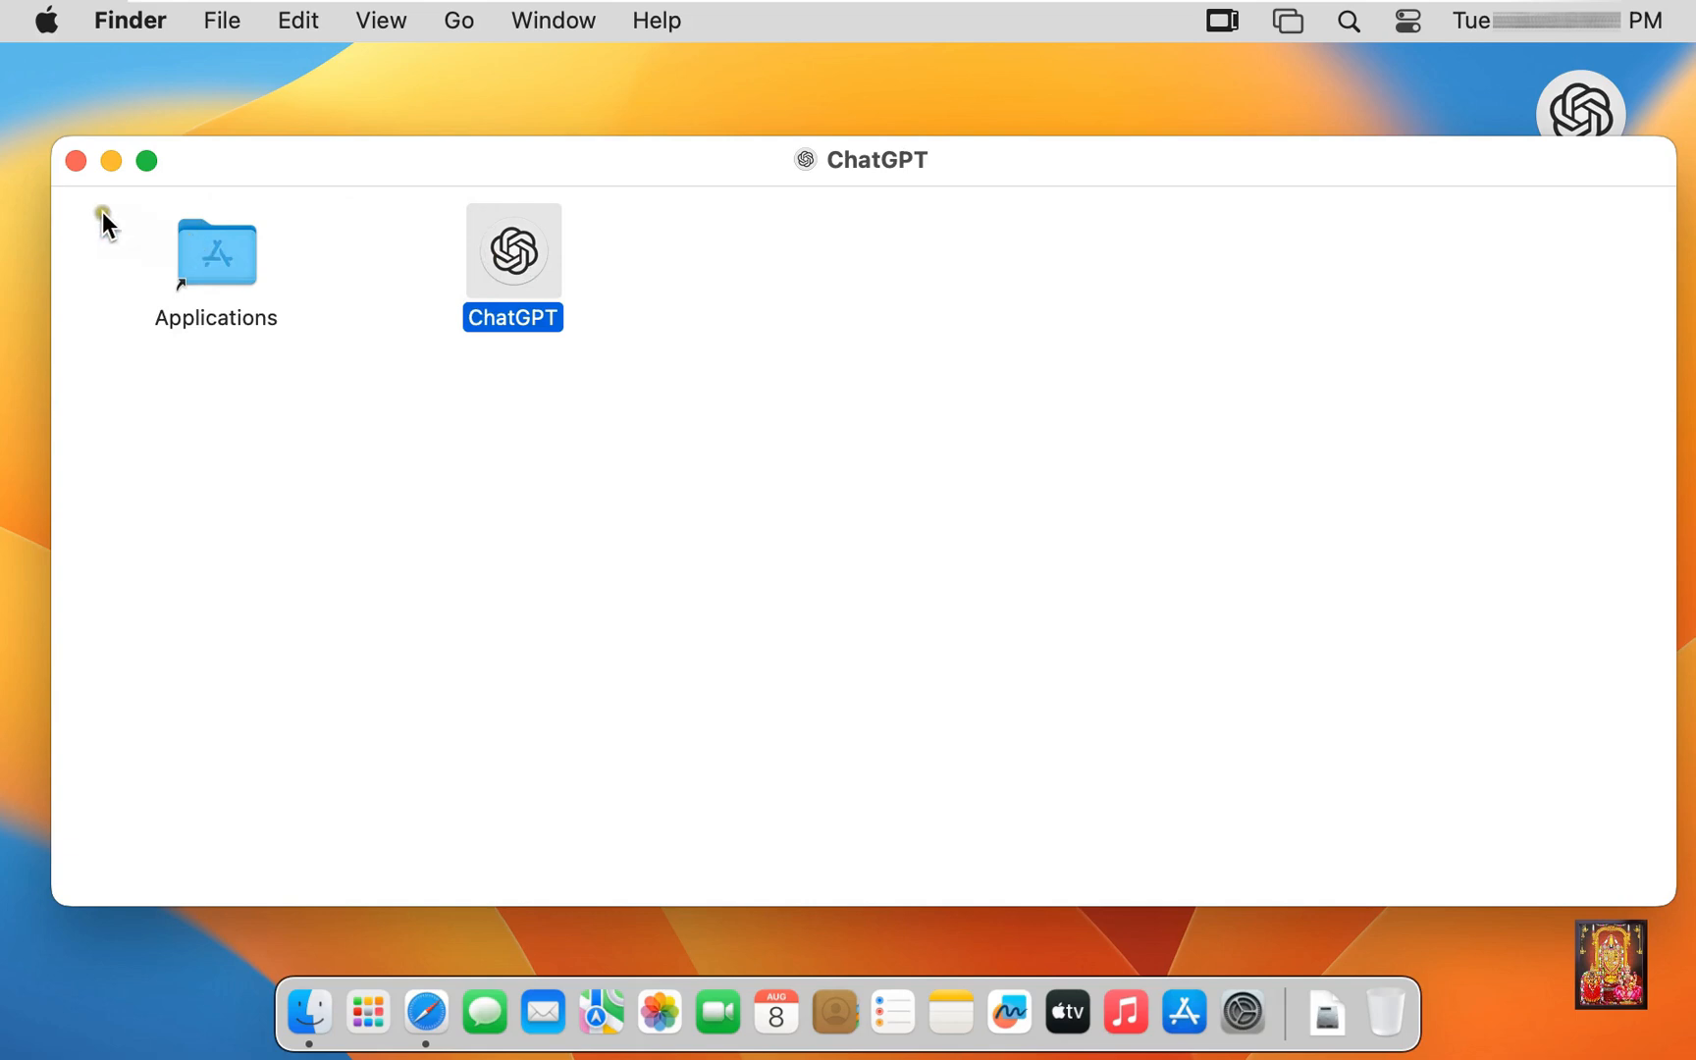
pyautogui.click(76, 161)
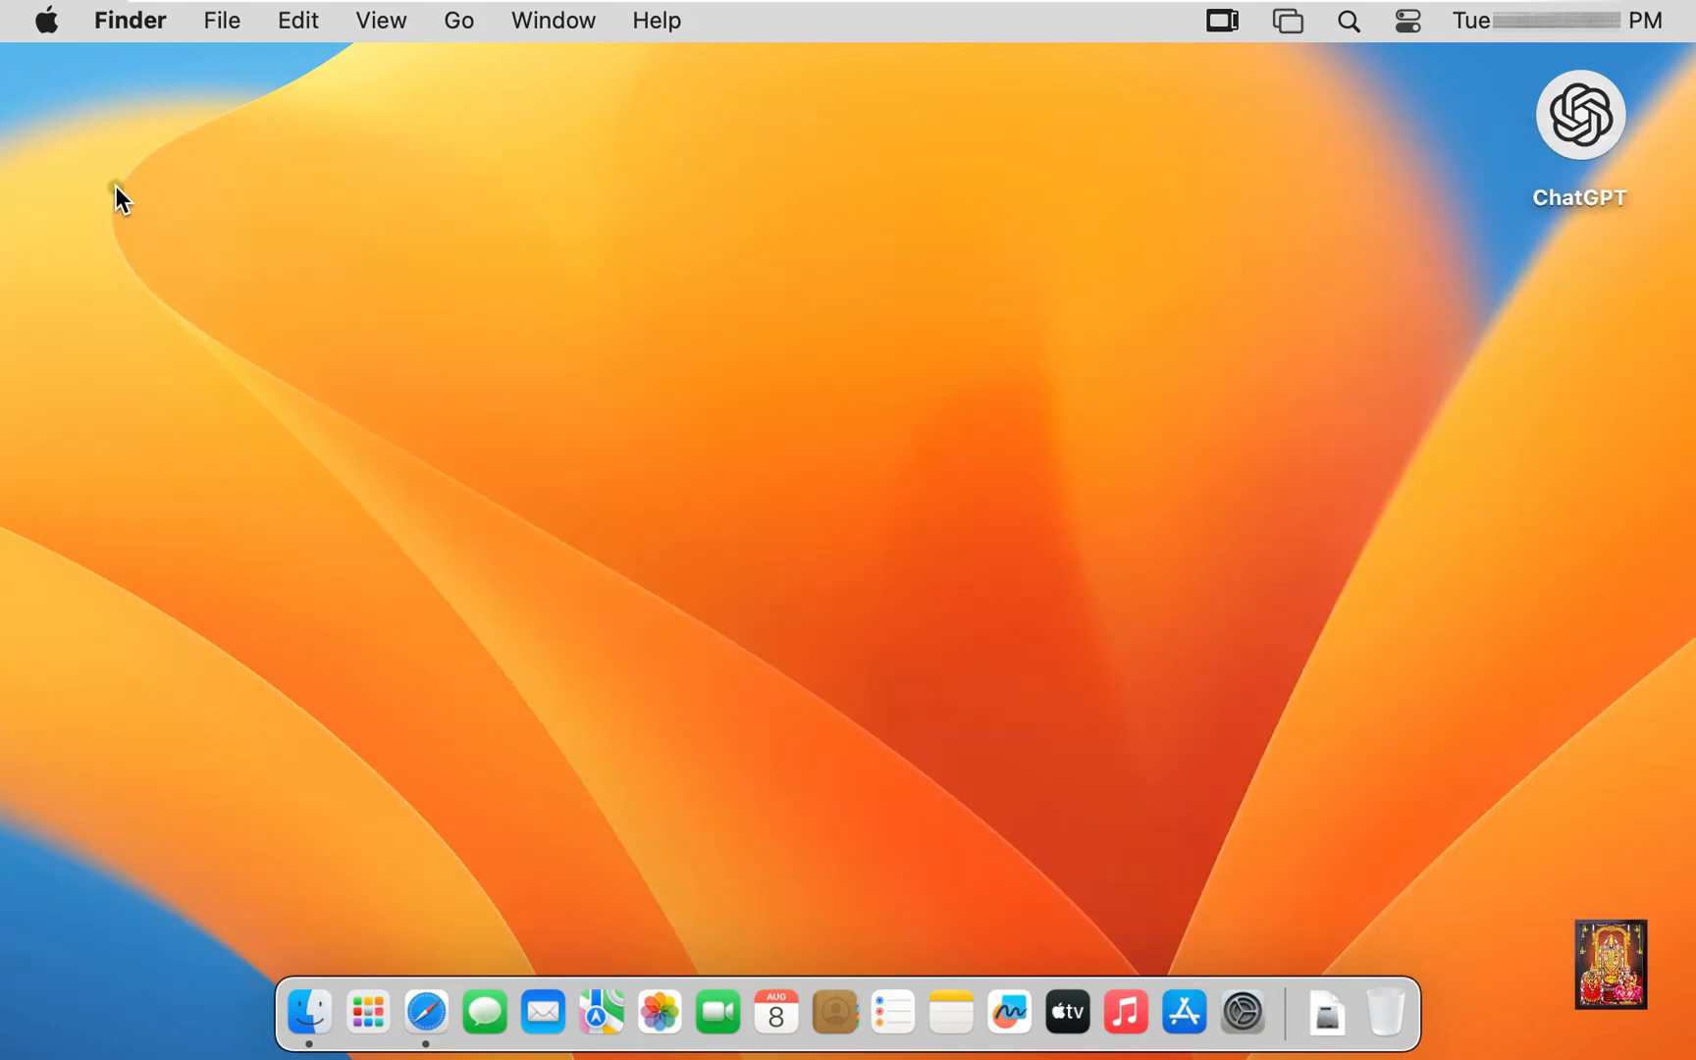
pyautogui.rightClick(1578, 113)
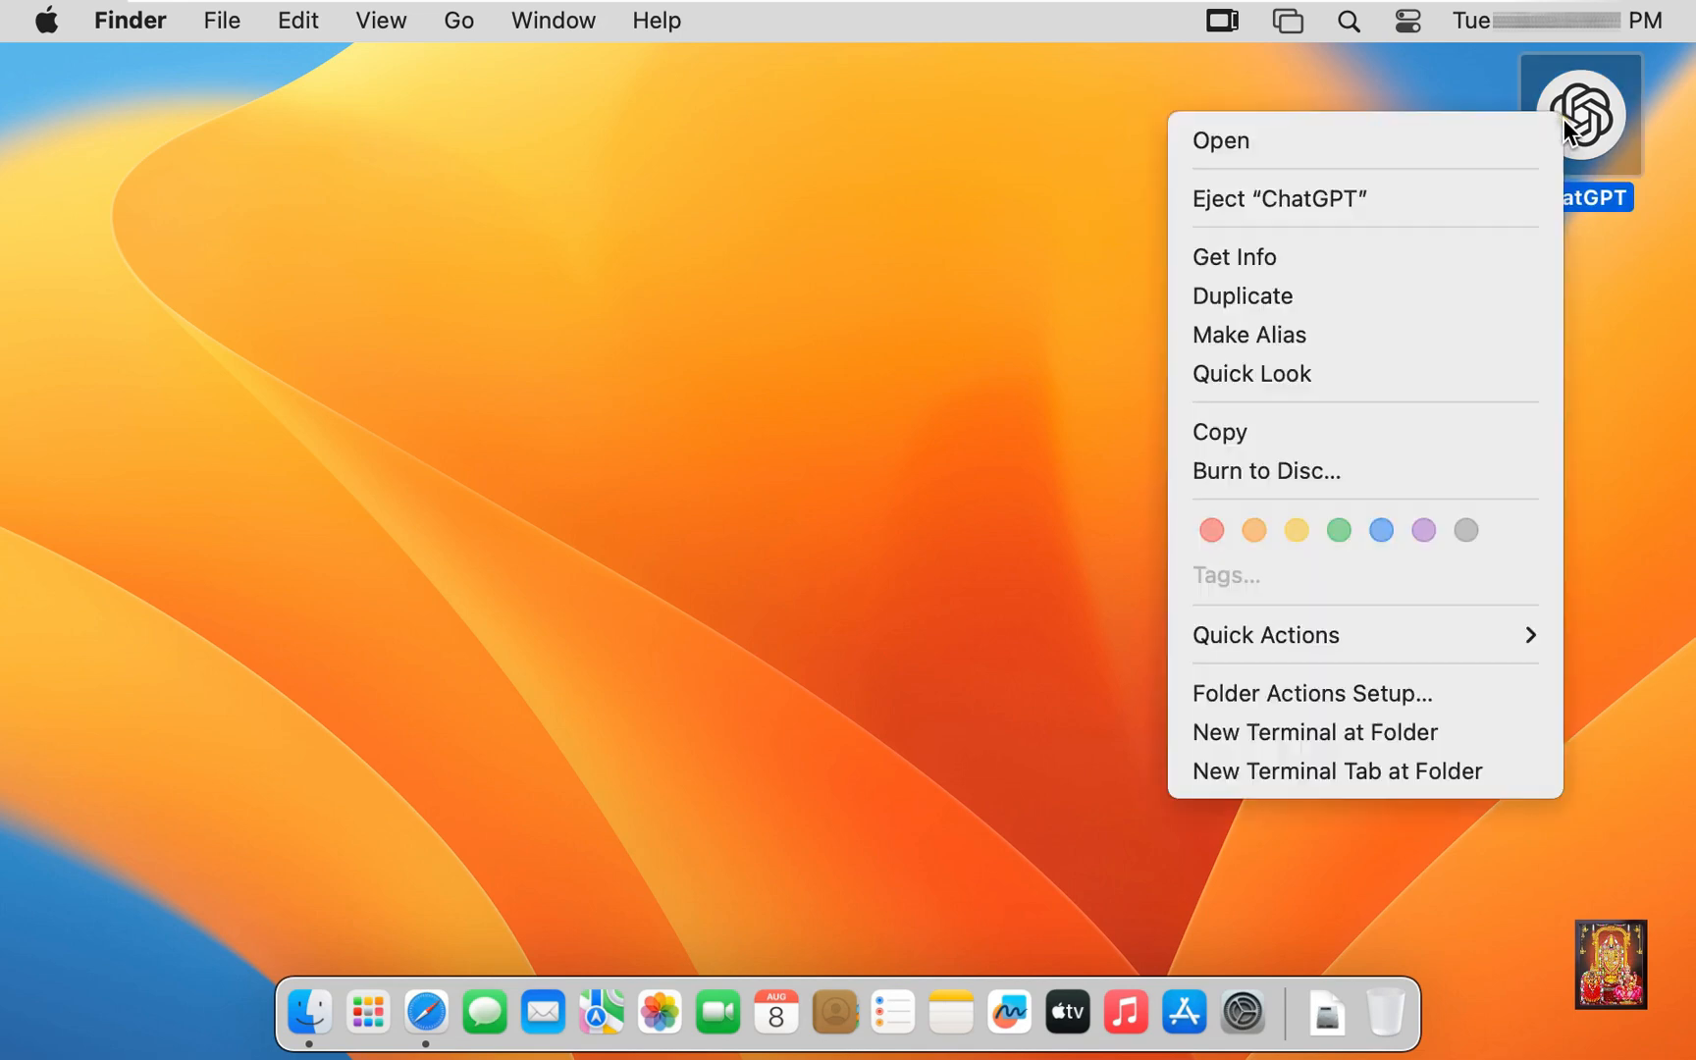
pyautogui.click(740, 638)
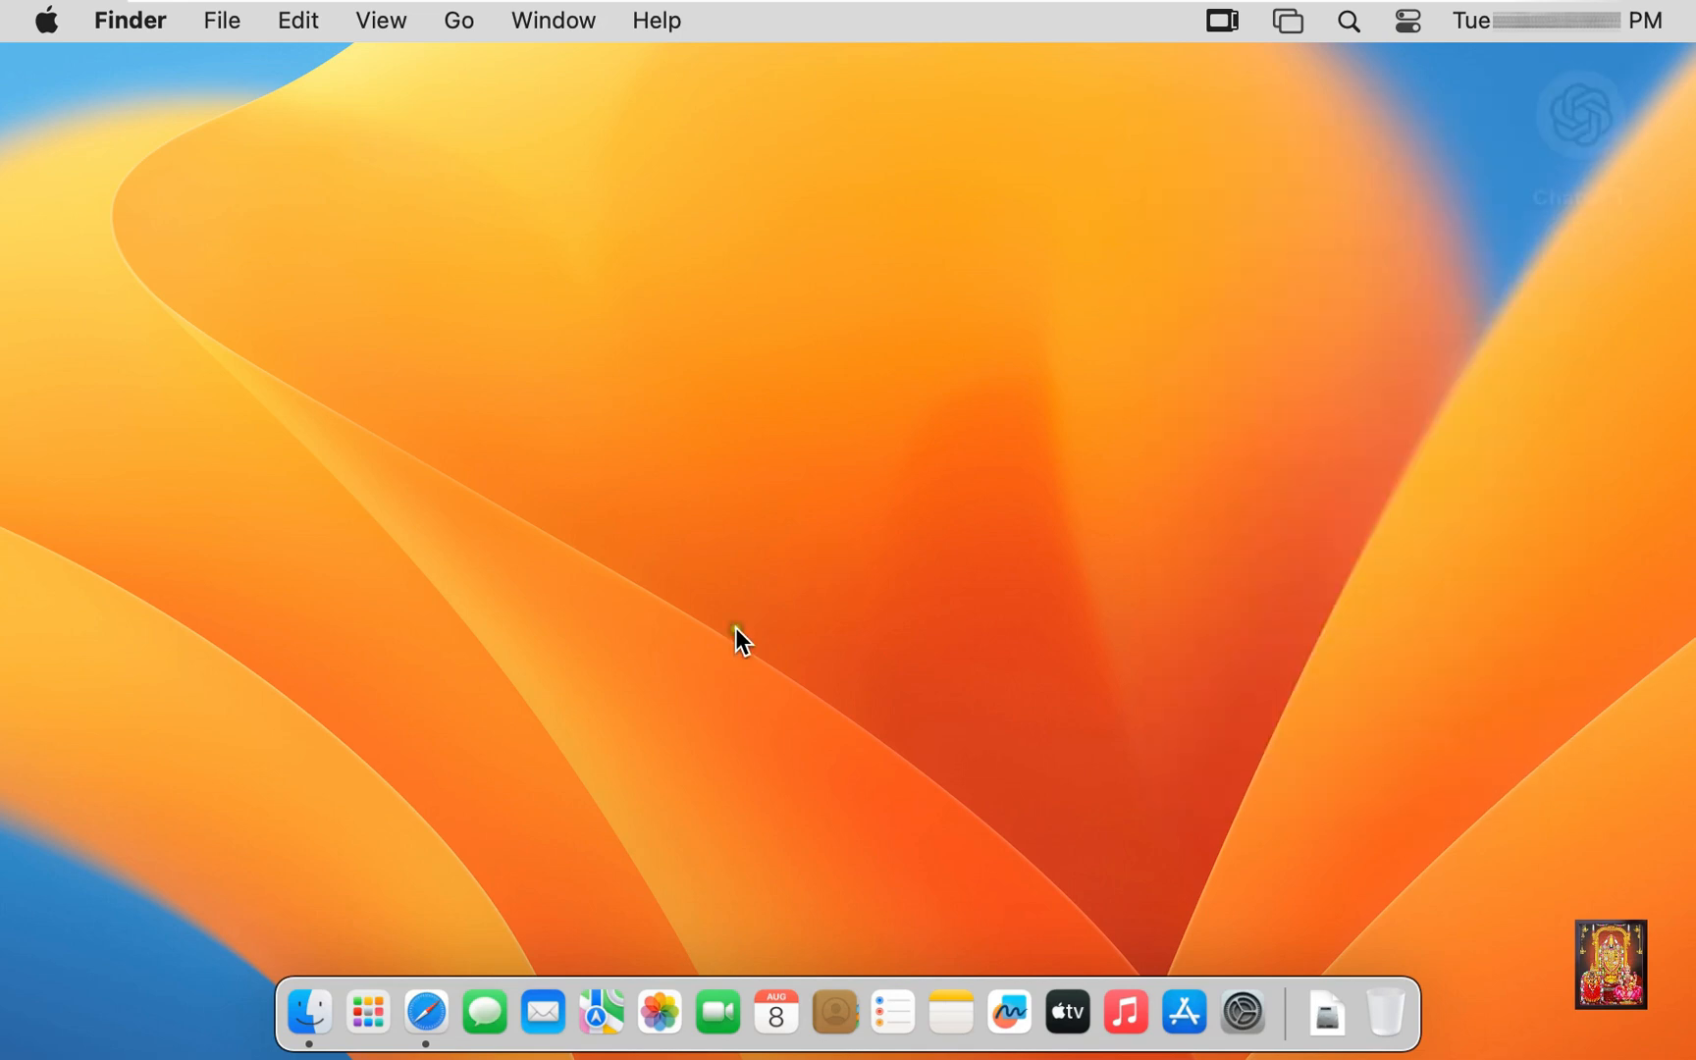
pyautogui.moveTo(367, 1011)
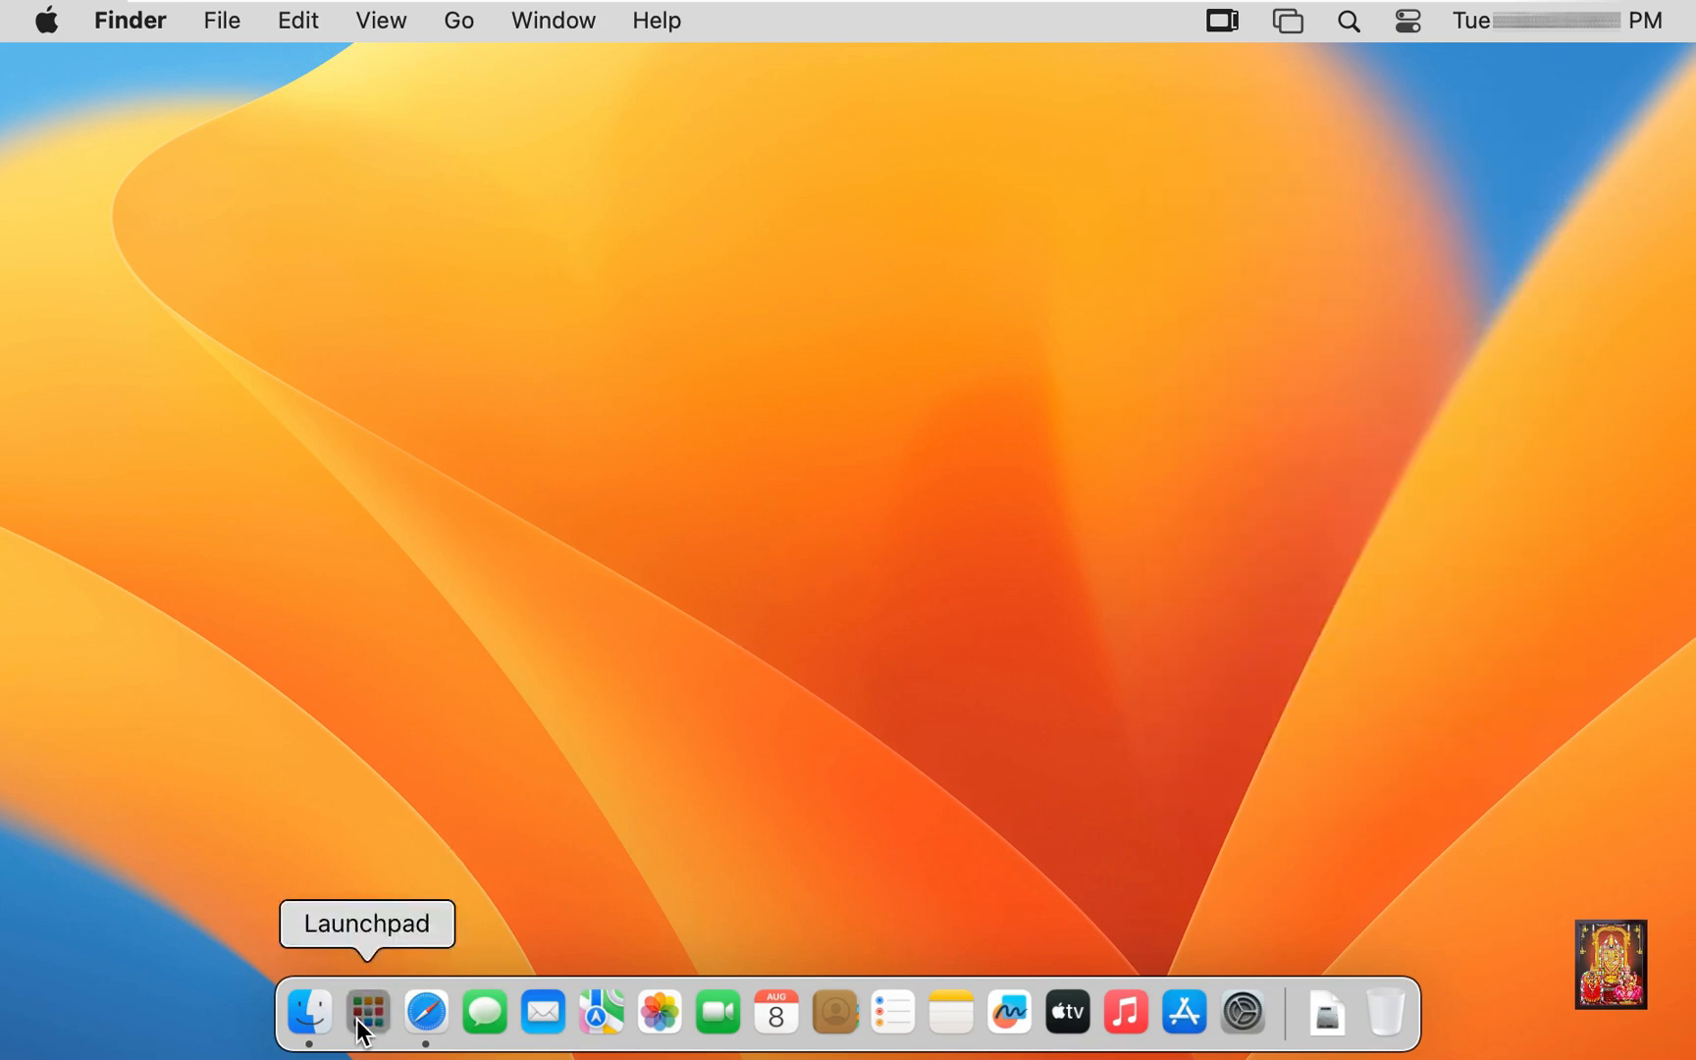
# Step: Launch ChatGPT from Launchpad and cancel the 'developer cannot be verified' alert
pyautogui.click(367, 1011)
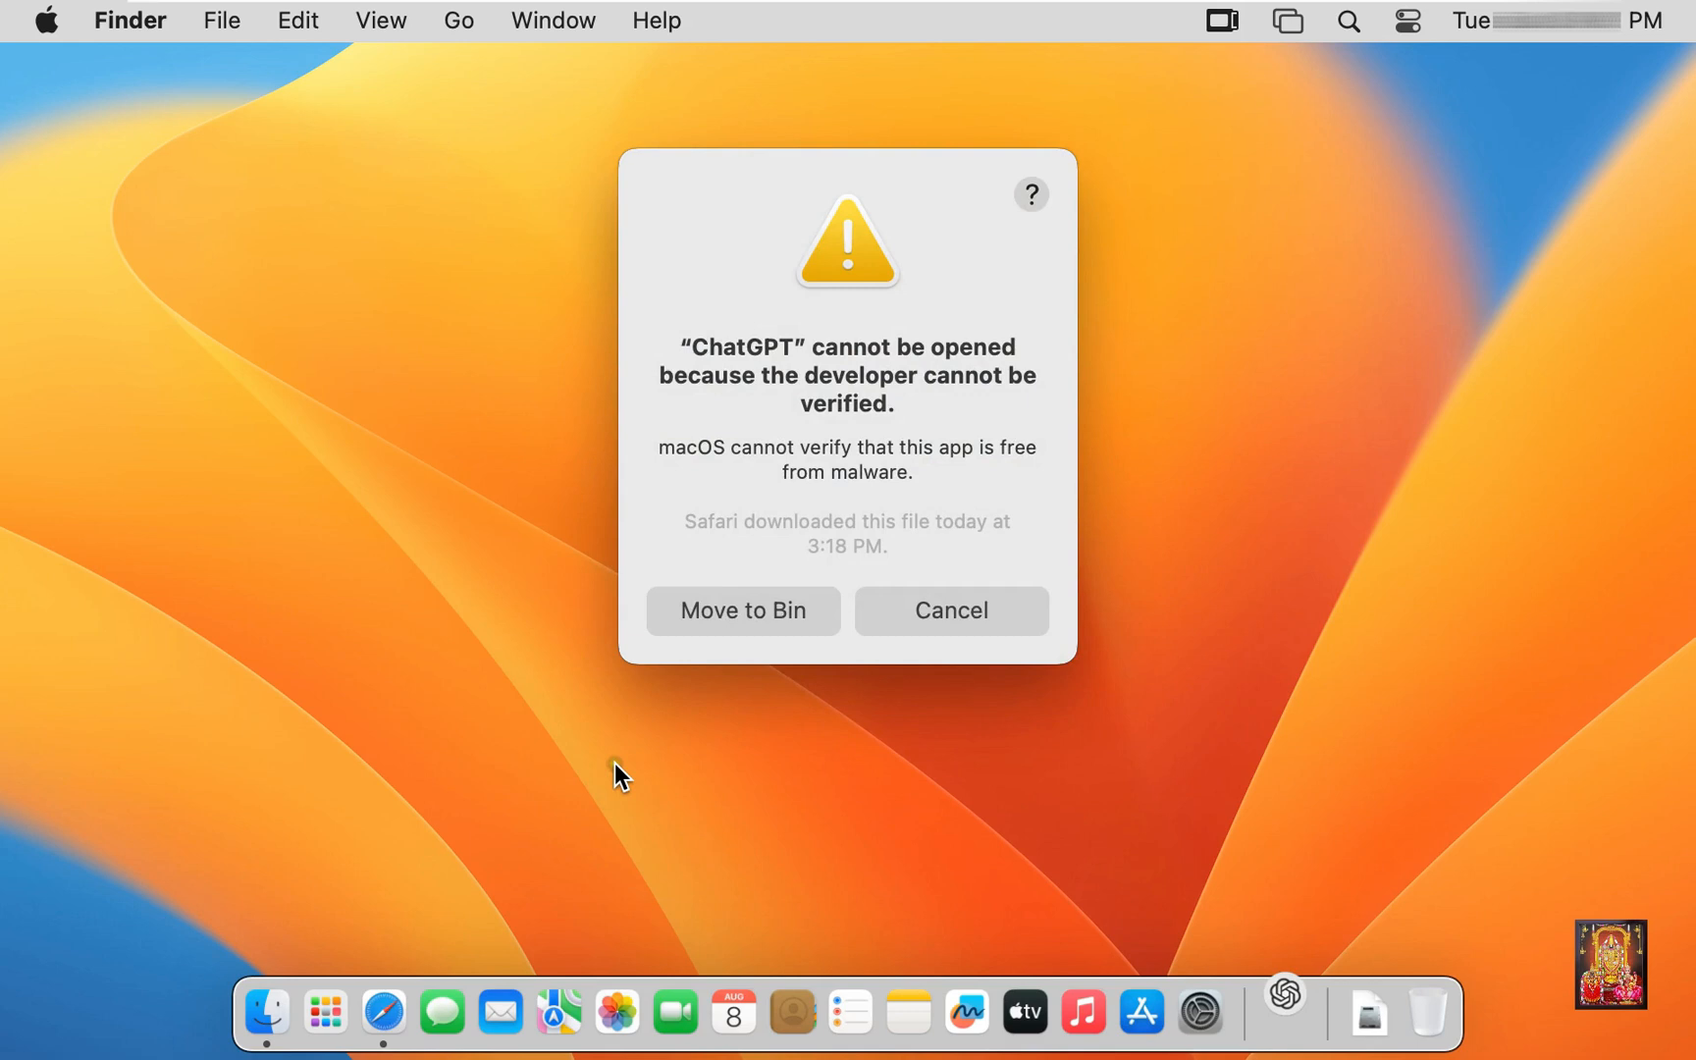
pyautogui.moveTo(756, 383)
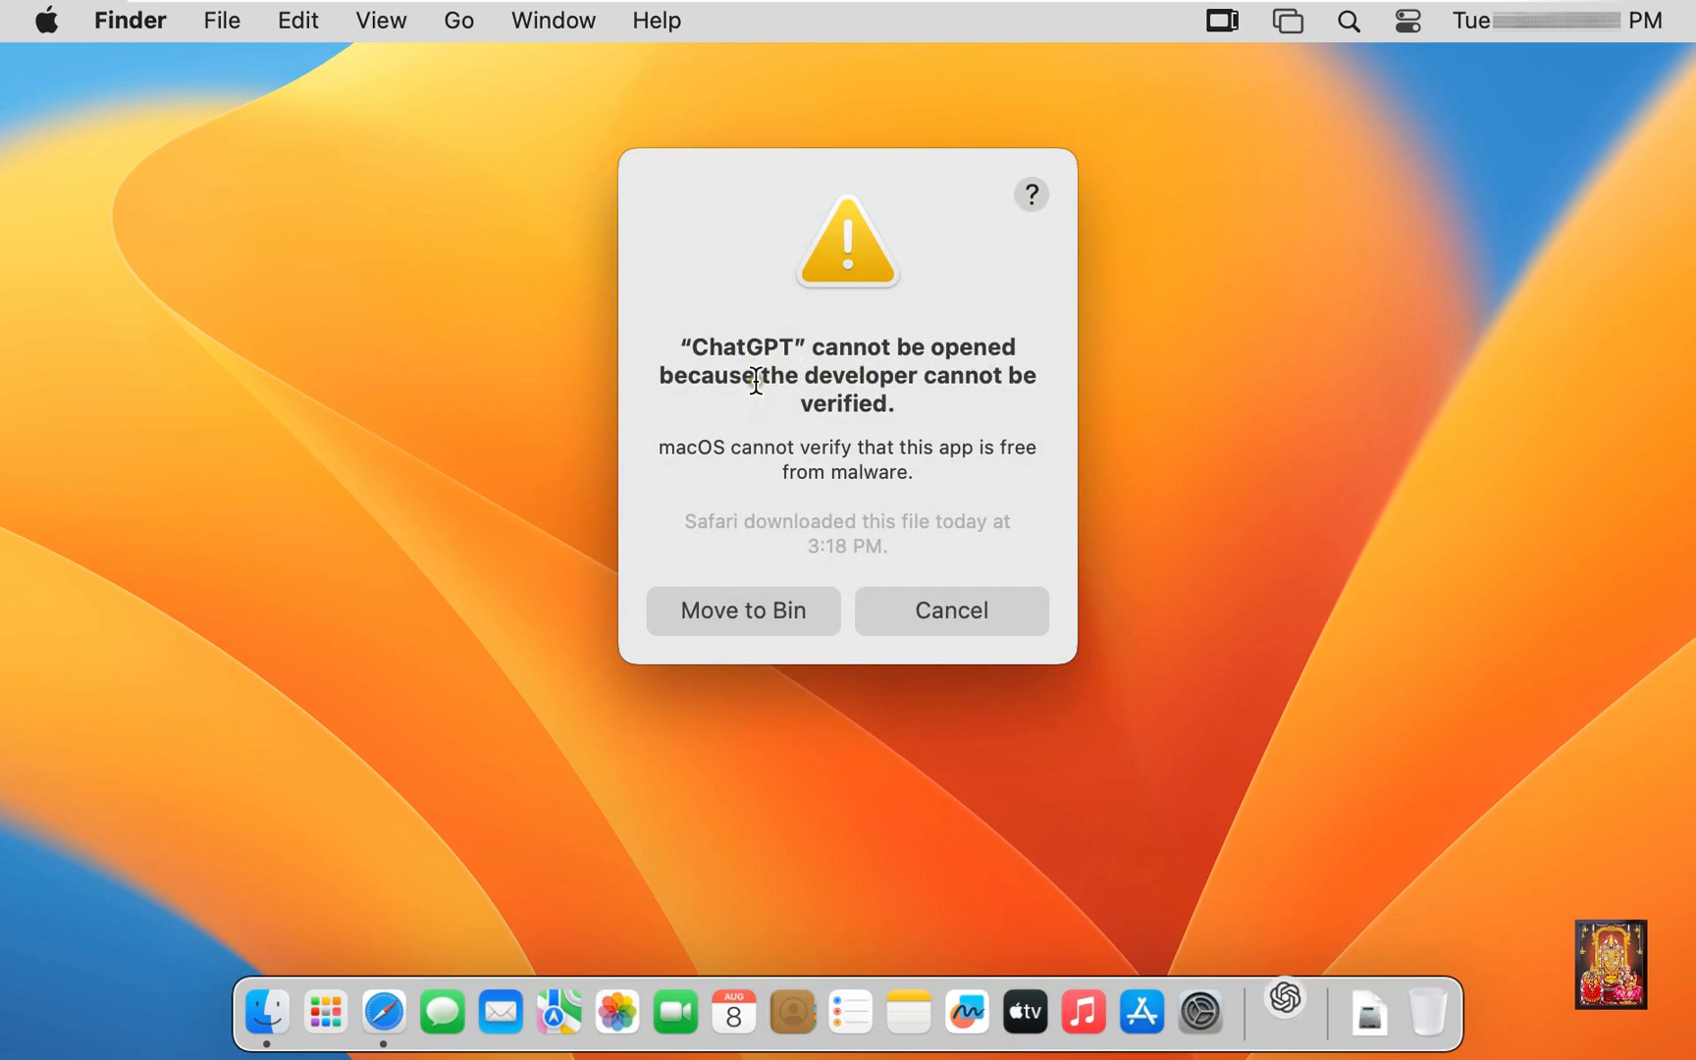
pyautogui.moveTo(919, 434)
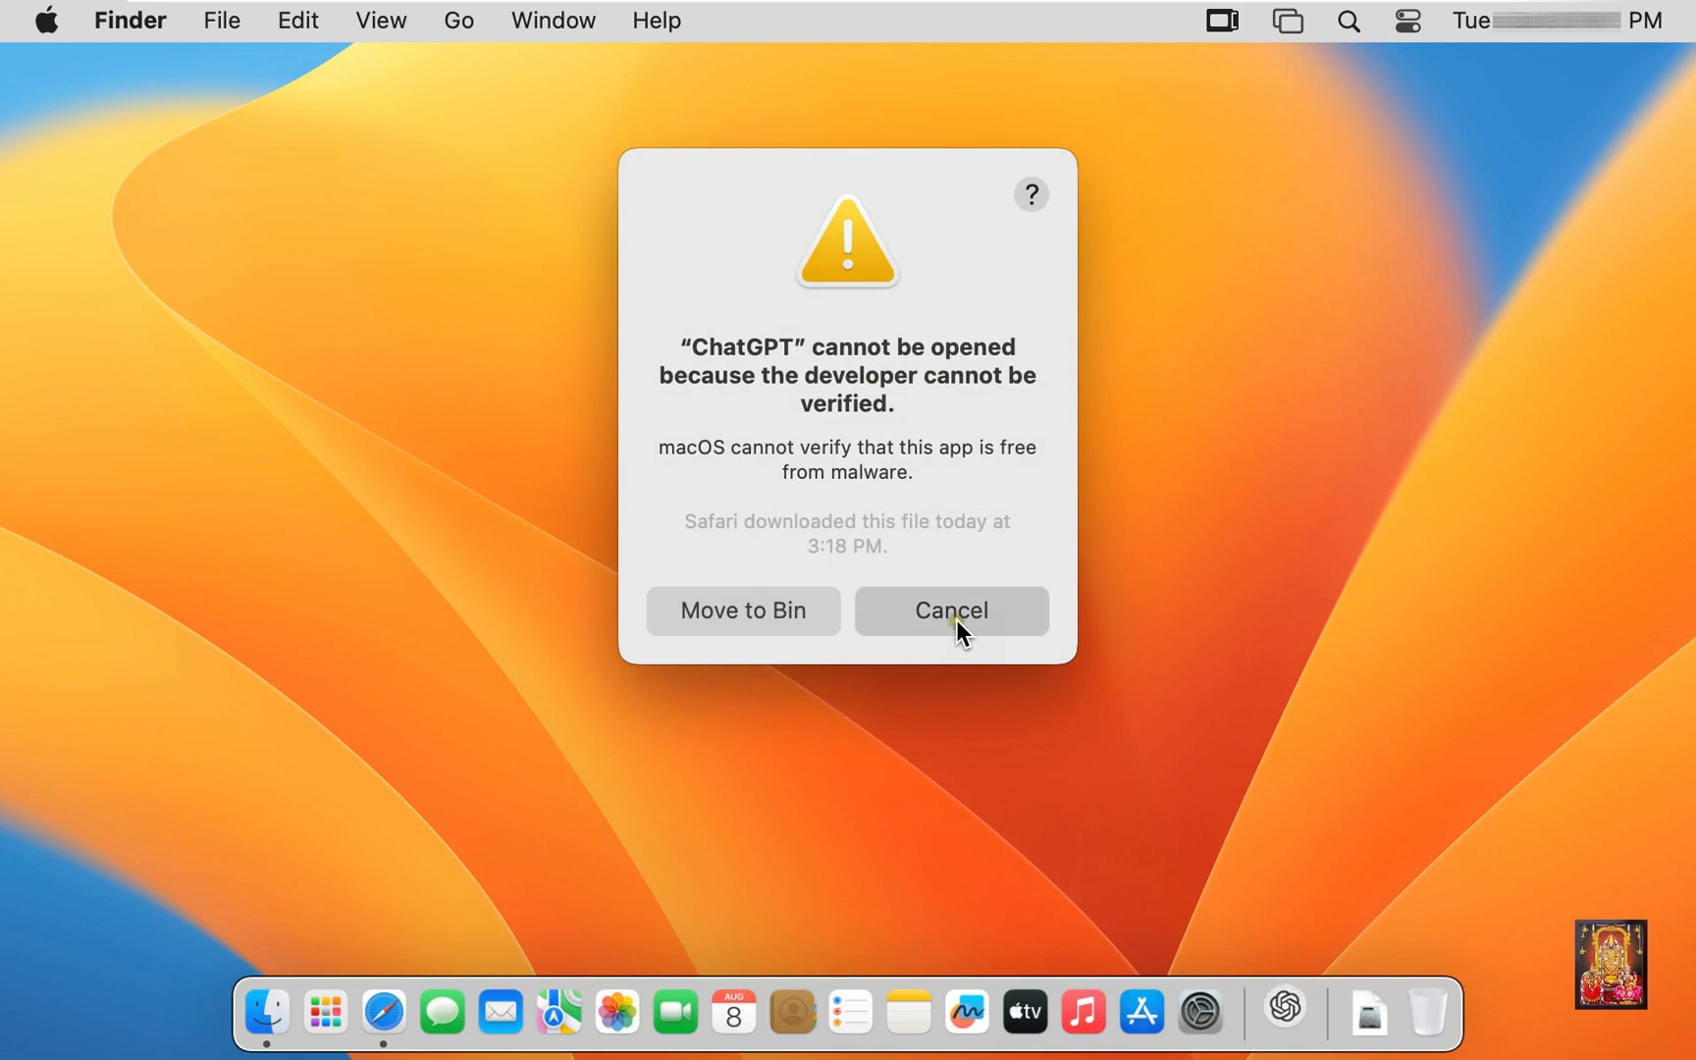
pyautogui.click(45, 20)
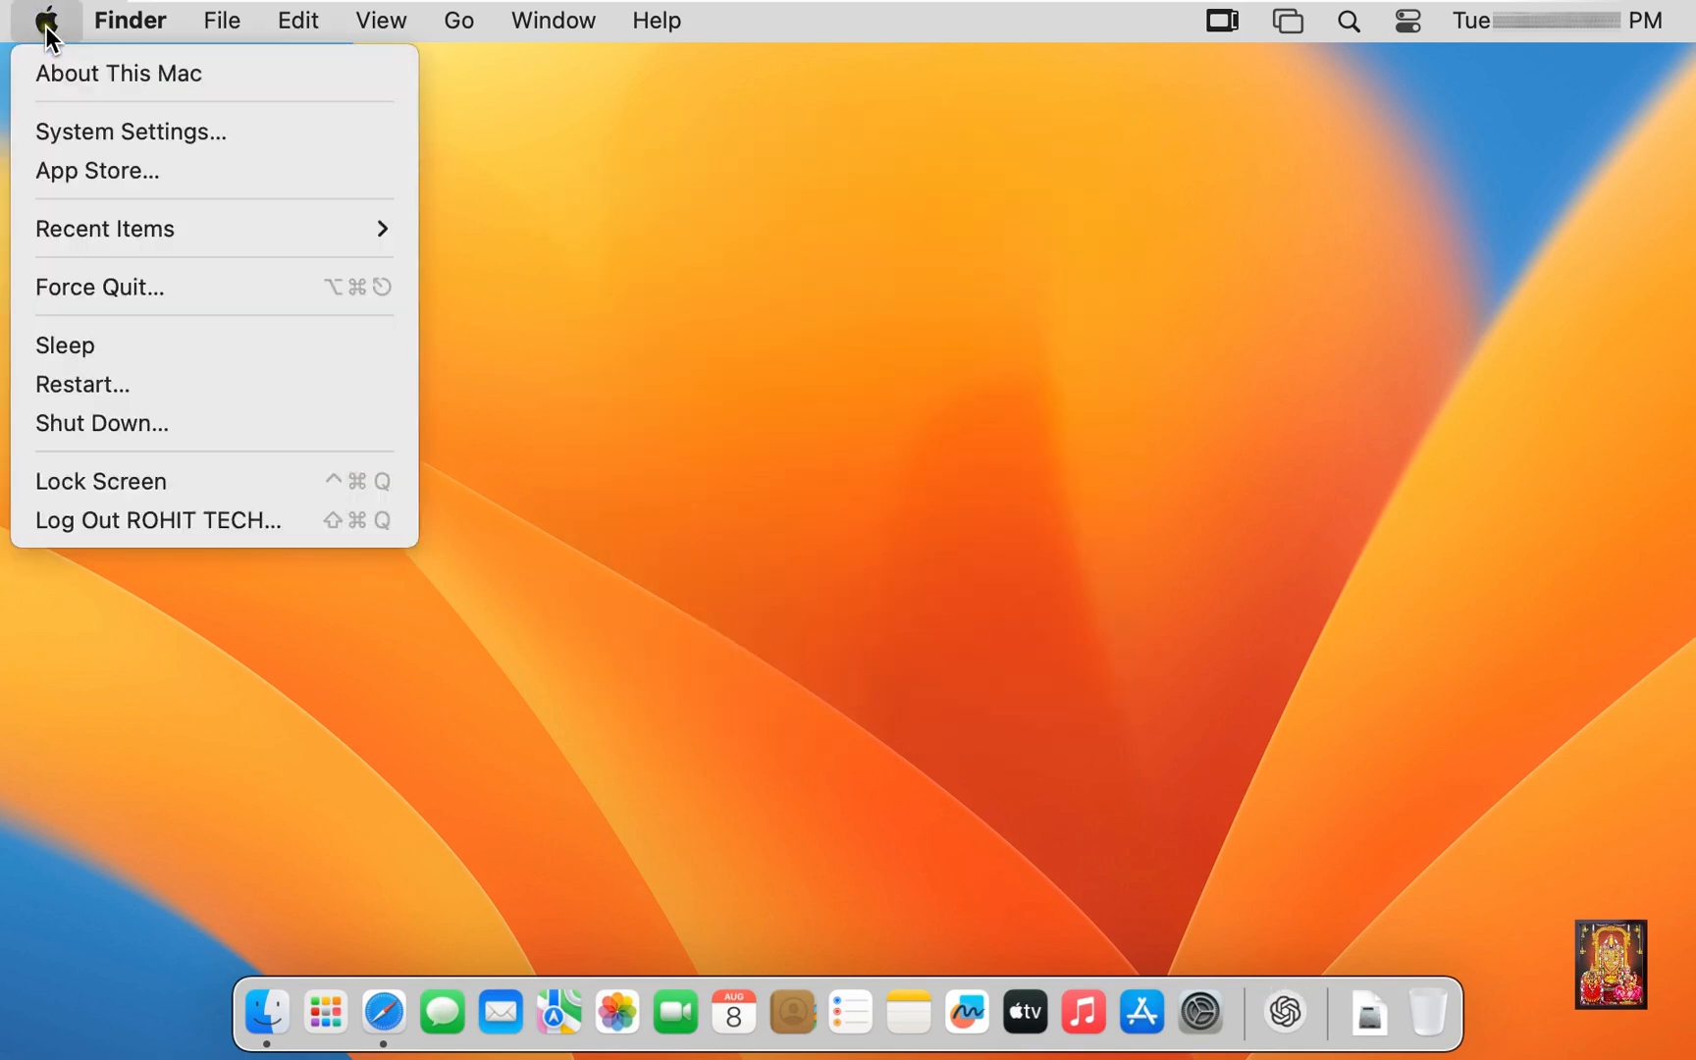
# Step: Reach the Security section of Privacy & Security showing ChatGPT was blocked with Open Anyway
pyautogui.click(132, 132)
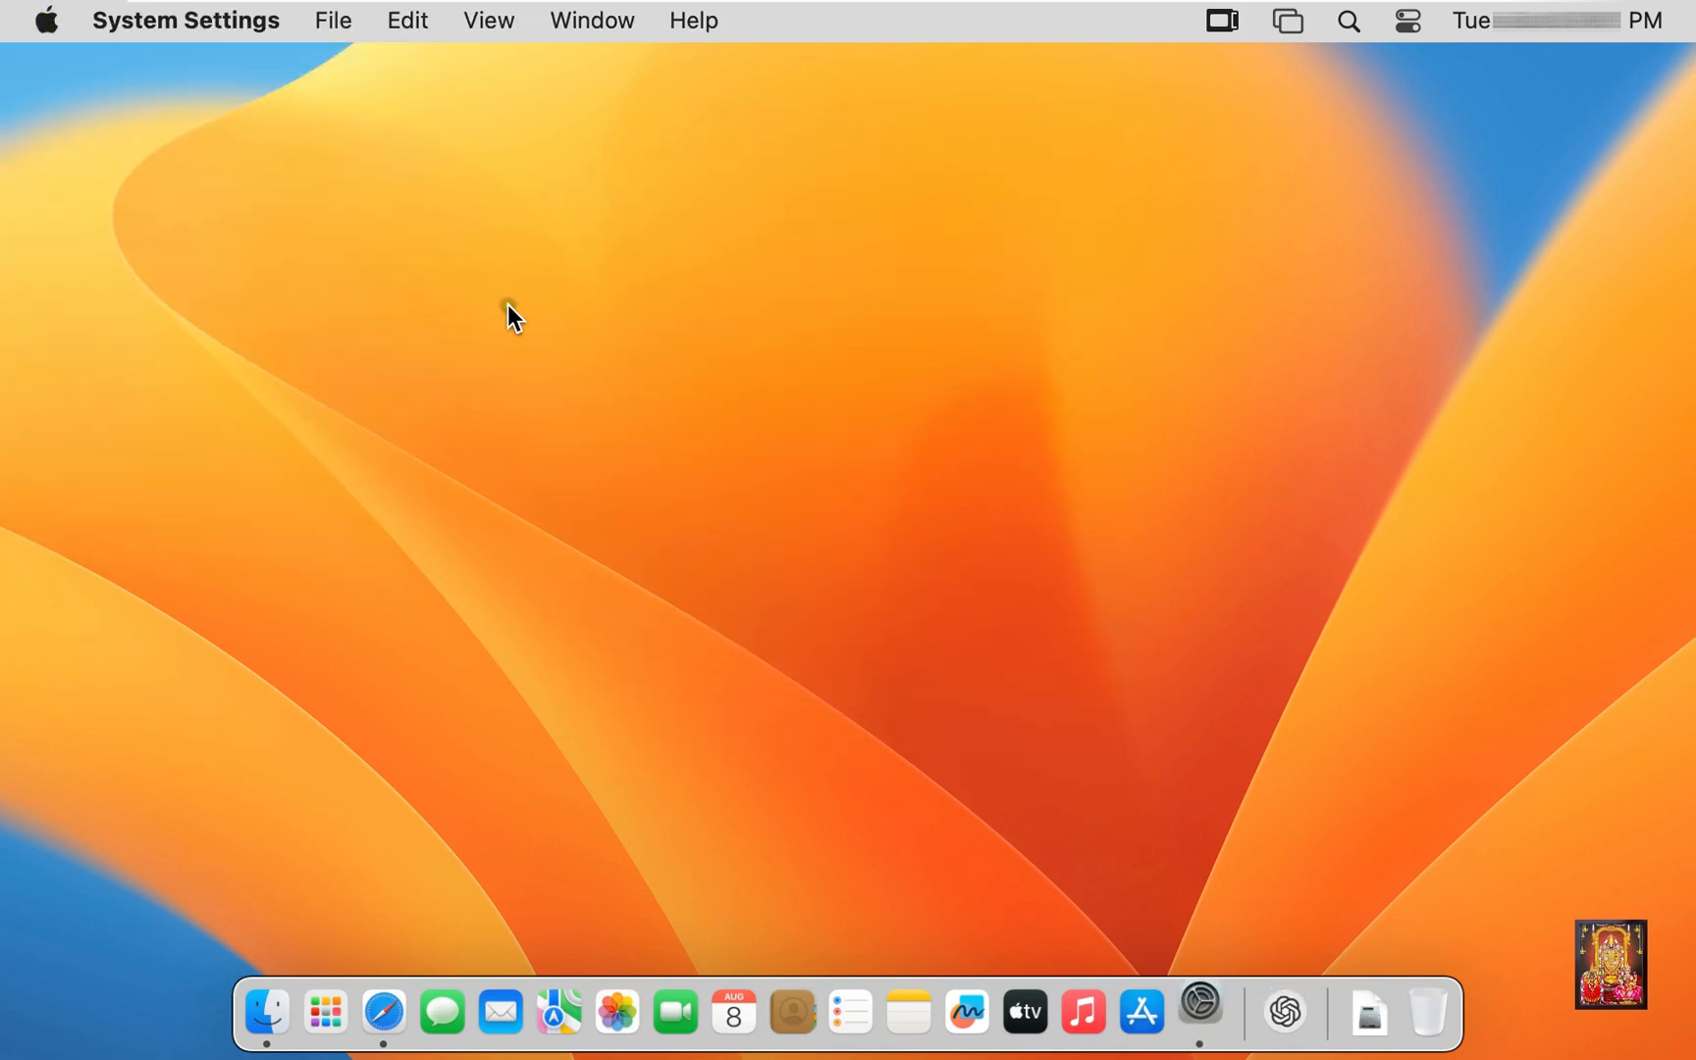
pyautogui.click(1199, 1011)
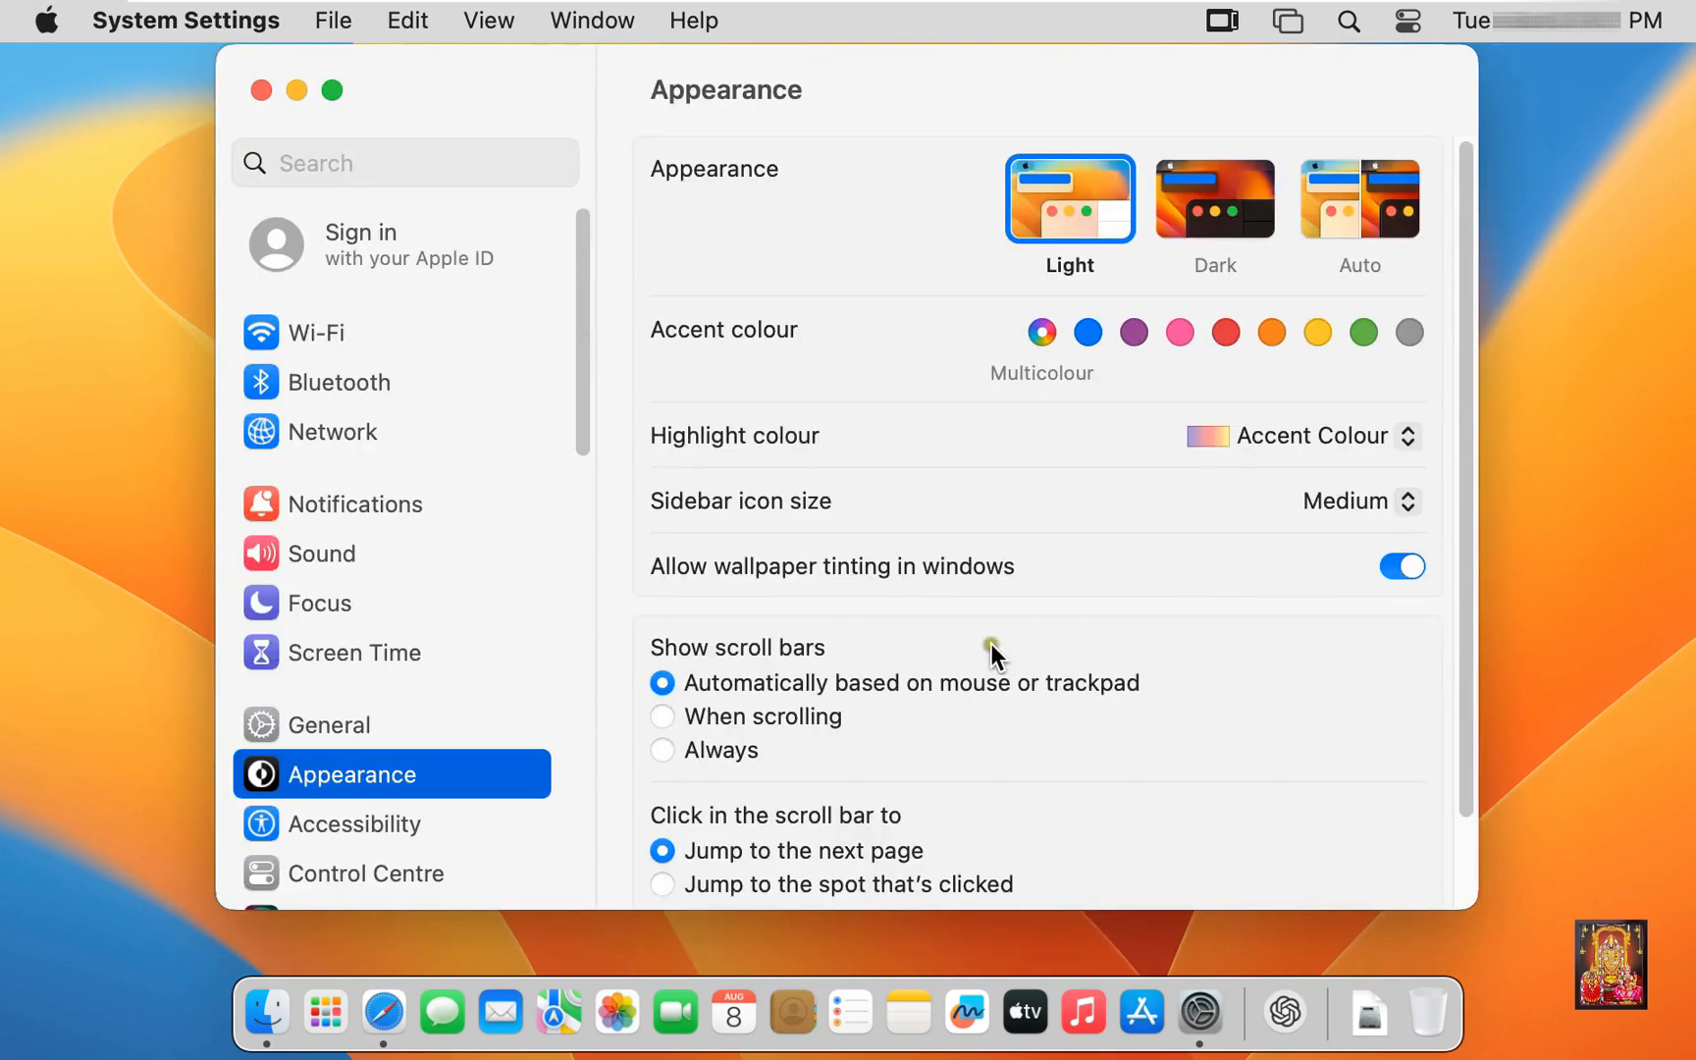
pyautogui.scroll(-3)
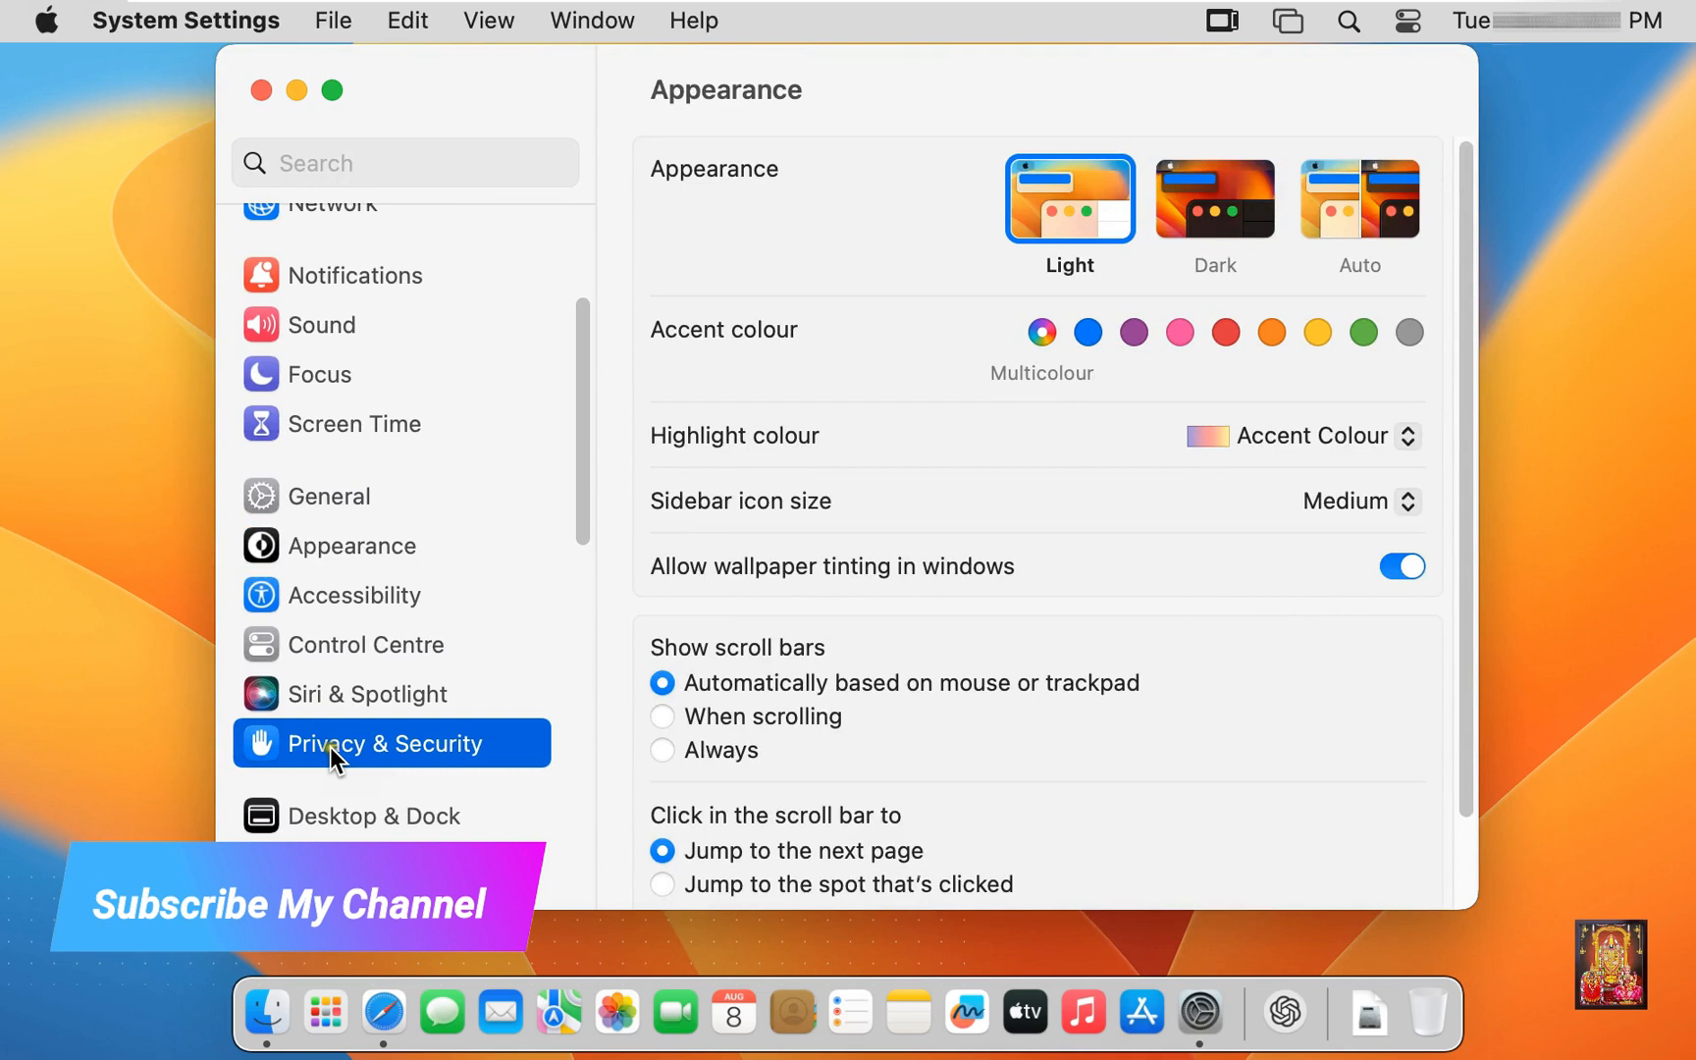
pyautogui.click(383, 744)
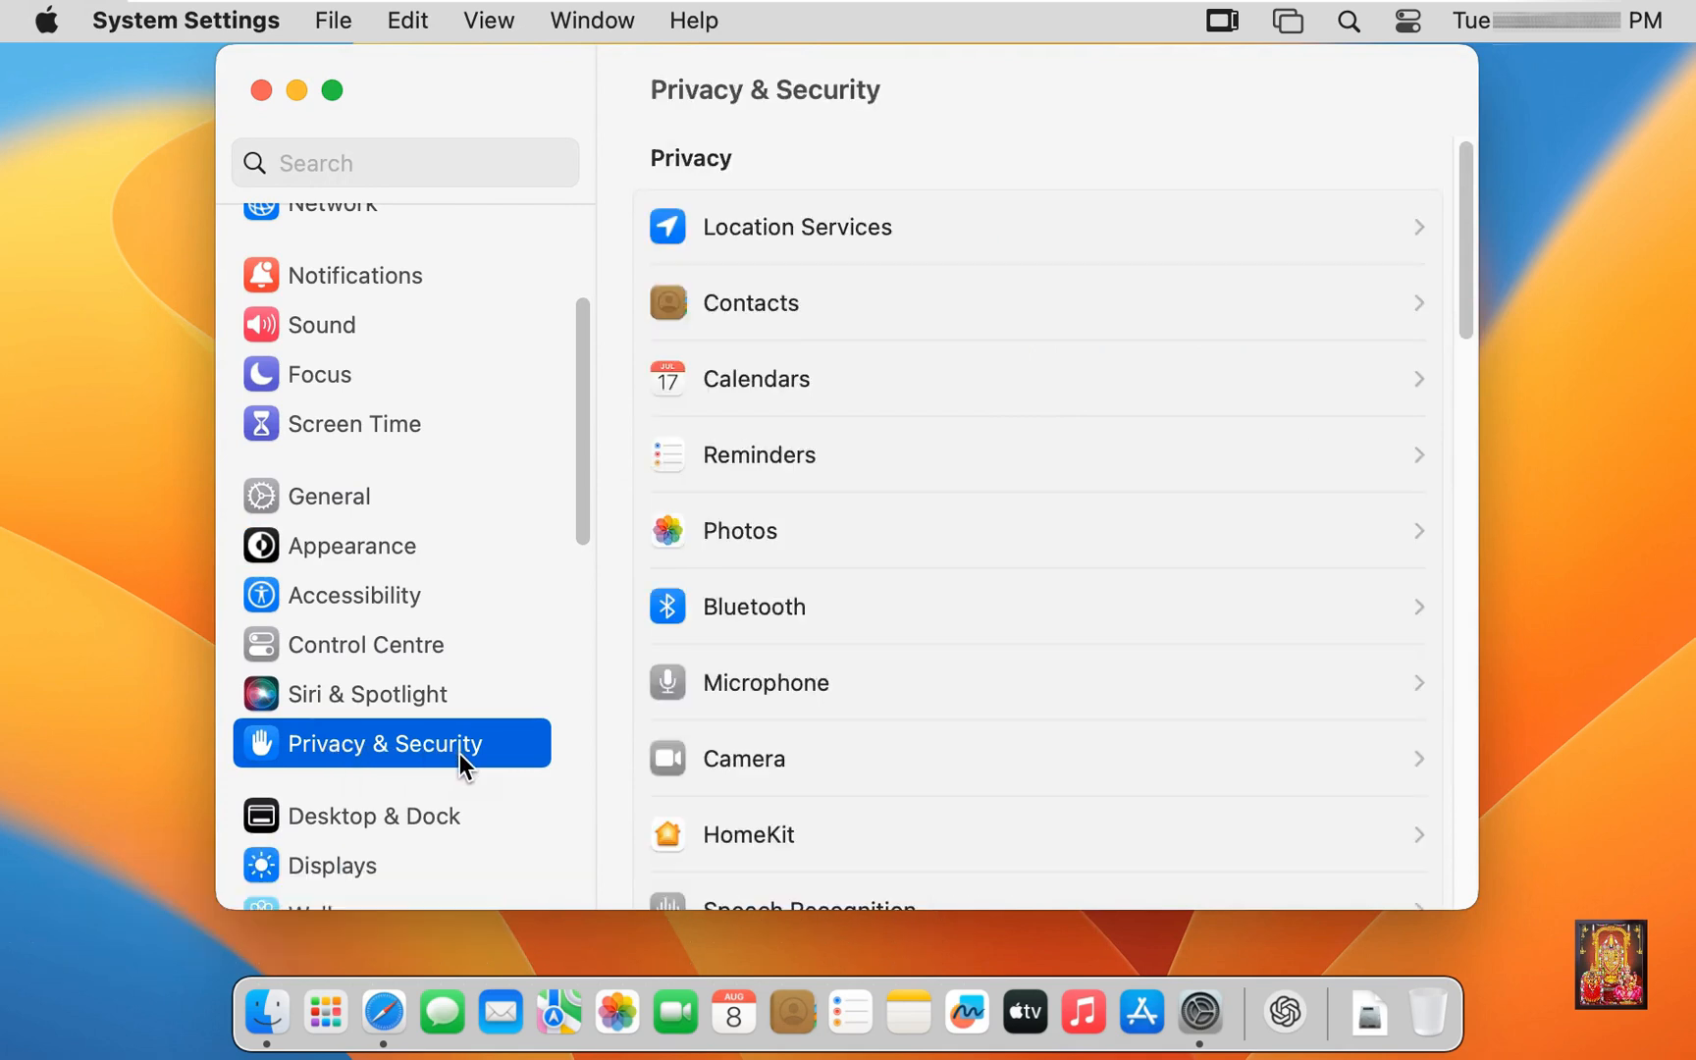
pyautogui.moveTo(1476, 328)
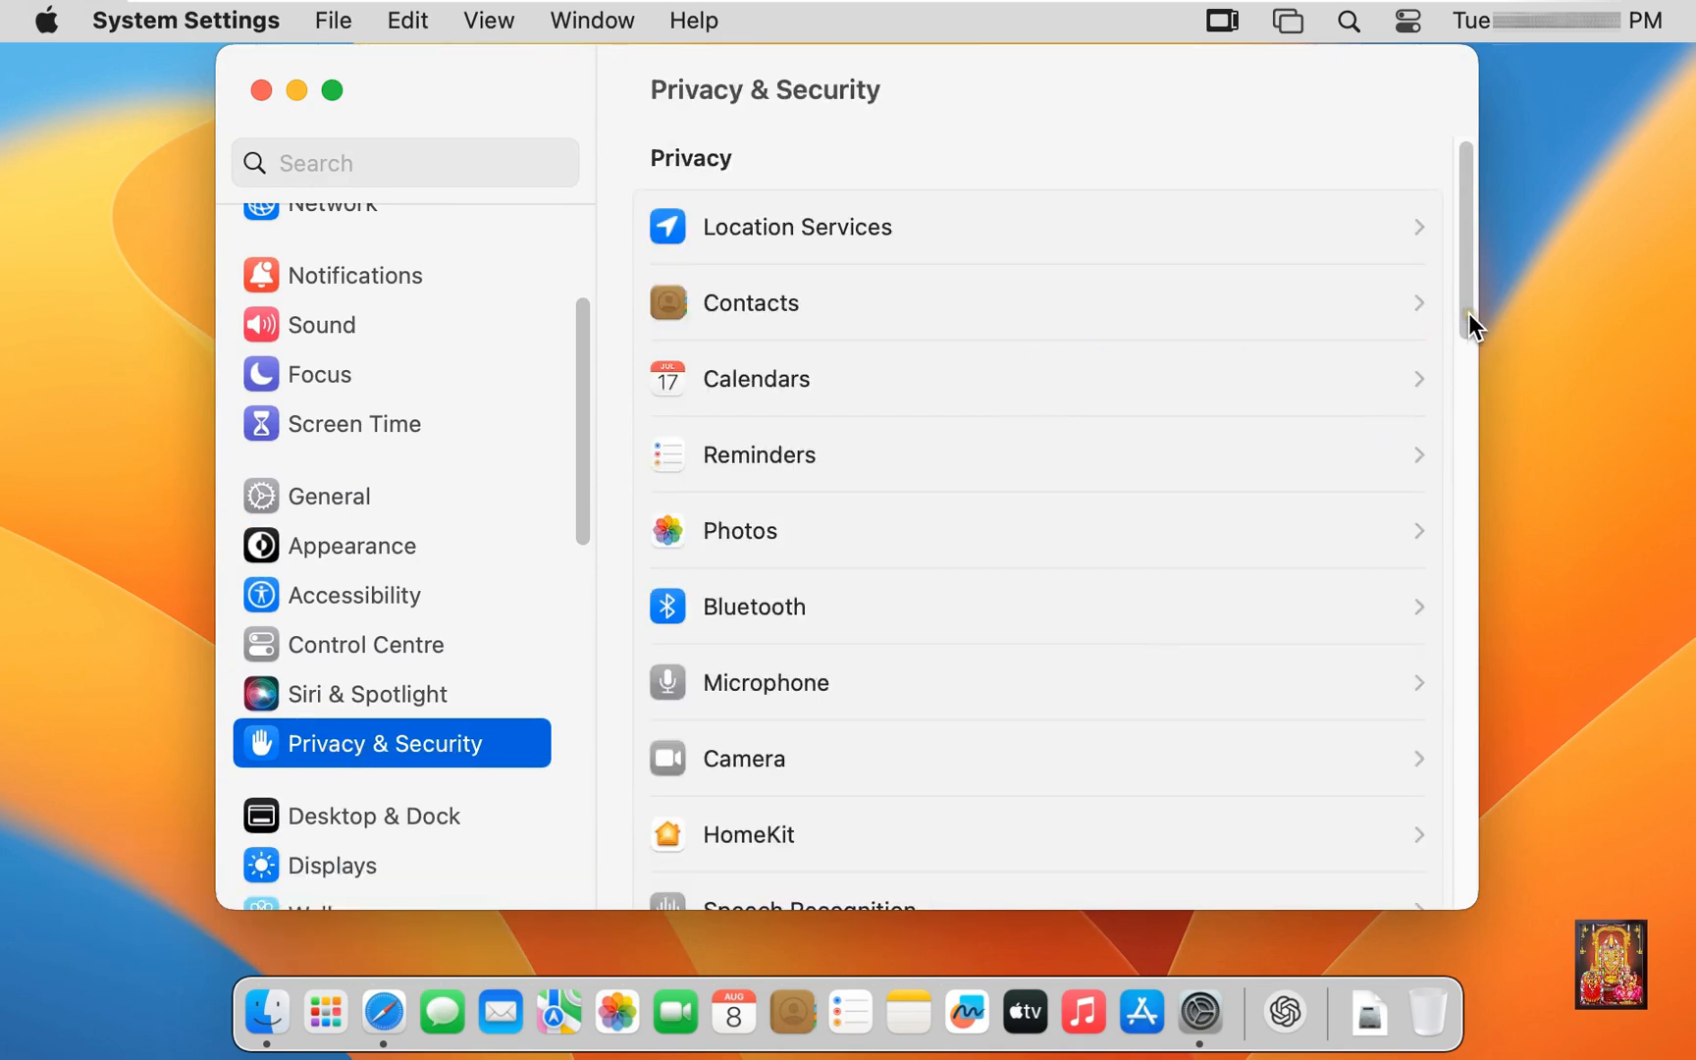
pyautogui.scroll(-3)
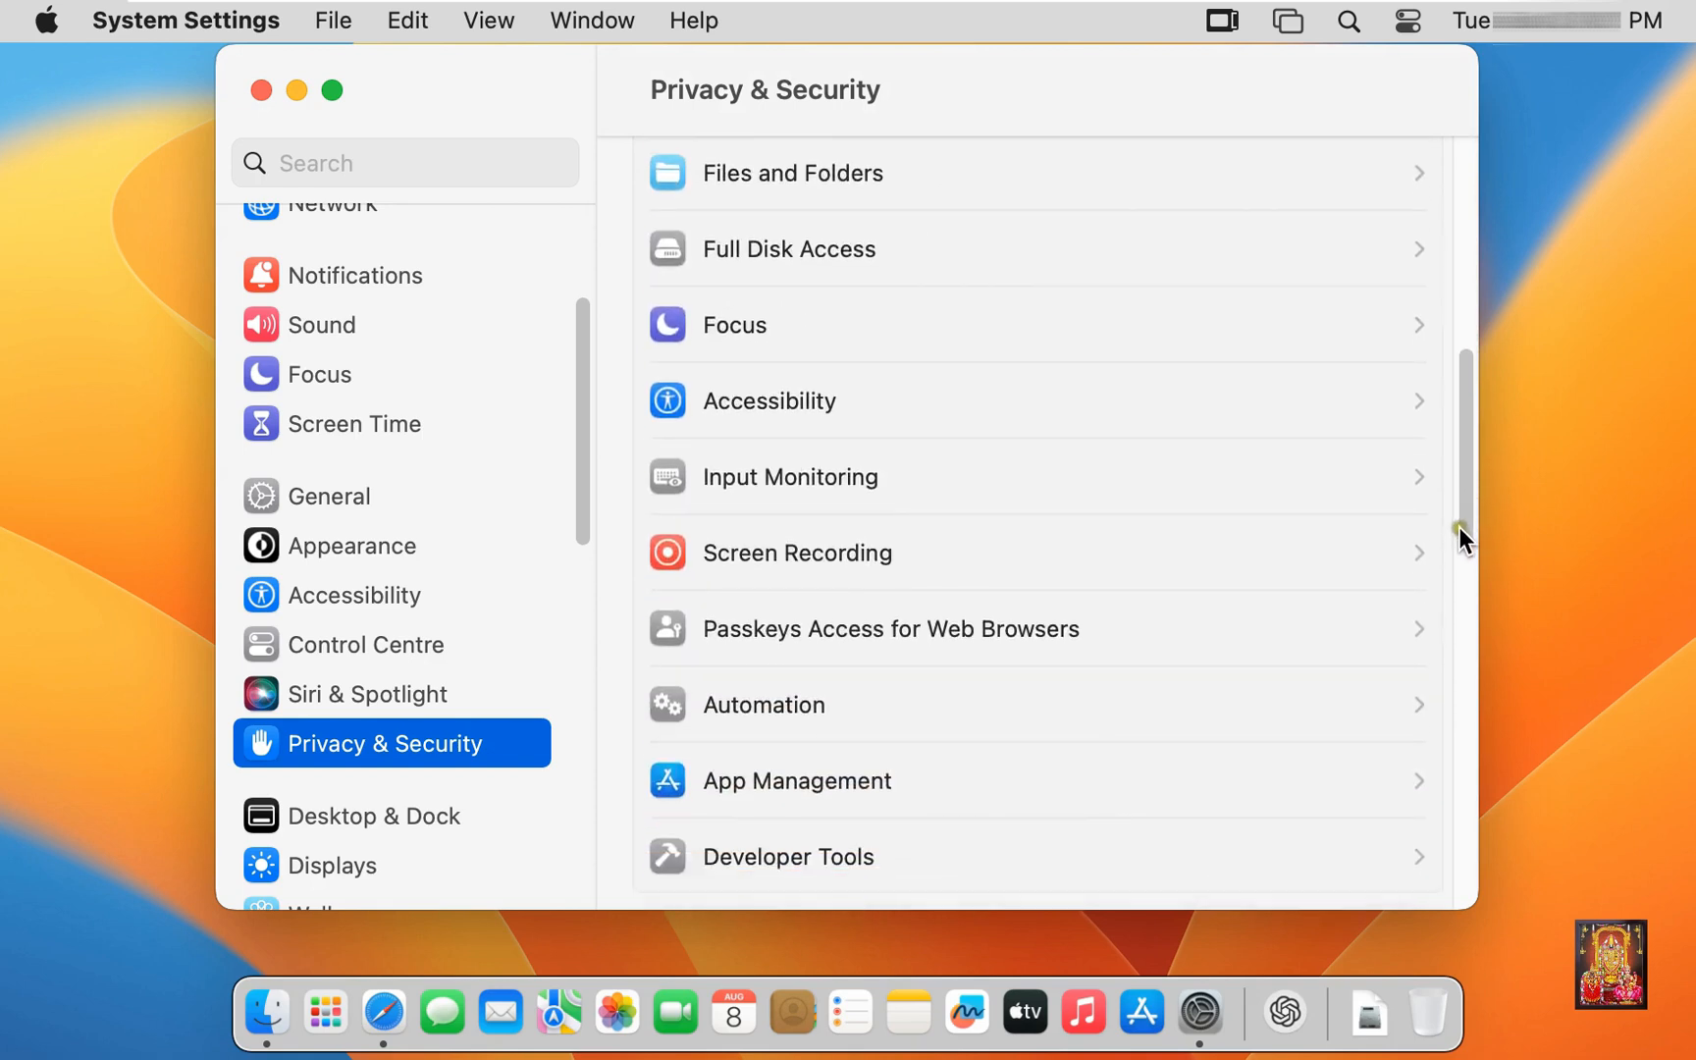
pyautogui.scroll(-3)
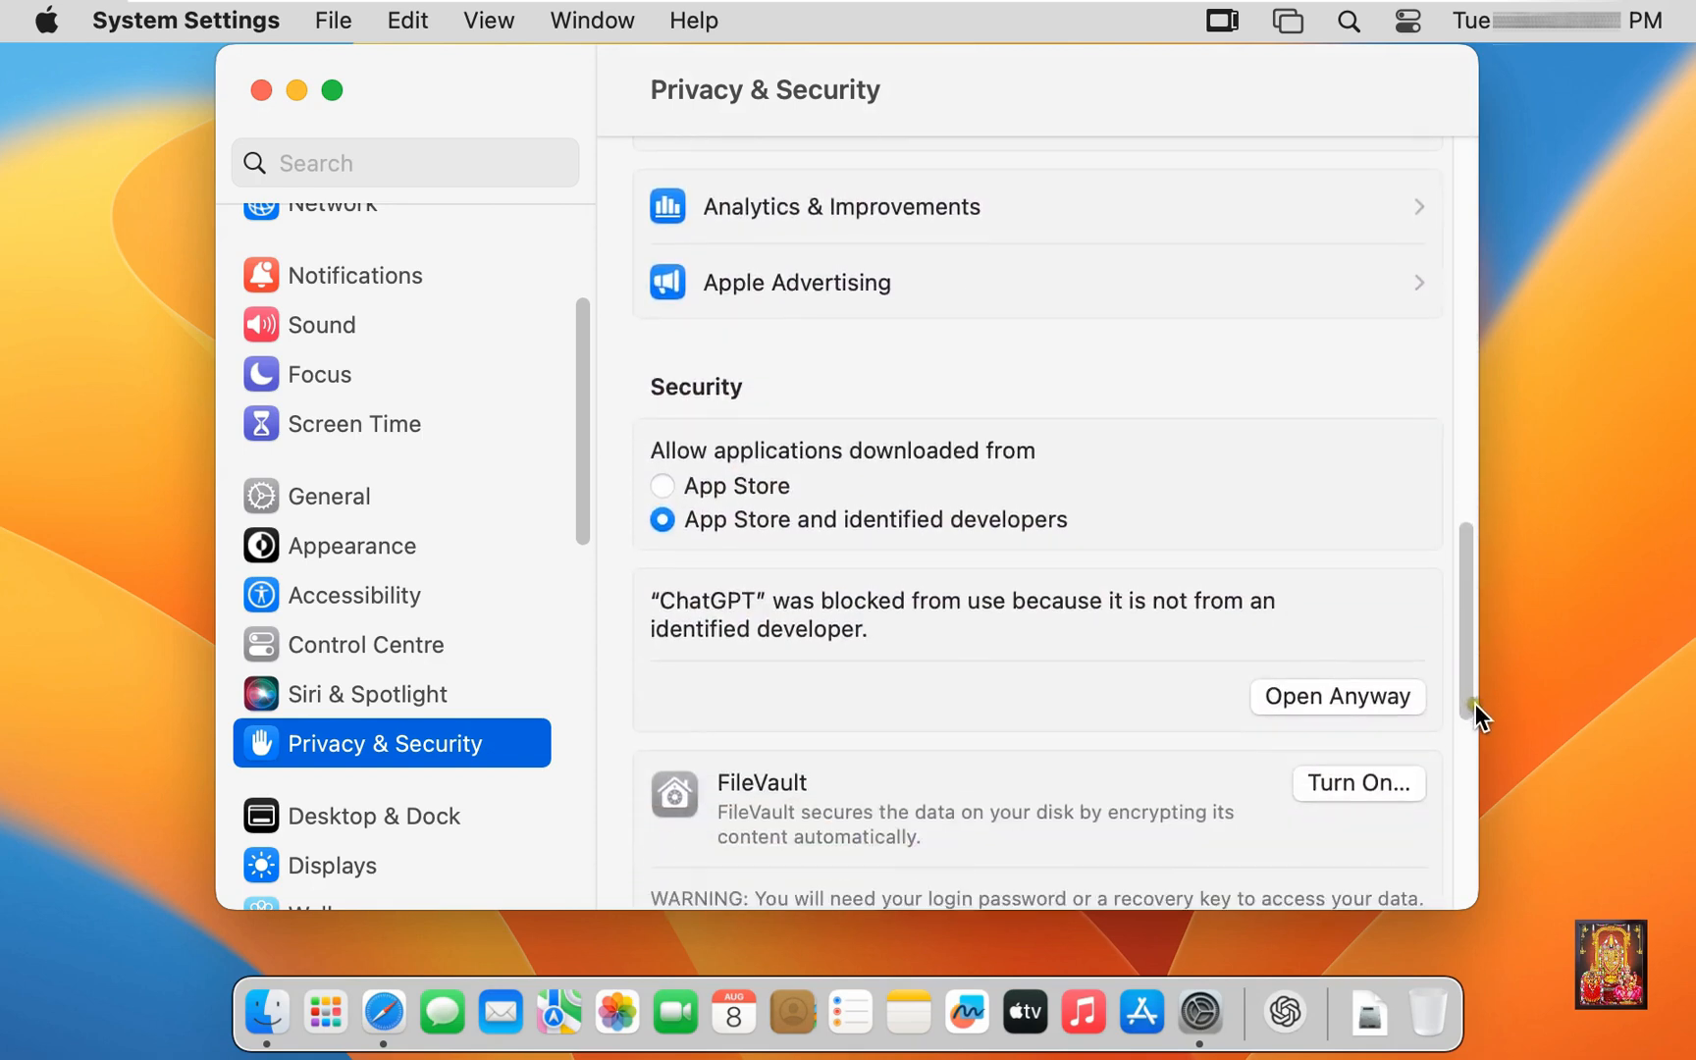
pyautogui.scroll(-3)
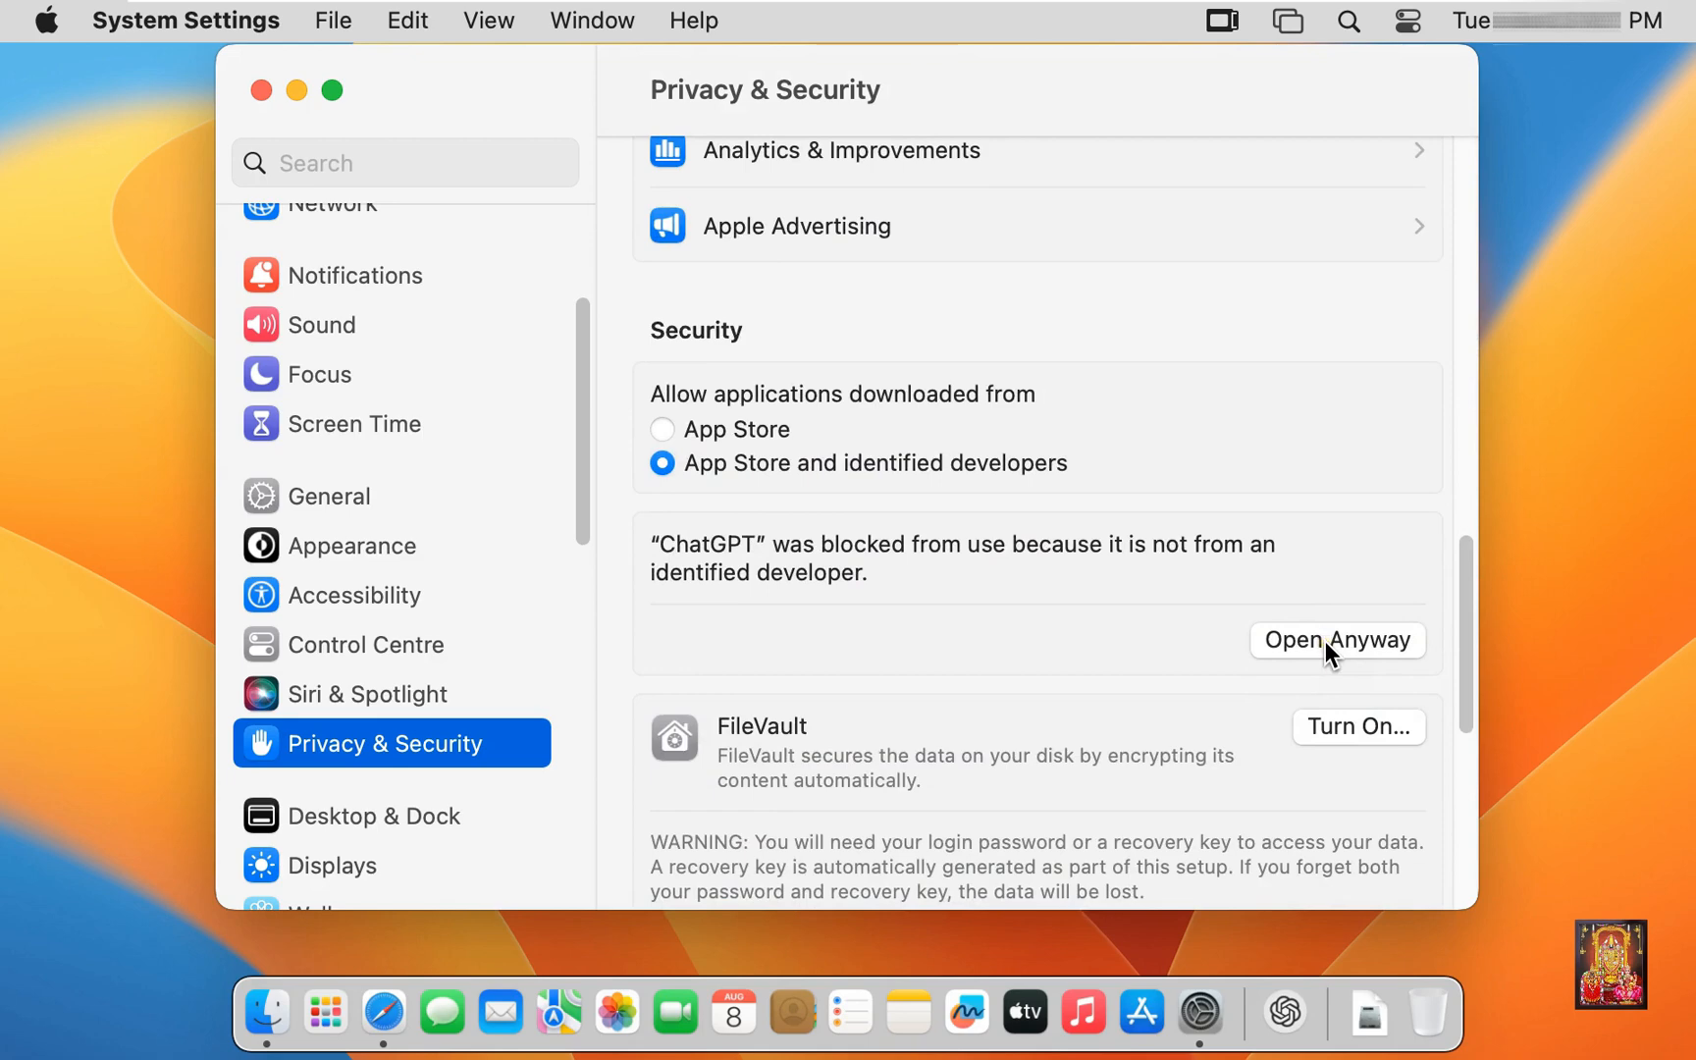
# Step: Choose Open Anyway and approve the change with the account password via Modify Settings
pyautogui.click(1337, 640)
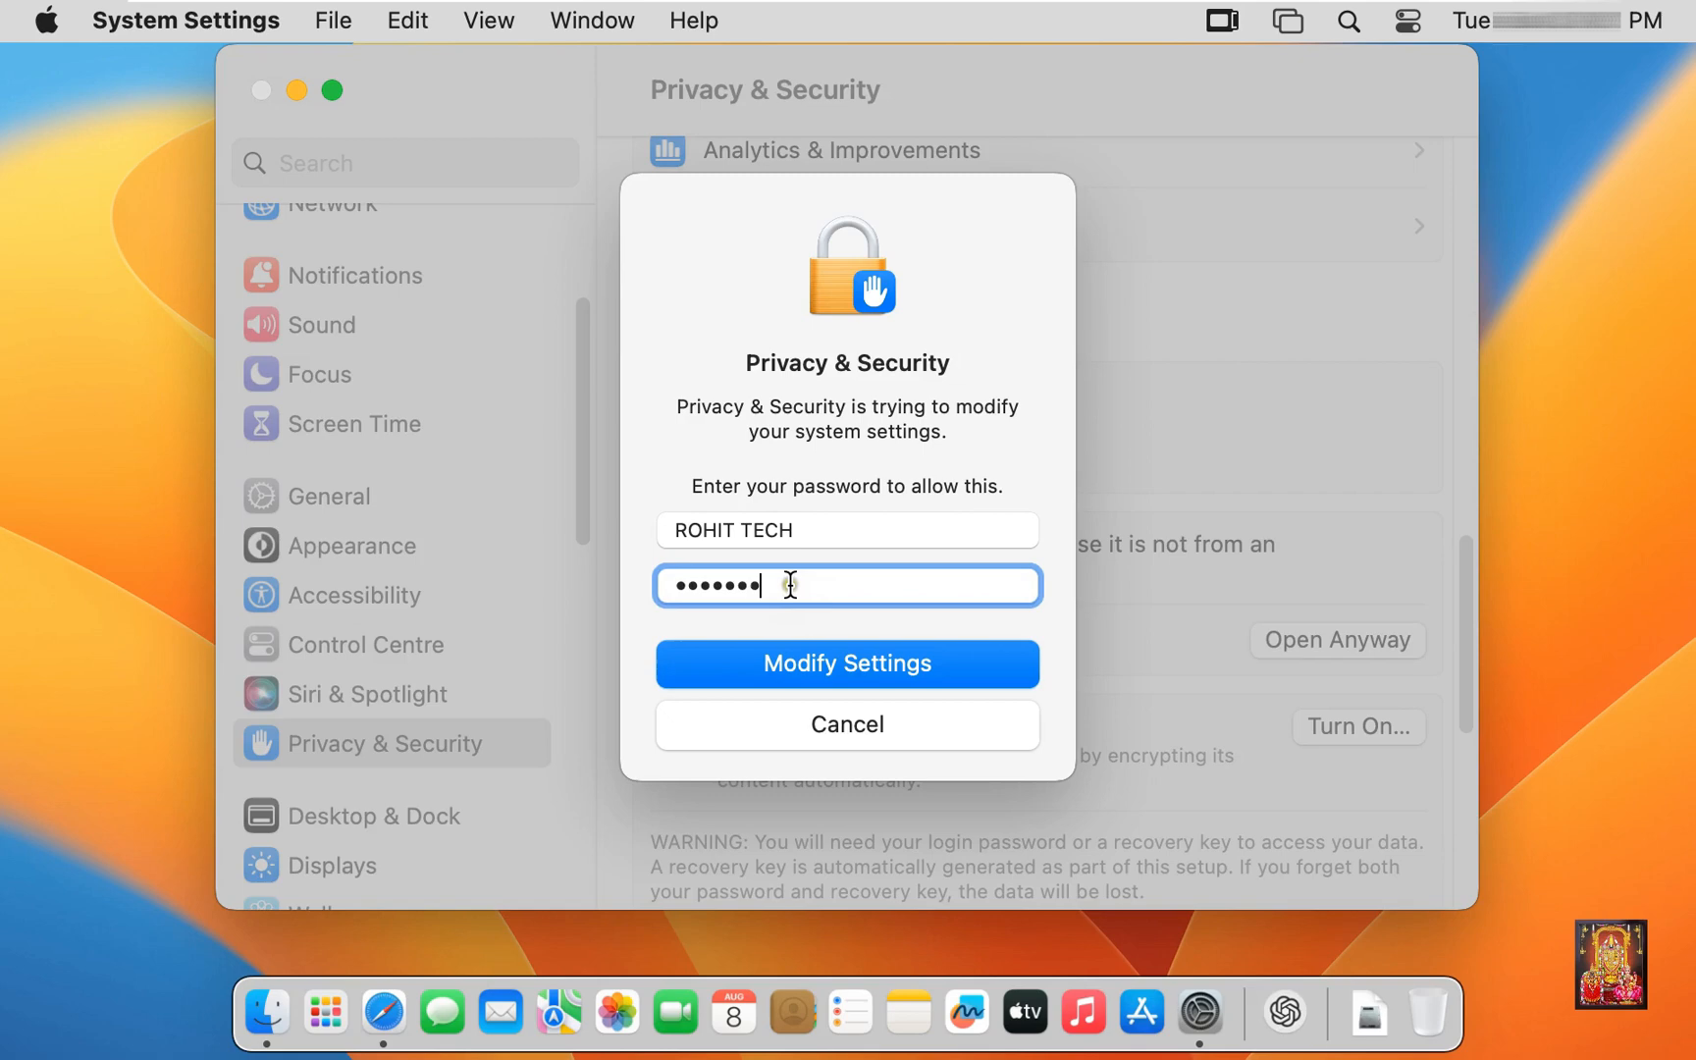
pyautogui.click(846, 664)
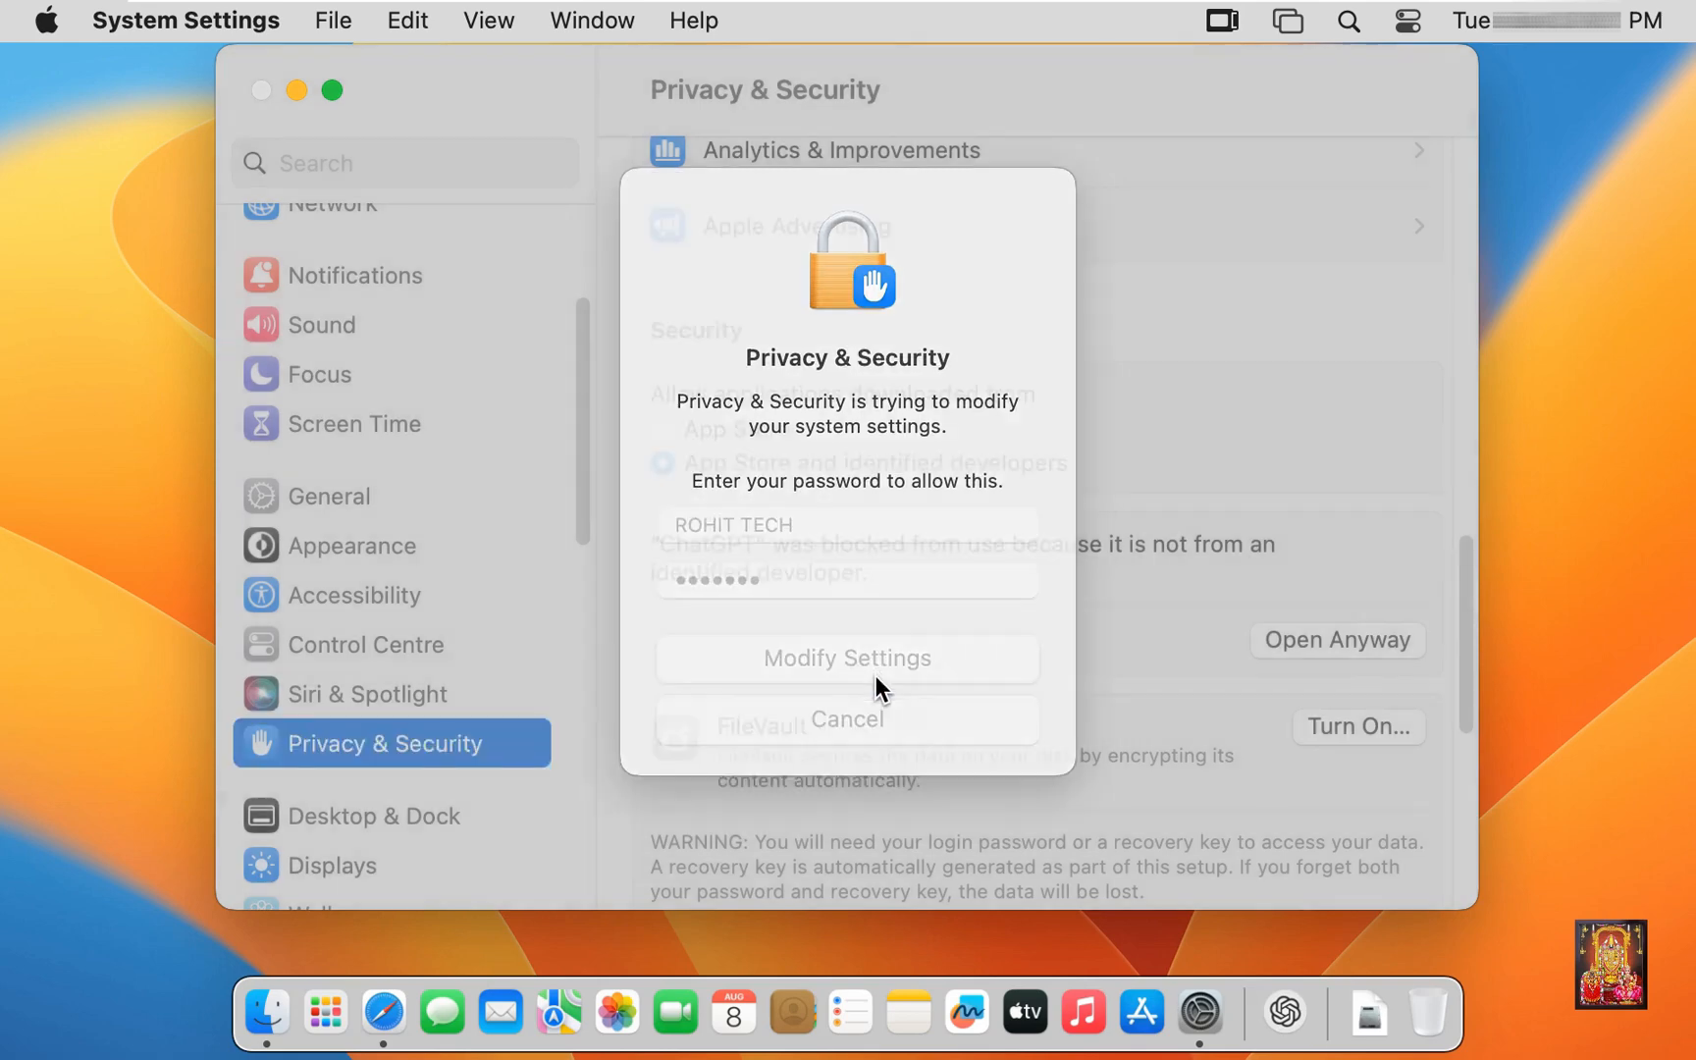
pyautogui.click(846, 658)
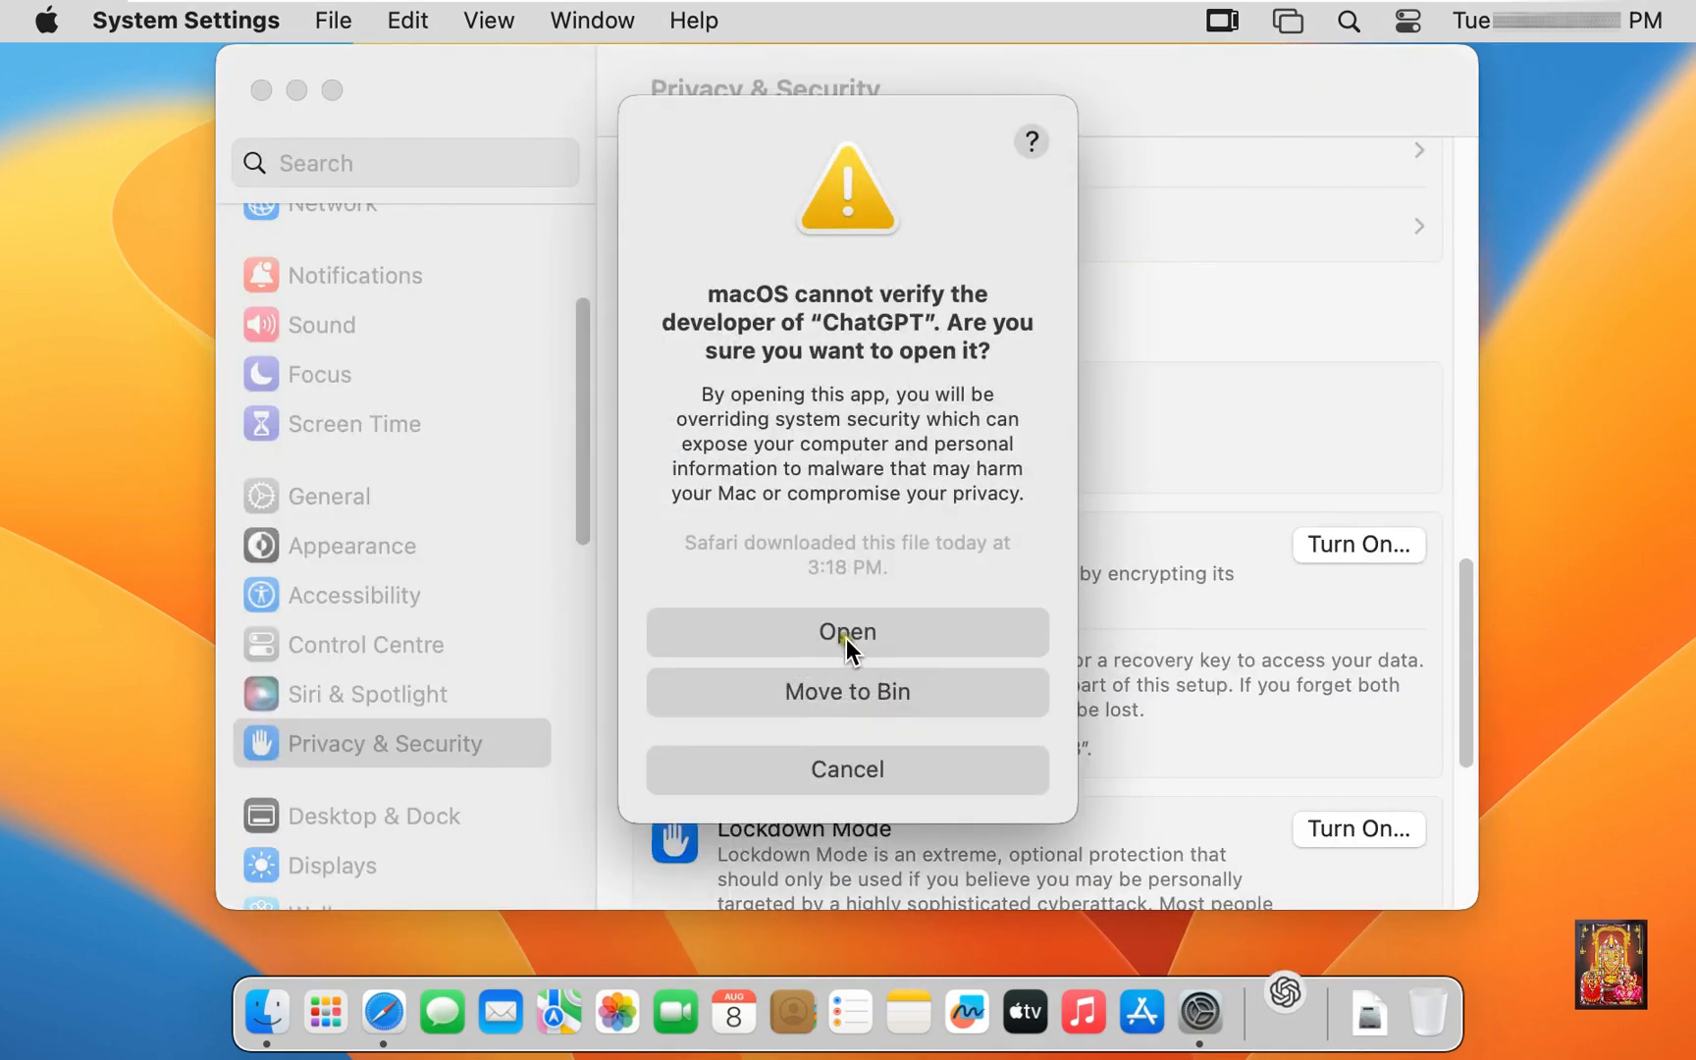
# Step: Confirm opening ChatGPT, accept the script and 1.1.0 version updates, and restart to the welcome screen
pyautogui.click(846, 632)
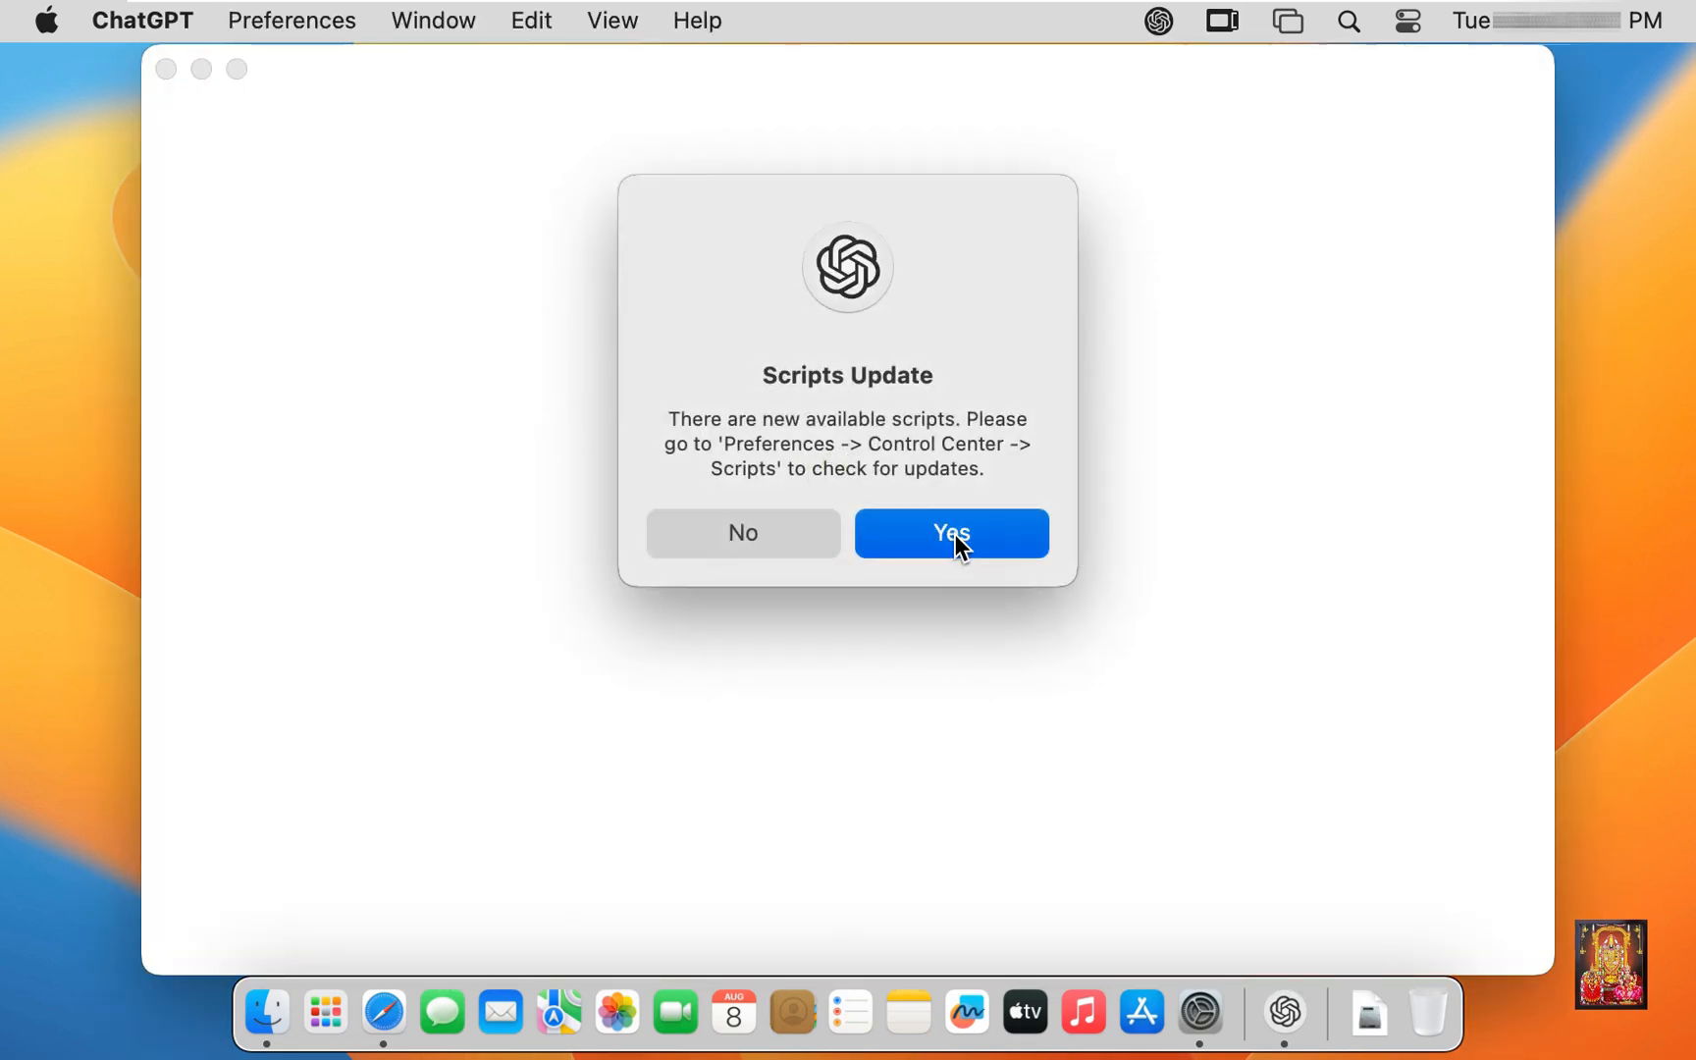
pyautogui.click(950, 532)
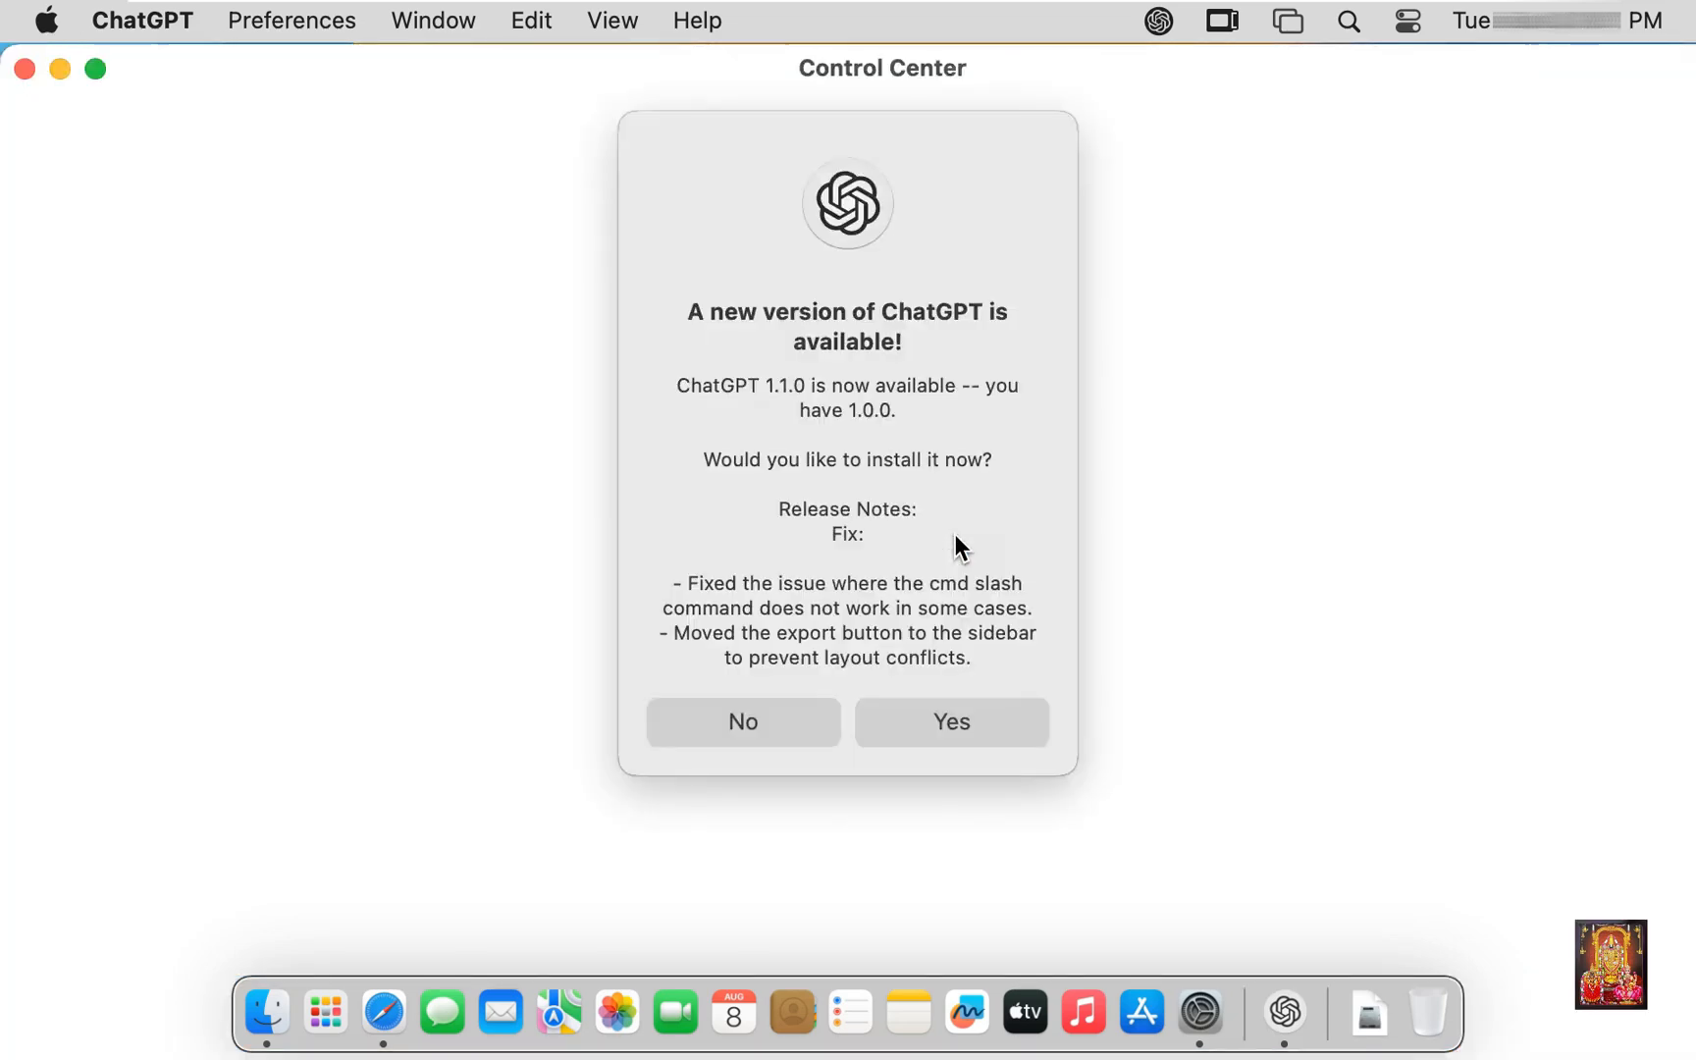
pyautogui.moveTo(899, 363)
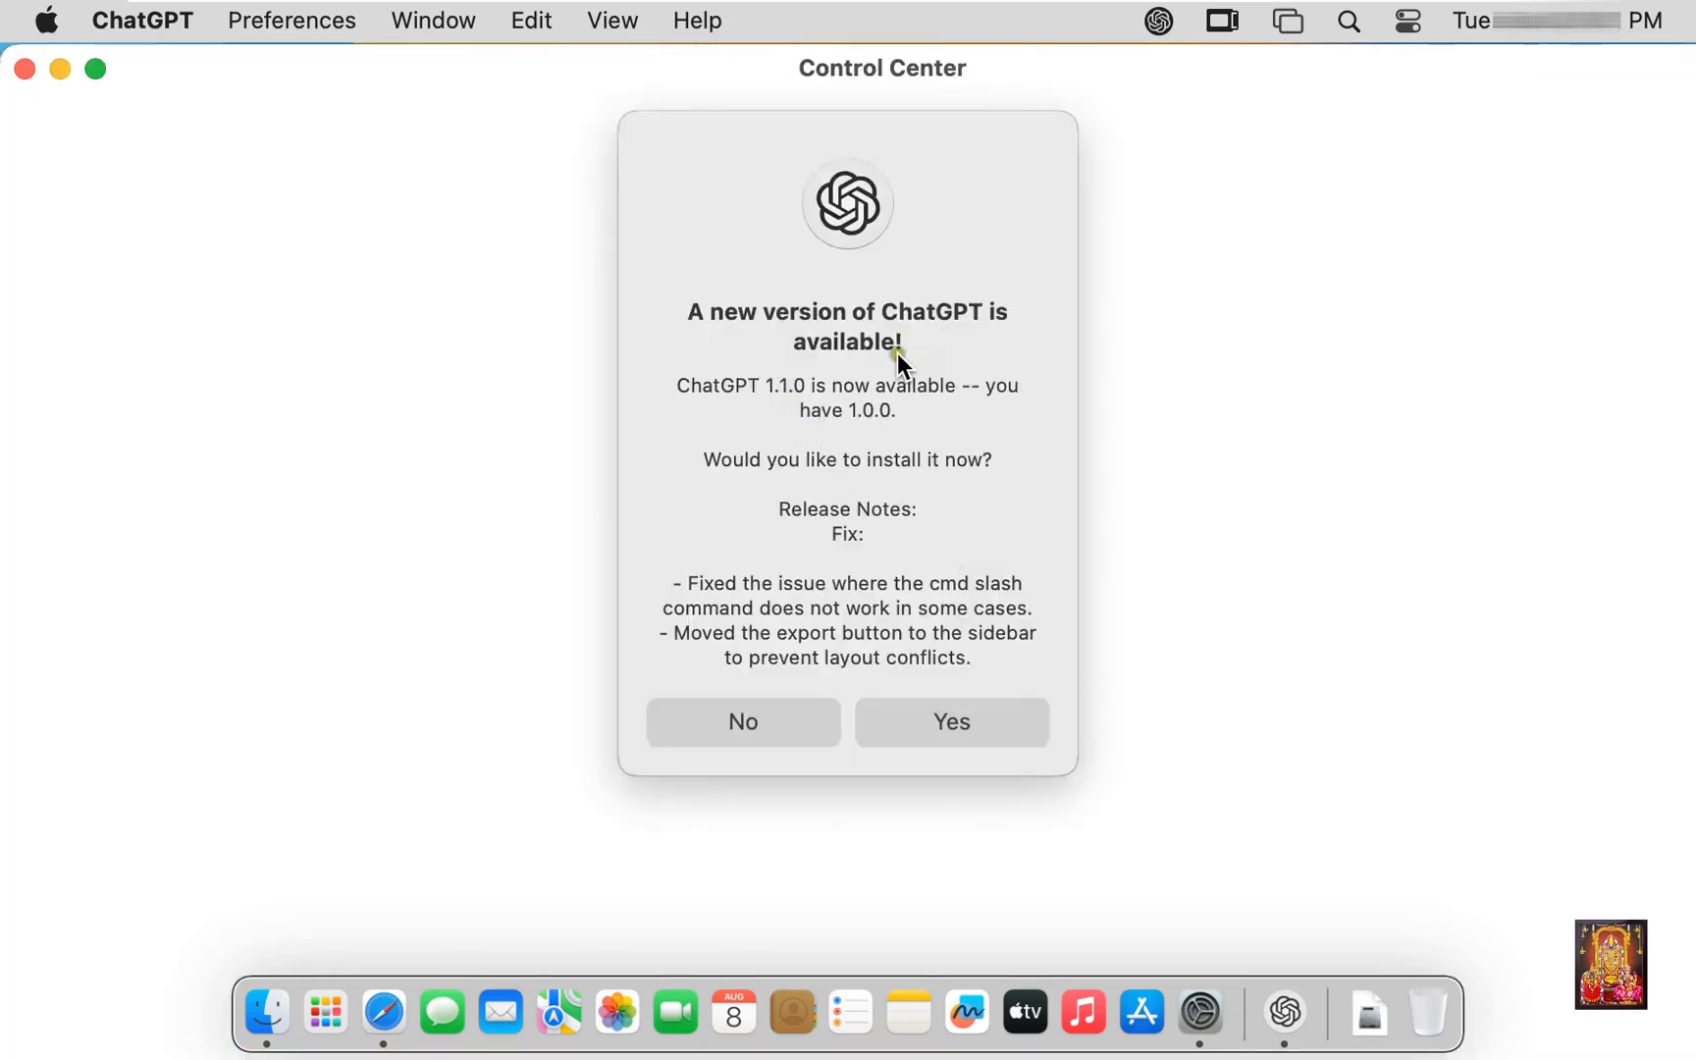
pyautogui.moveTo(984, 649)
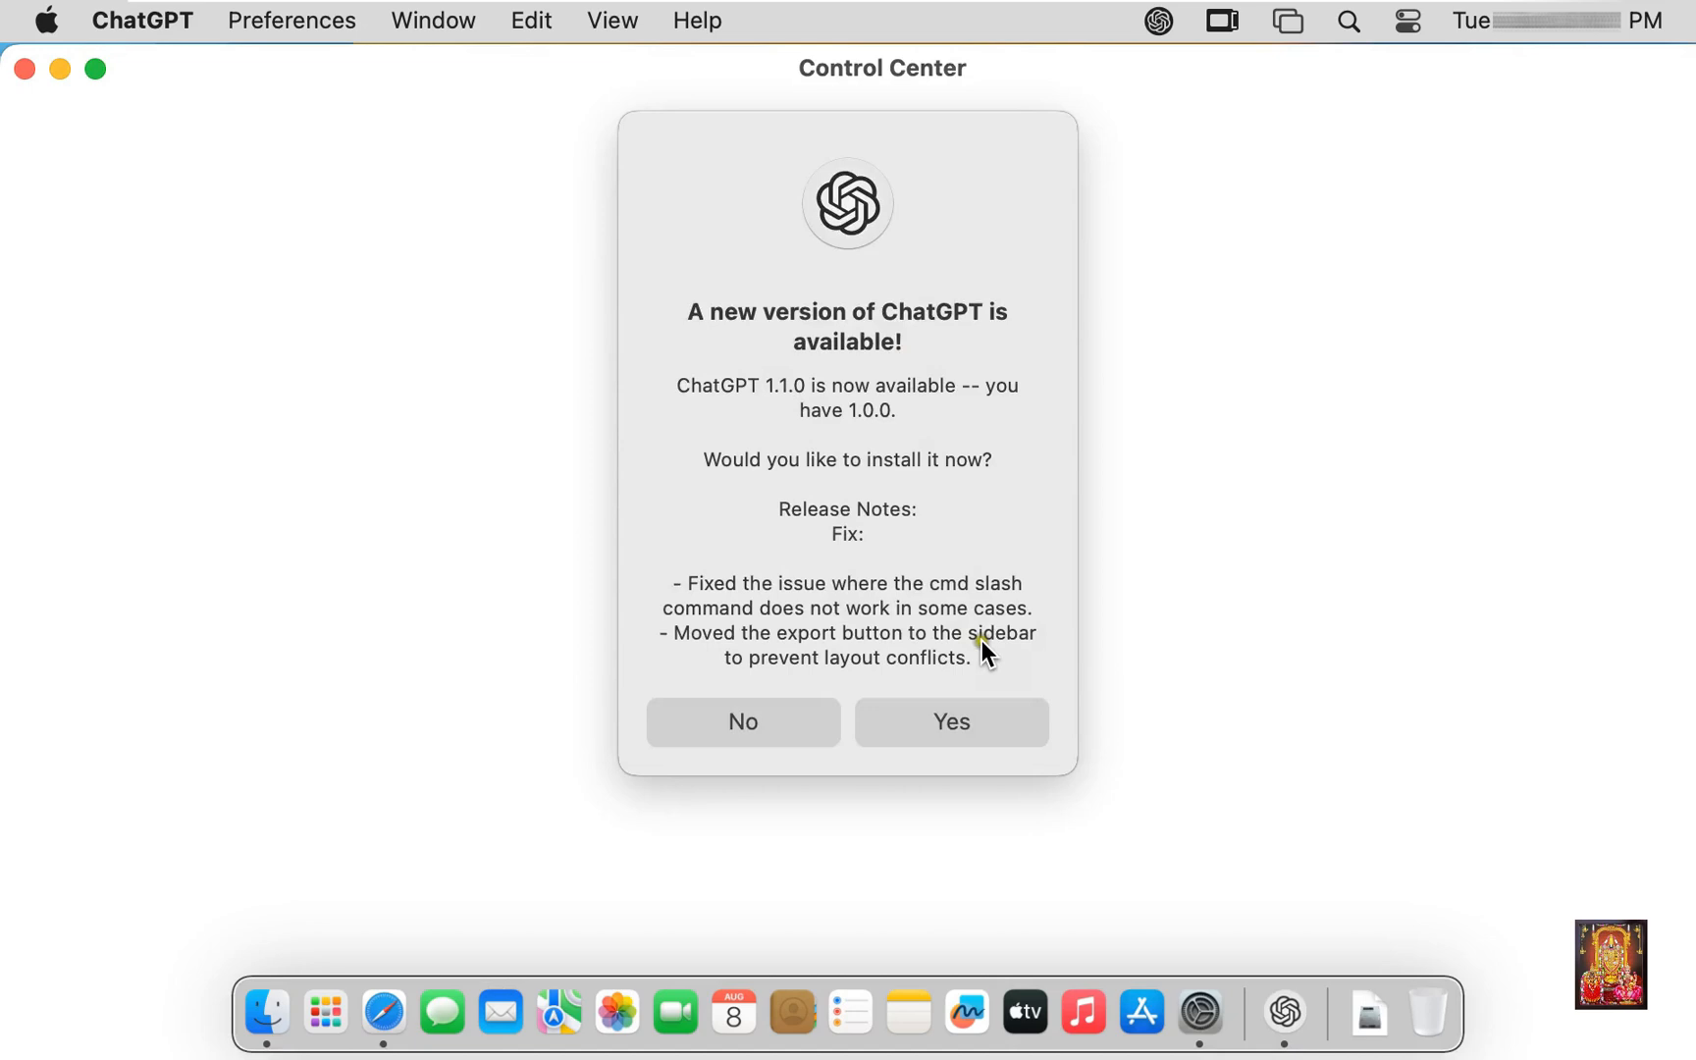
pyautogui.click(950, 722)
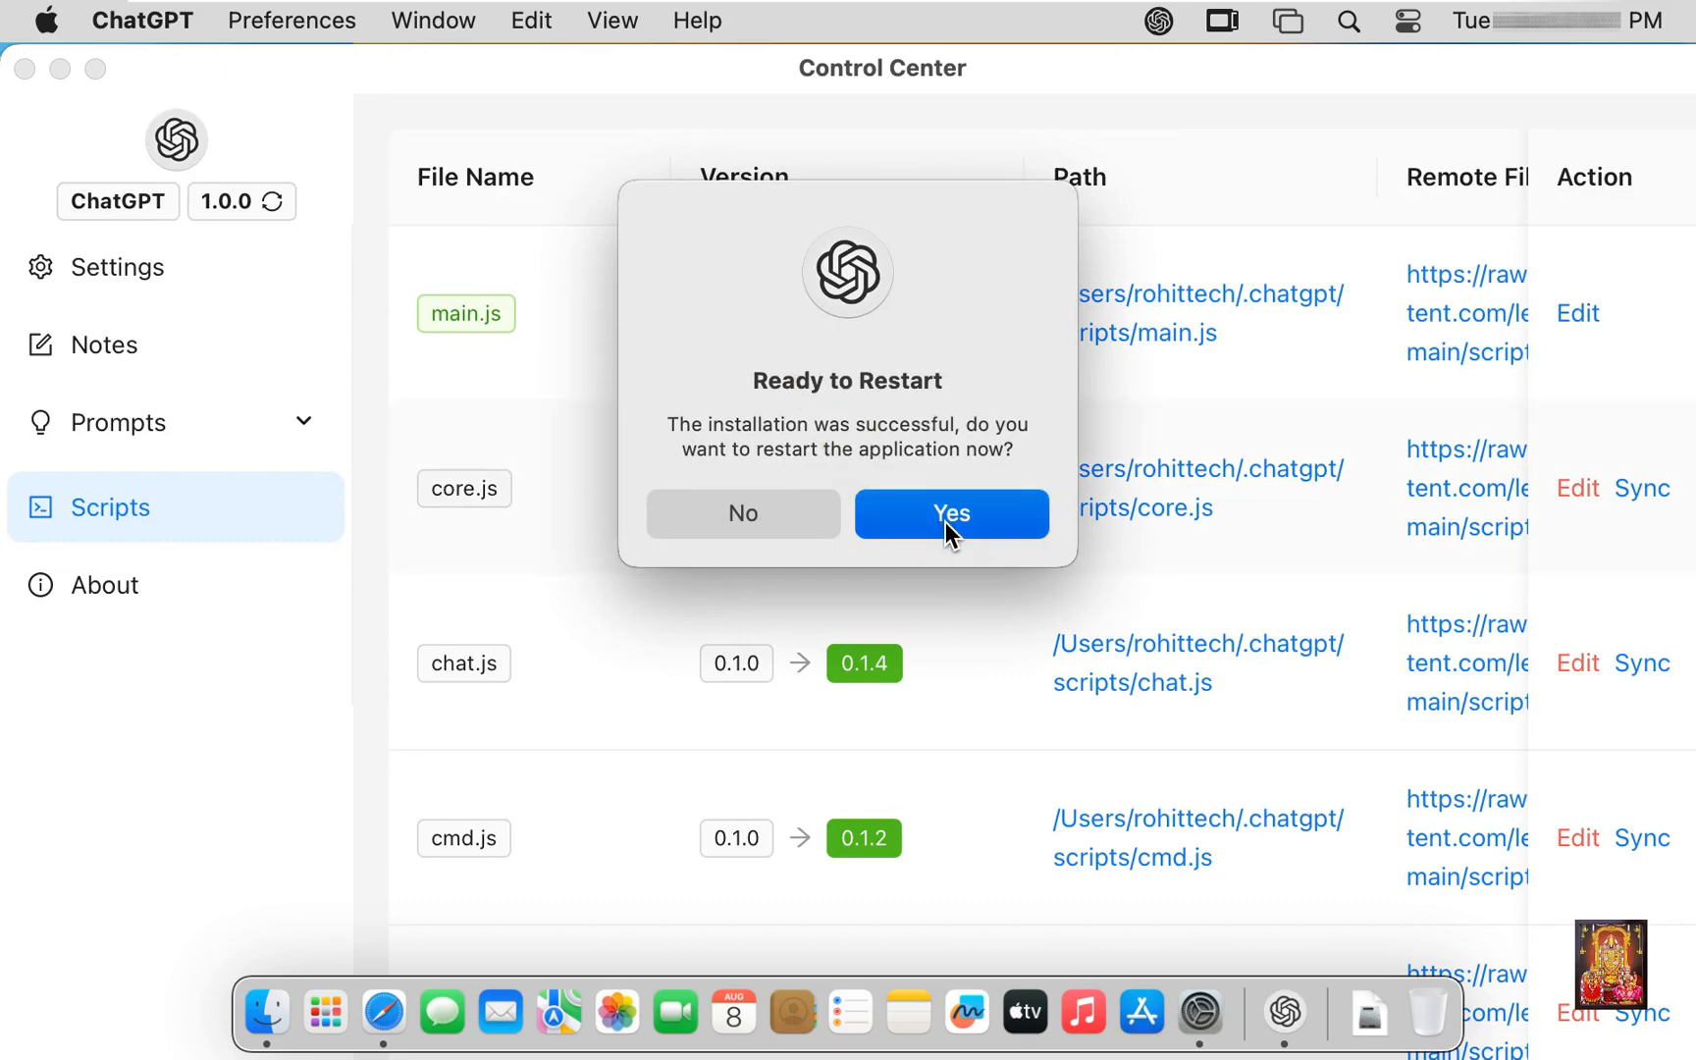
pyautogui.click(950, 512)
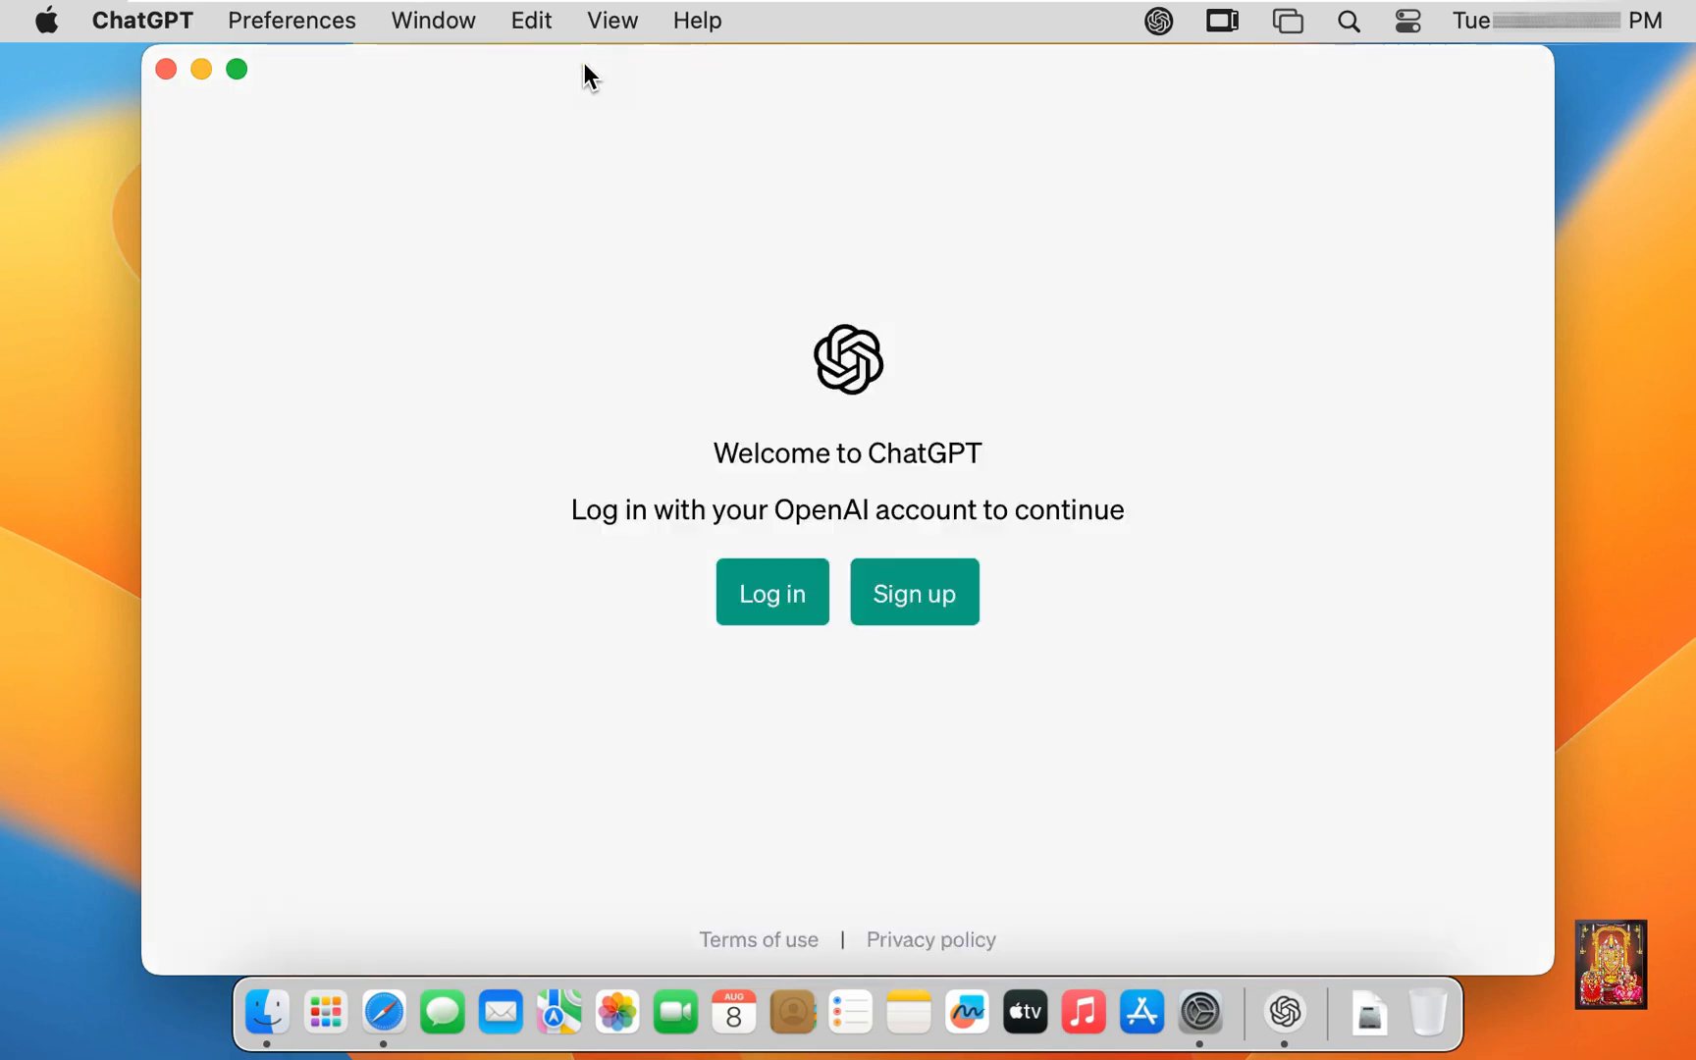
pyautogui.moveTo(913, 593)
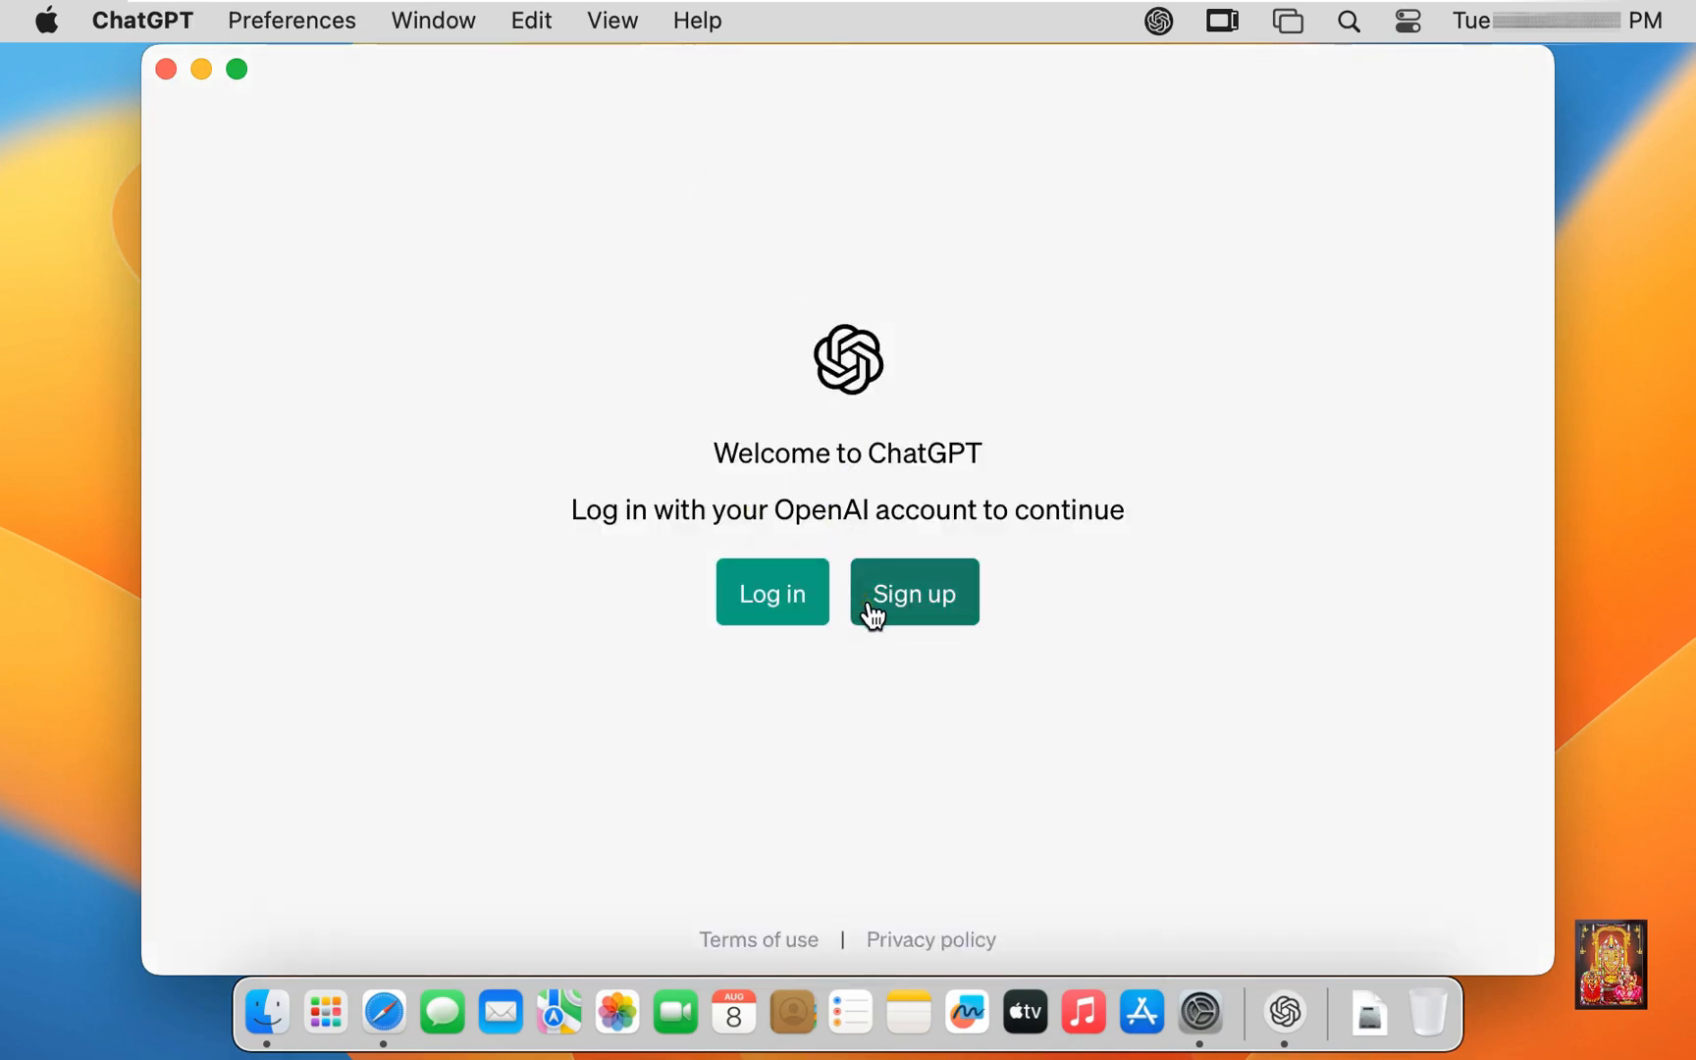
pyautogui.moveTo(771, 592)
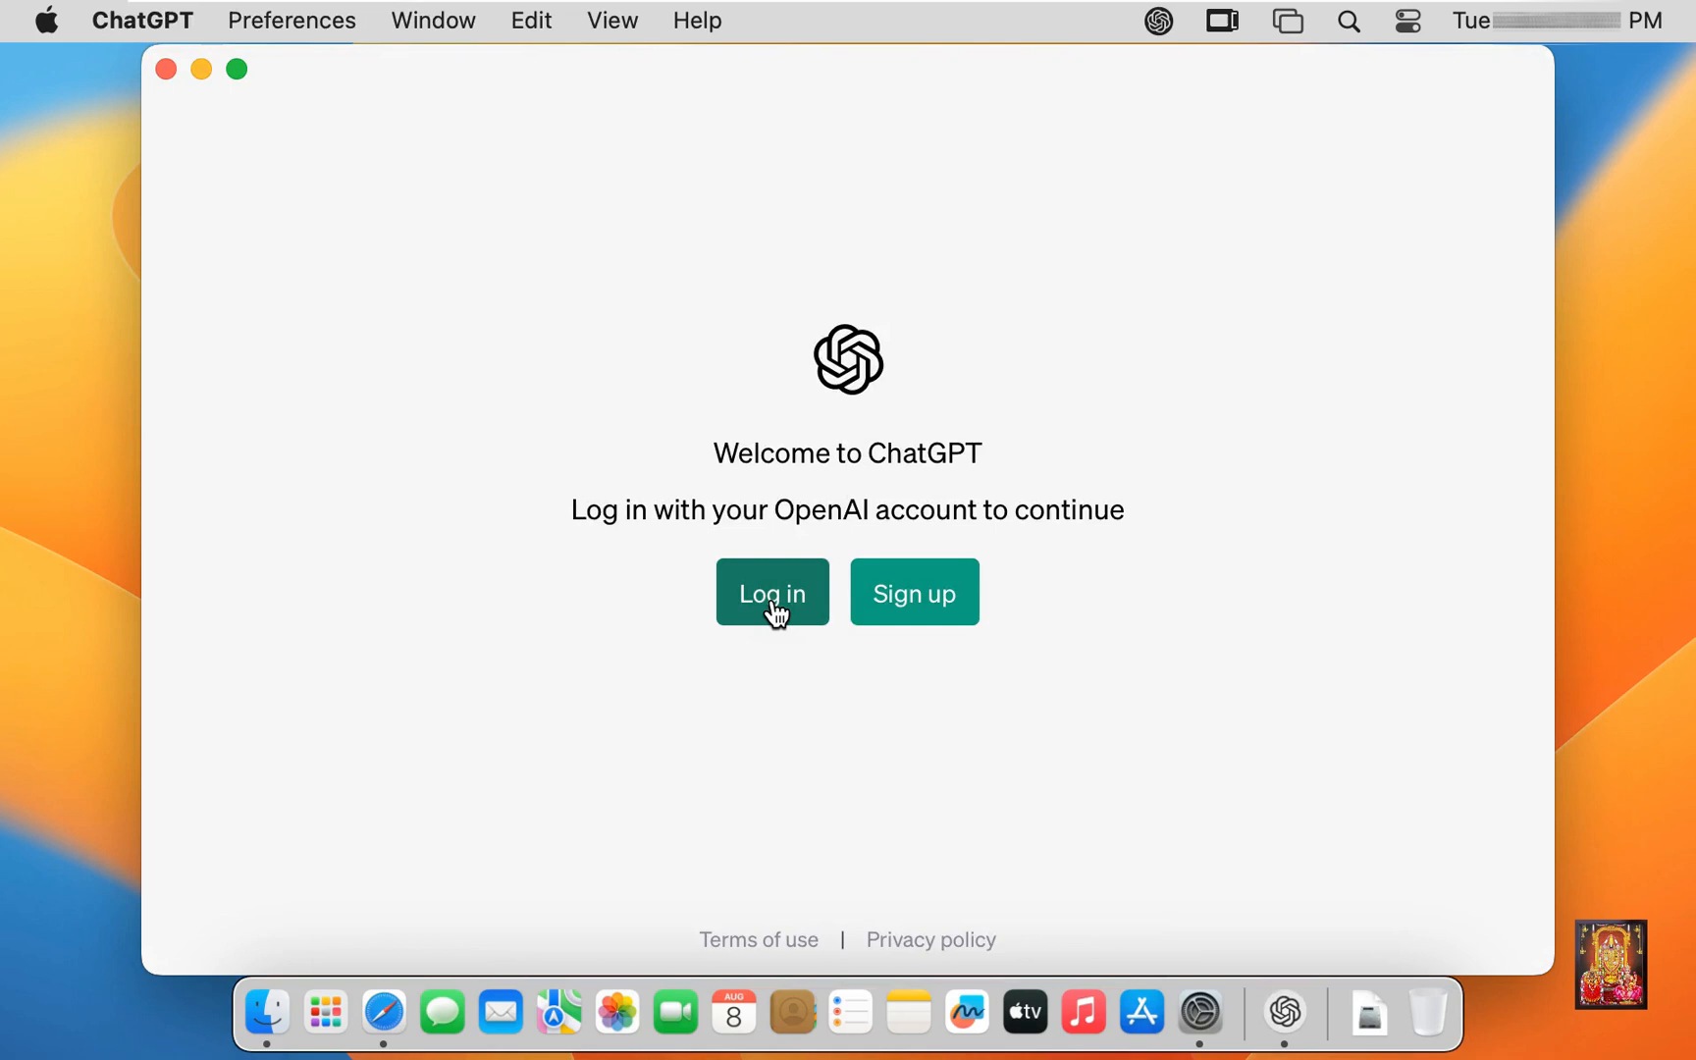
pyautogui.moveTo(860, 683)
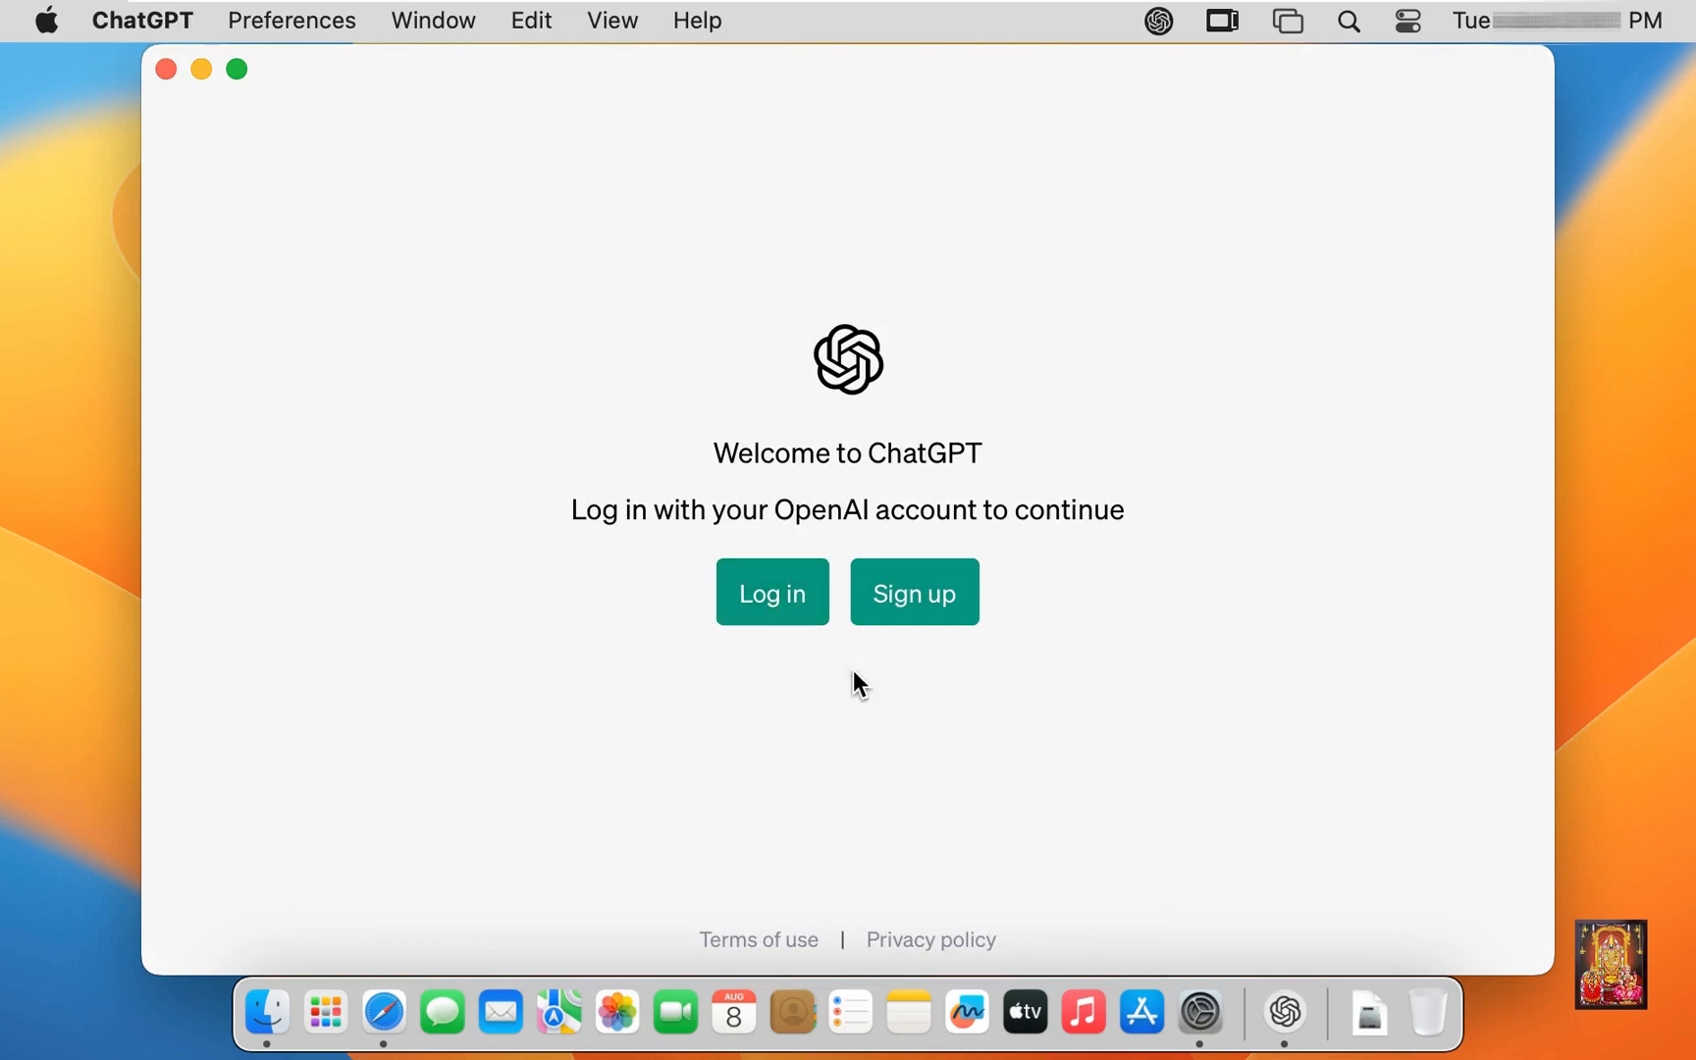
# Step: Choose Log in to reach the 'Welcome back' page with email, Google and Microsoft options
pyautogui.click(771, 591)
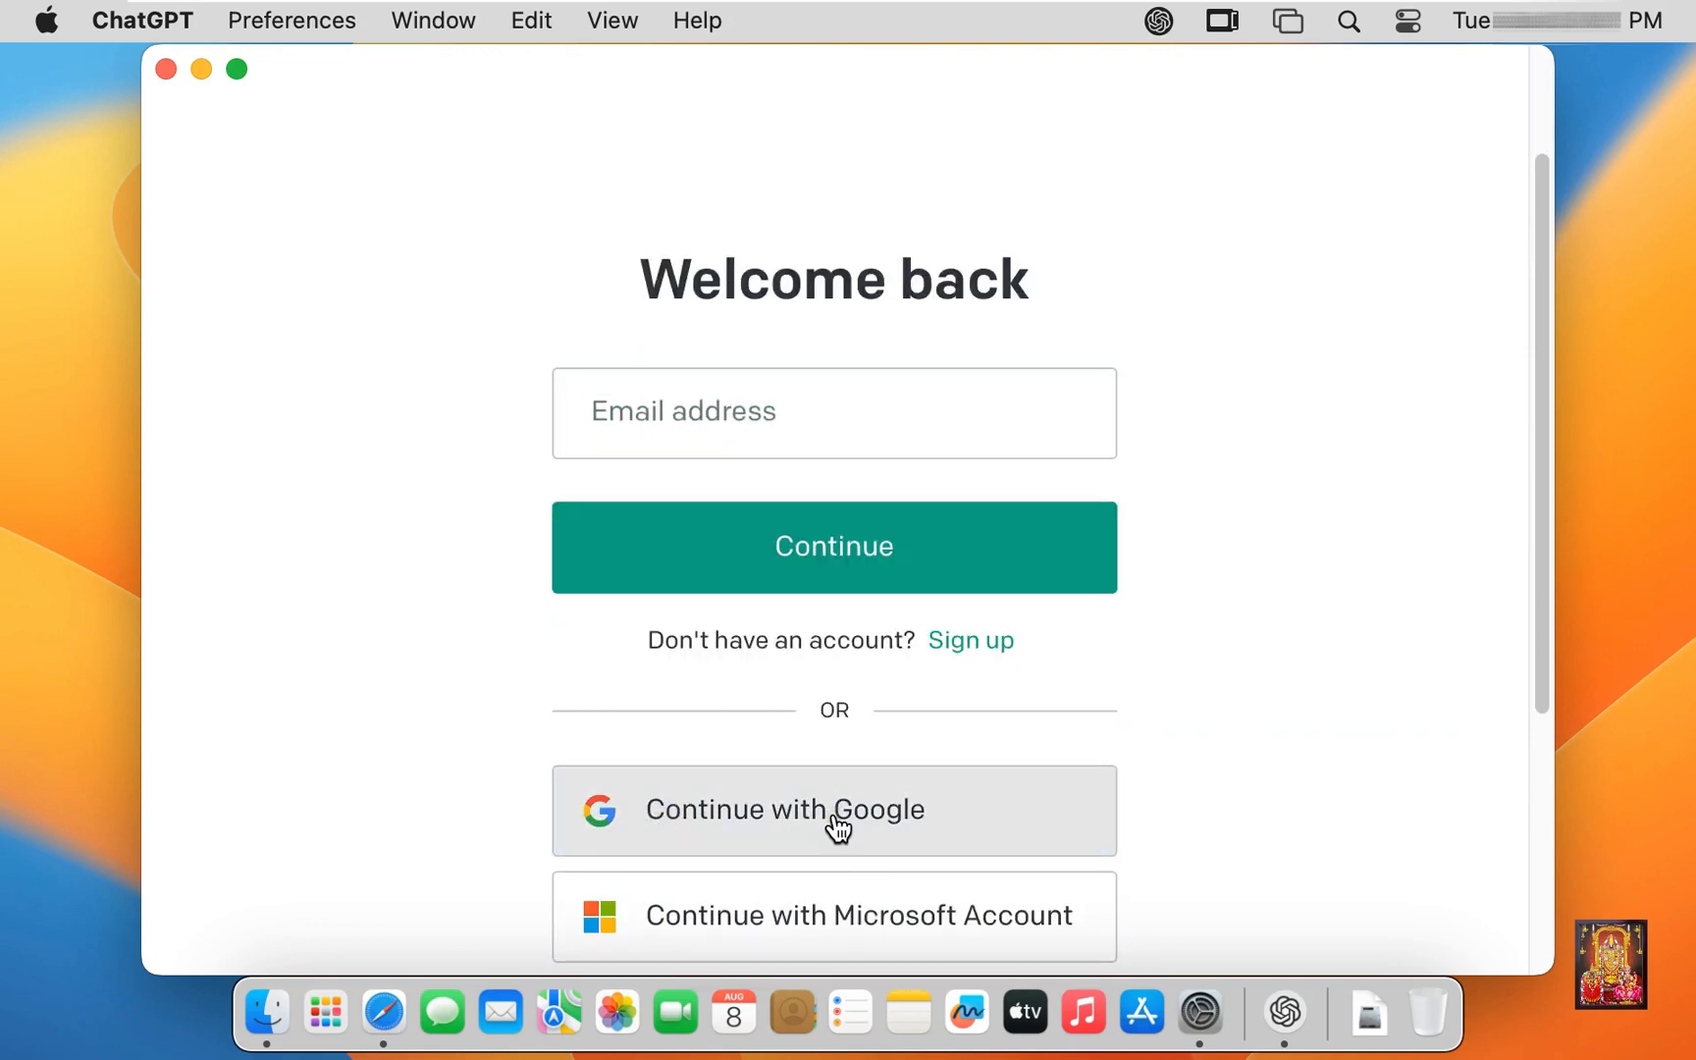
# Step: Sign in to ChatGPT with the Google account, entering the password and submitting it
pyautogui.click(834, 809)
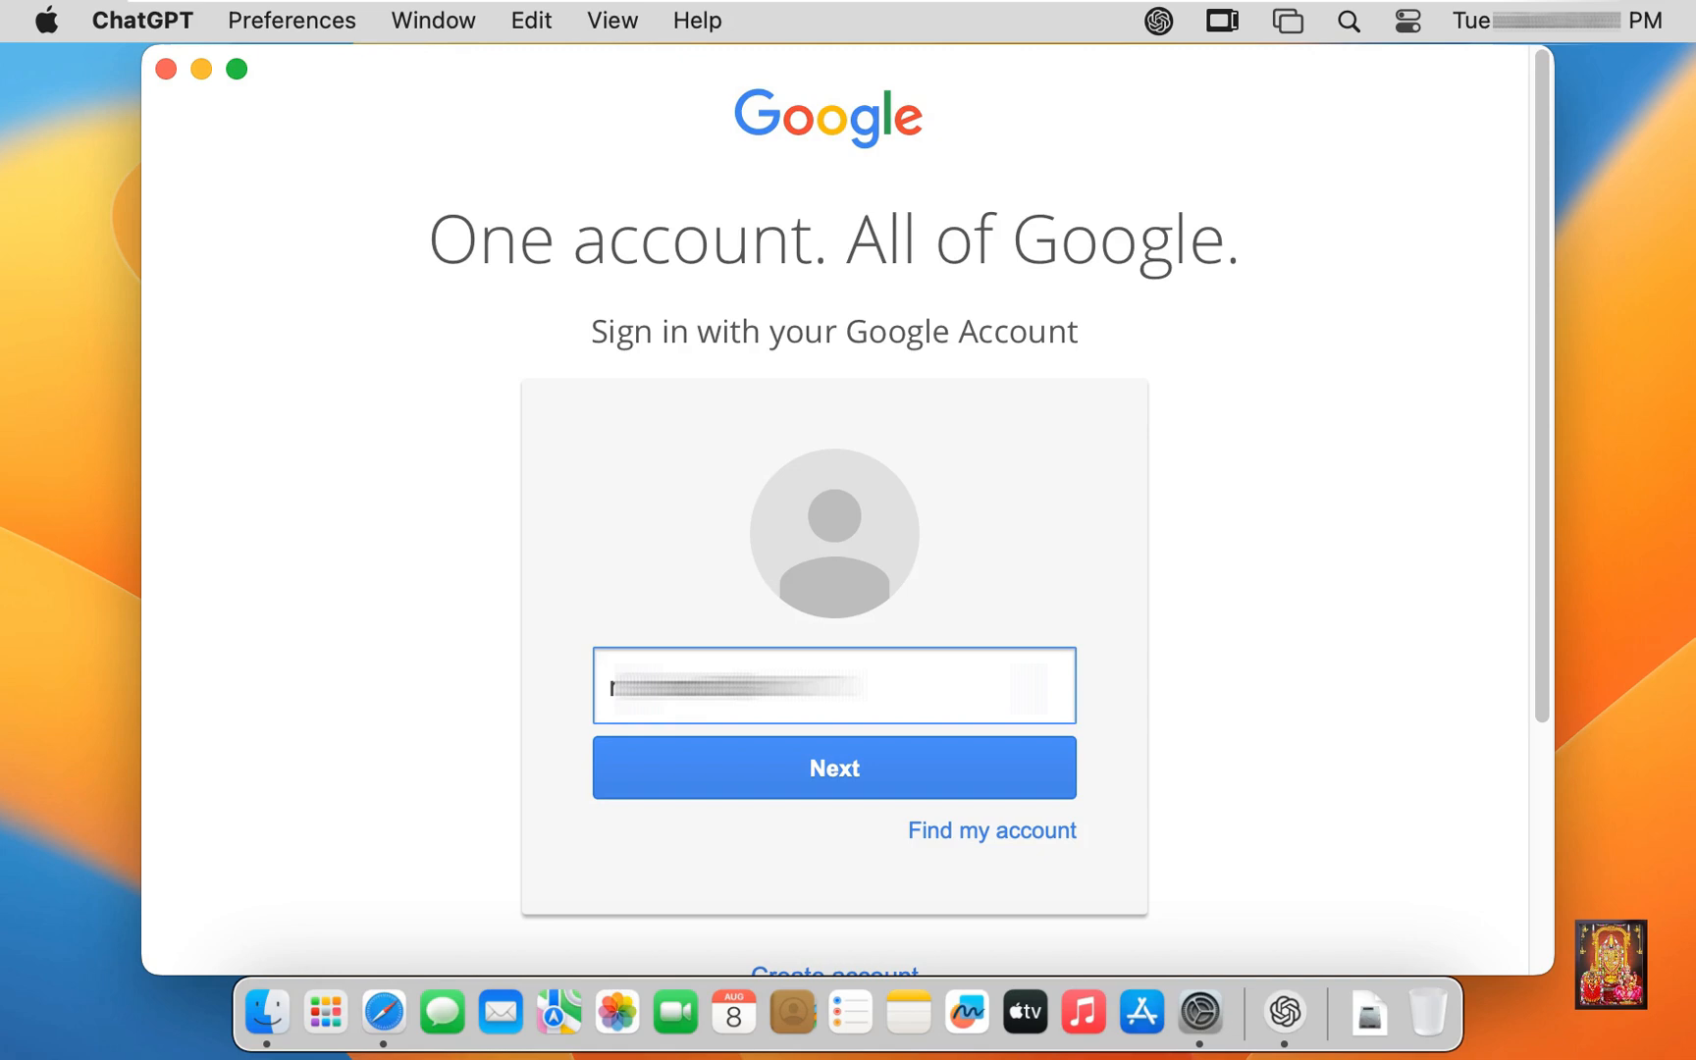
pyautogui.write('password')
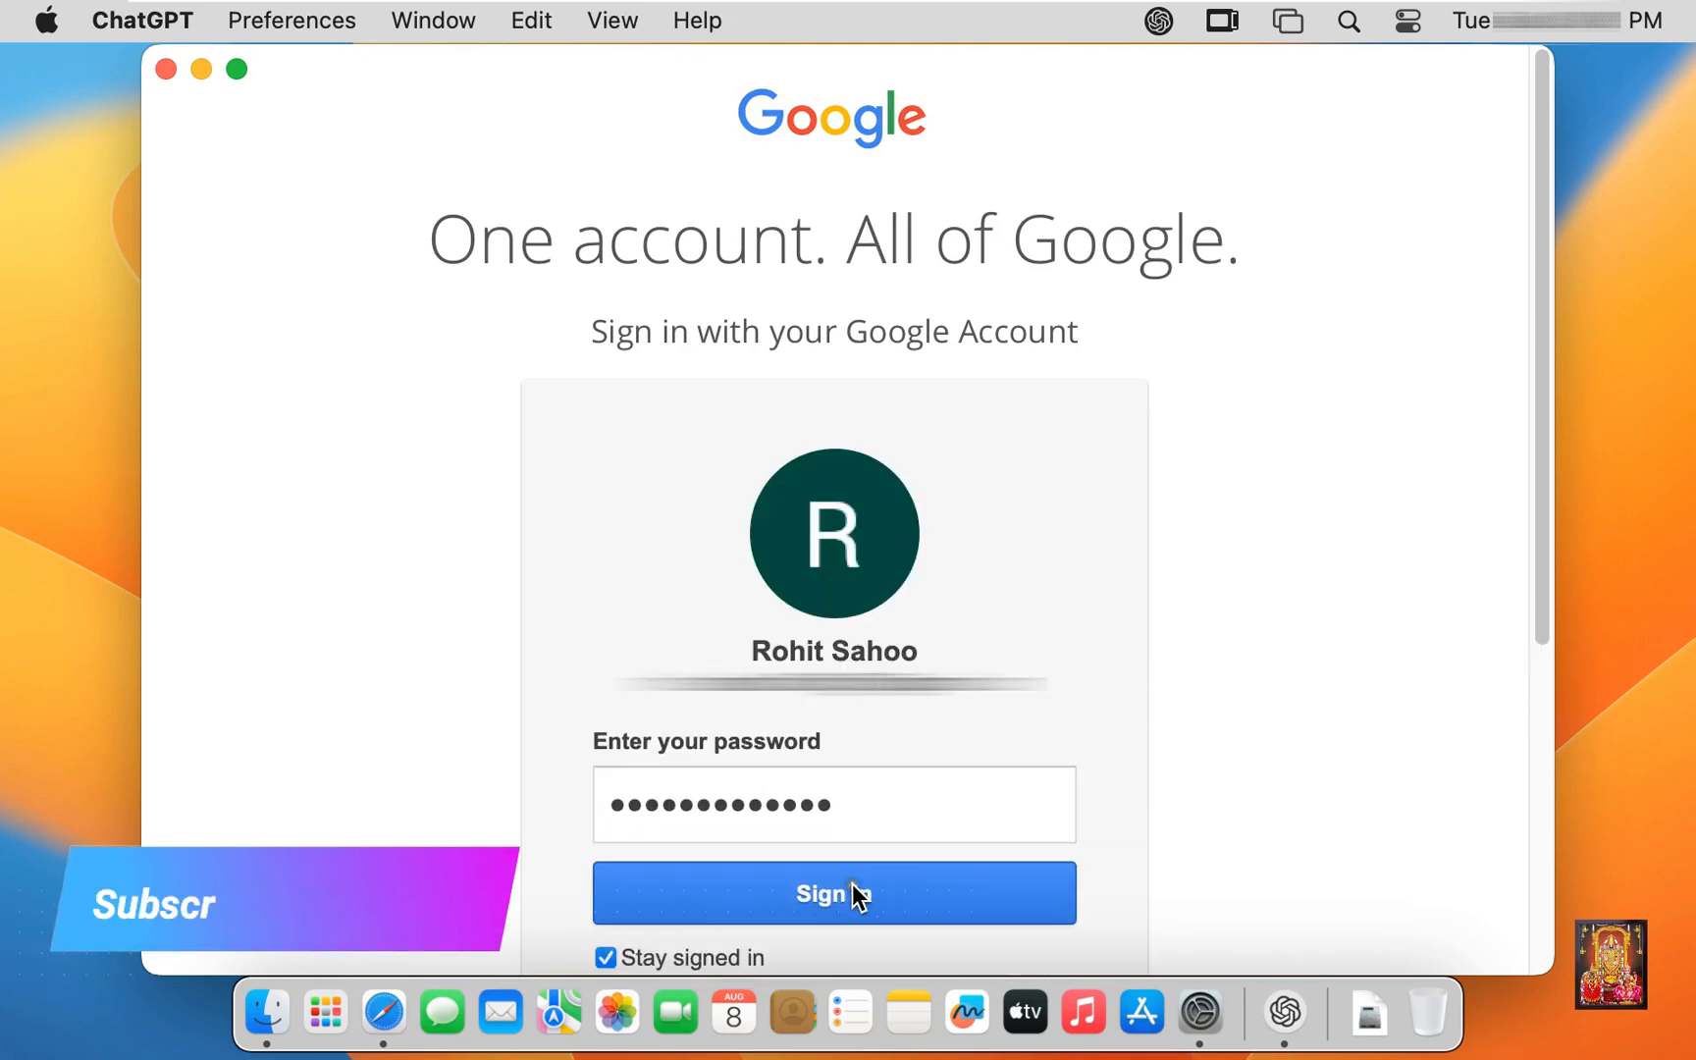
pyautogui.click(832, 893)
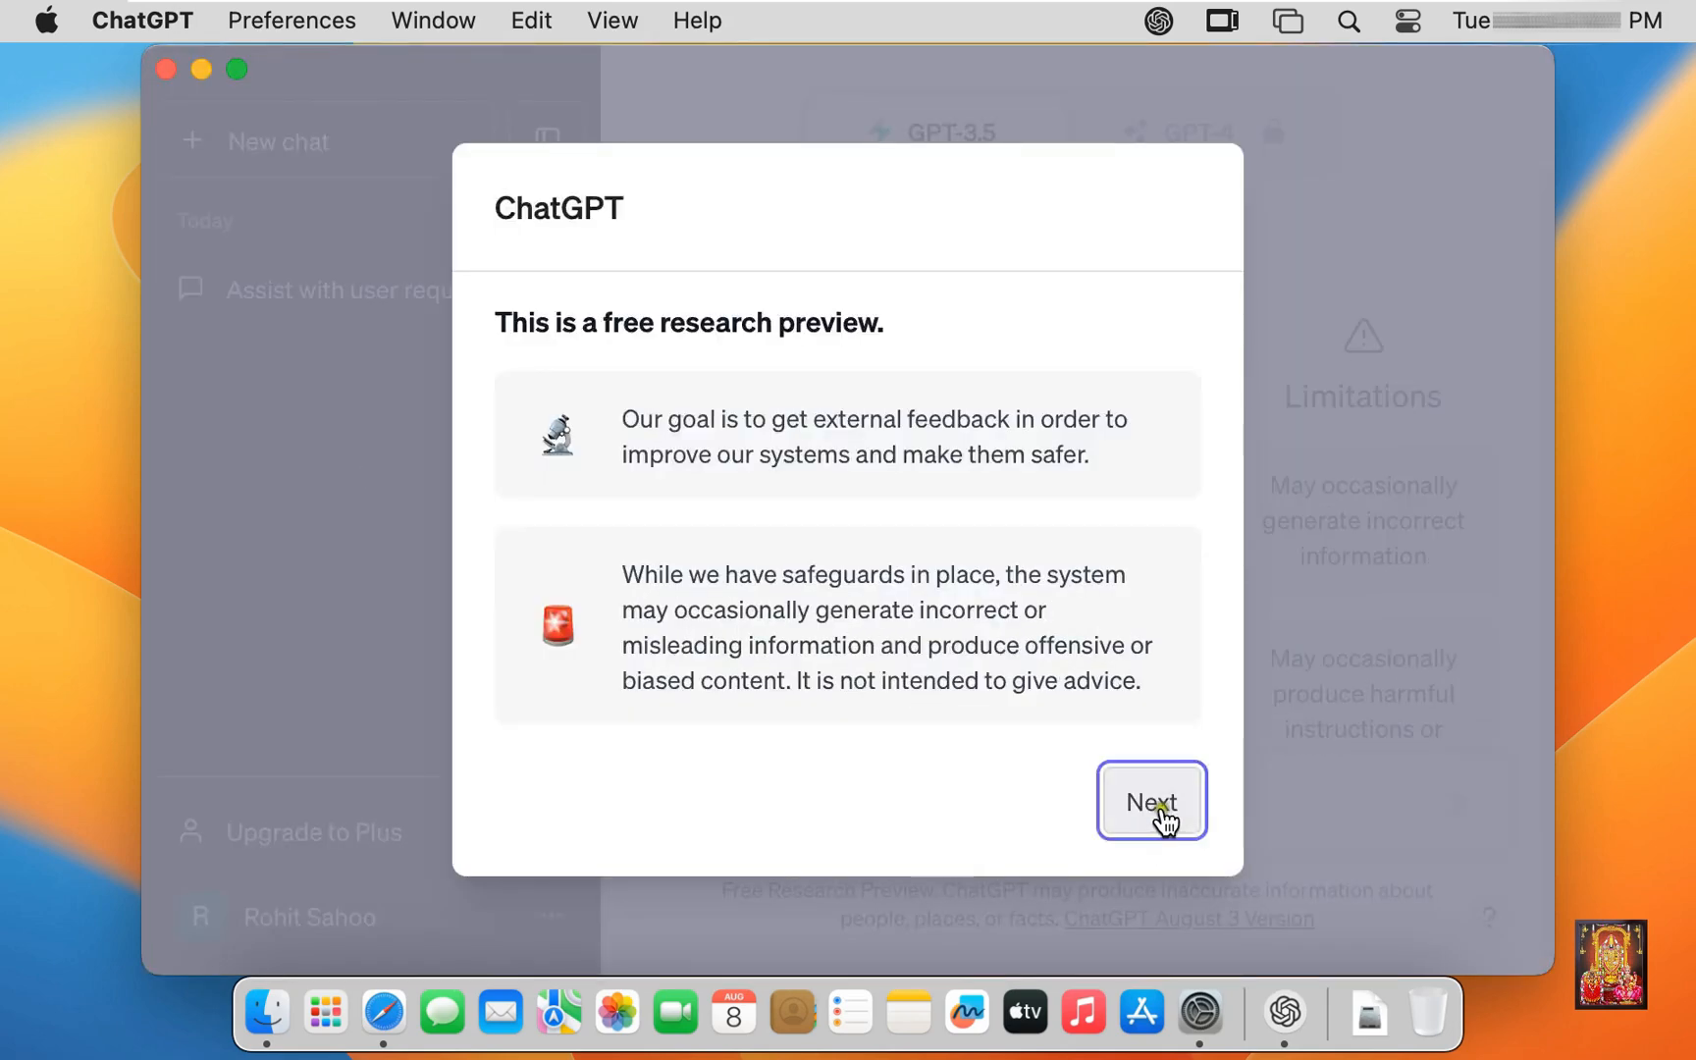
# Step: Dismiss the research preview and feedback notices and focus the Send a message field
pyautogui.click(1152, 801)
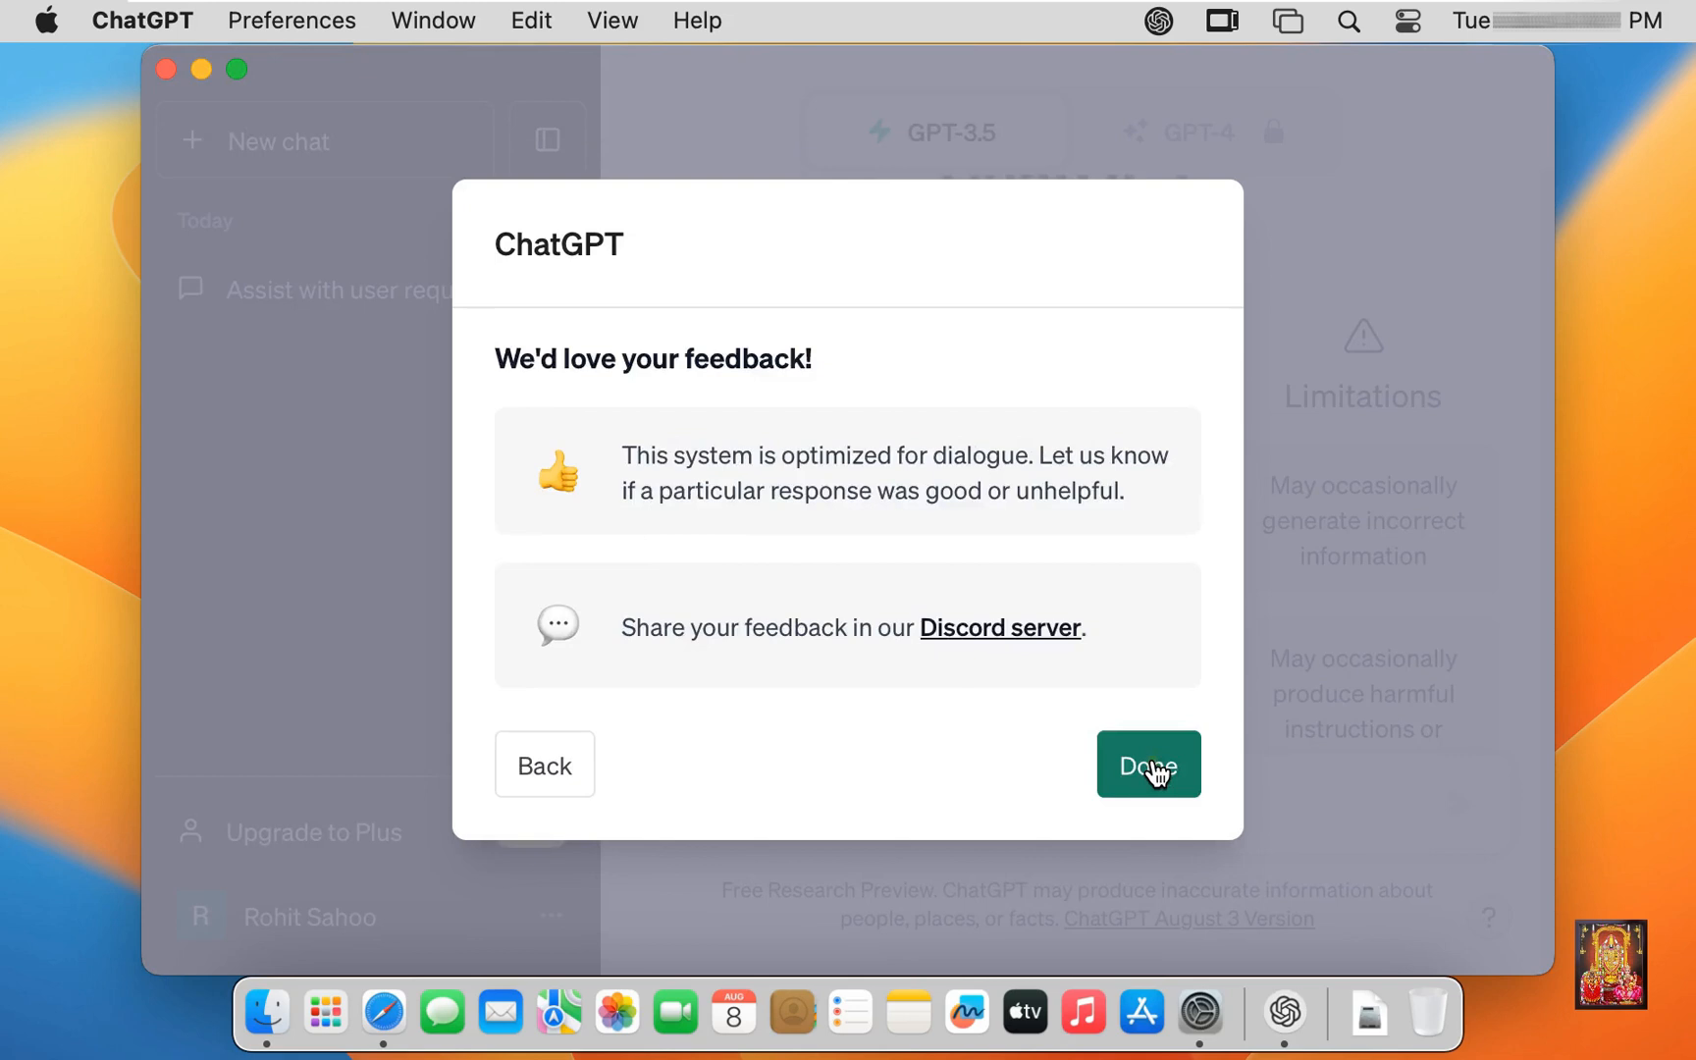
pyautogui.click(1148, 765)
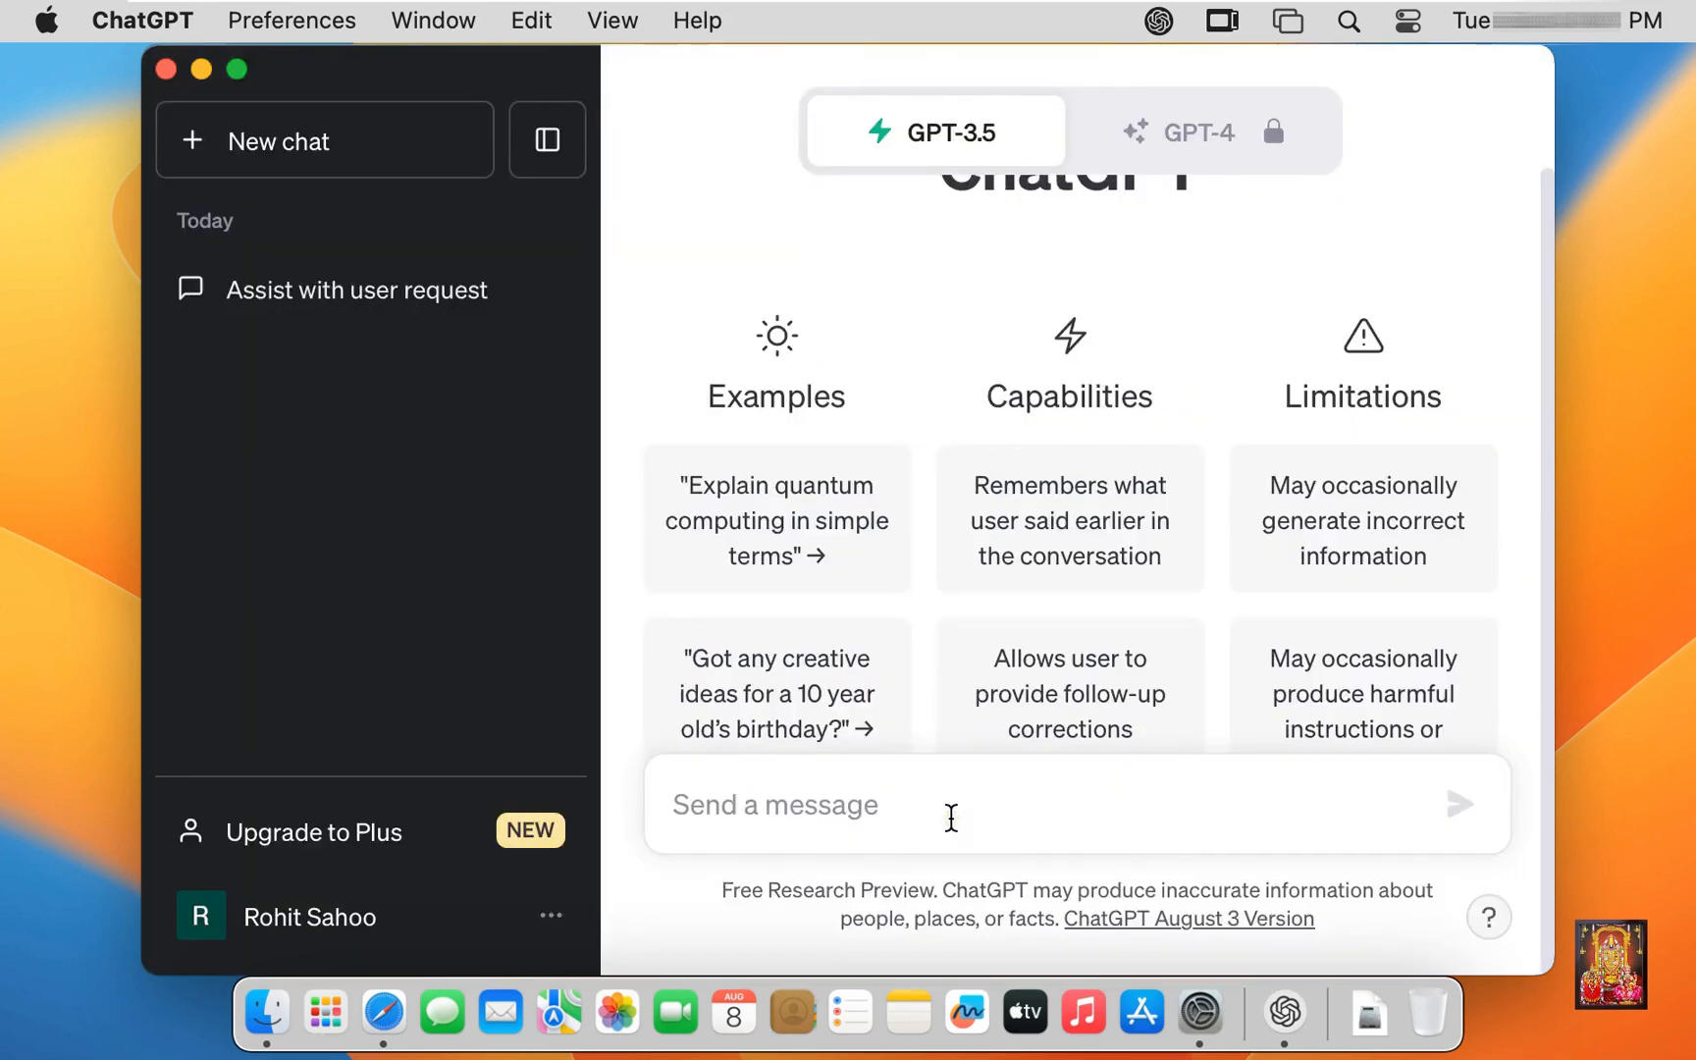
pyautogui.click(775, 802)
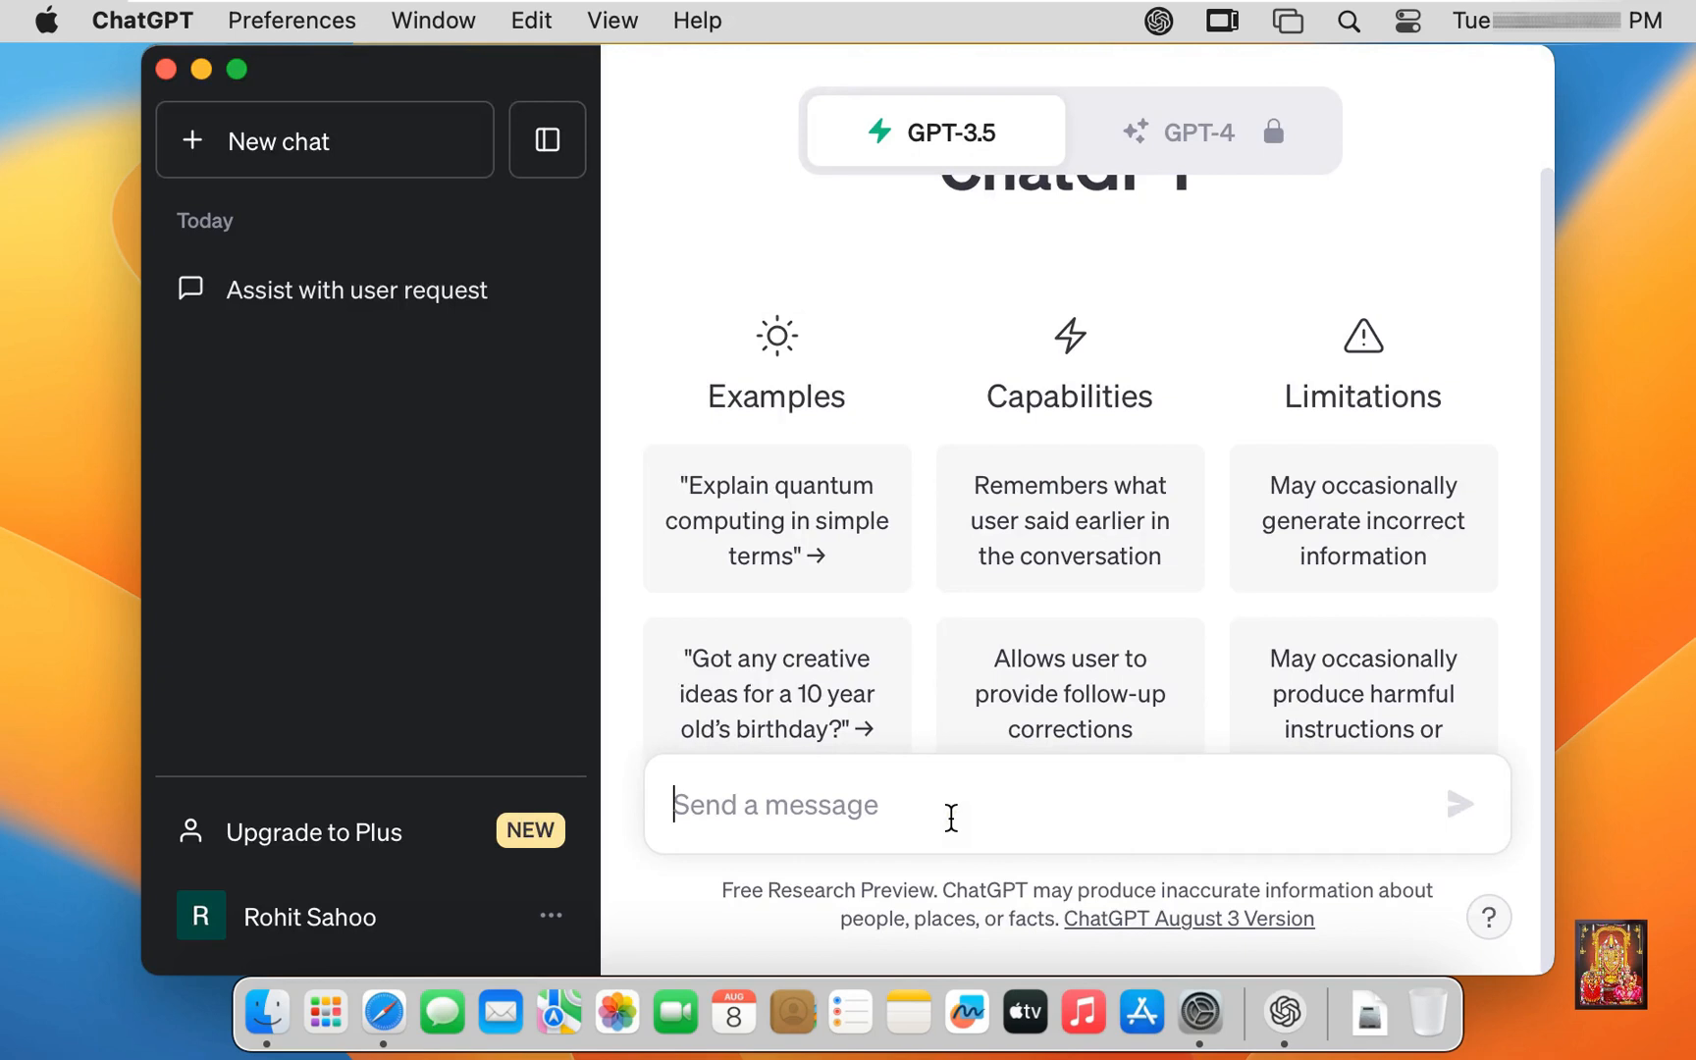
pyautogui.moveTo(934, 766)
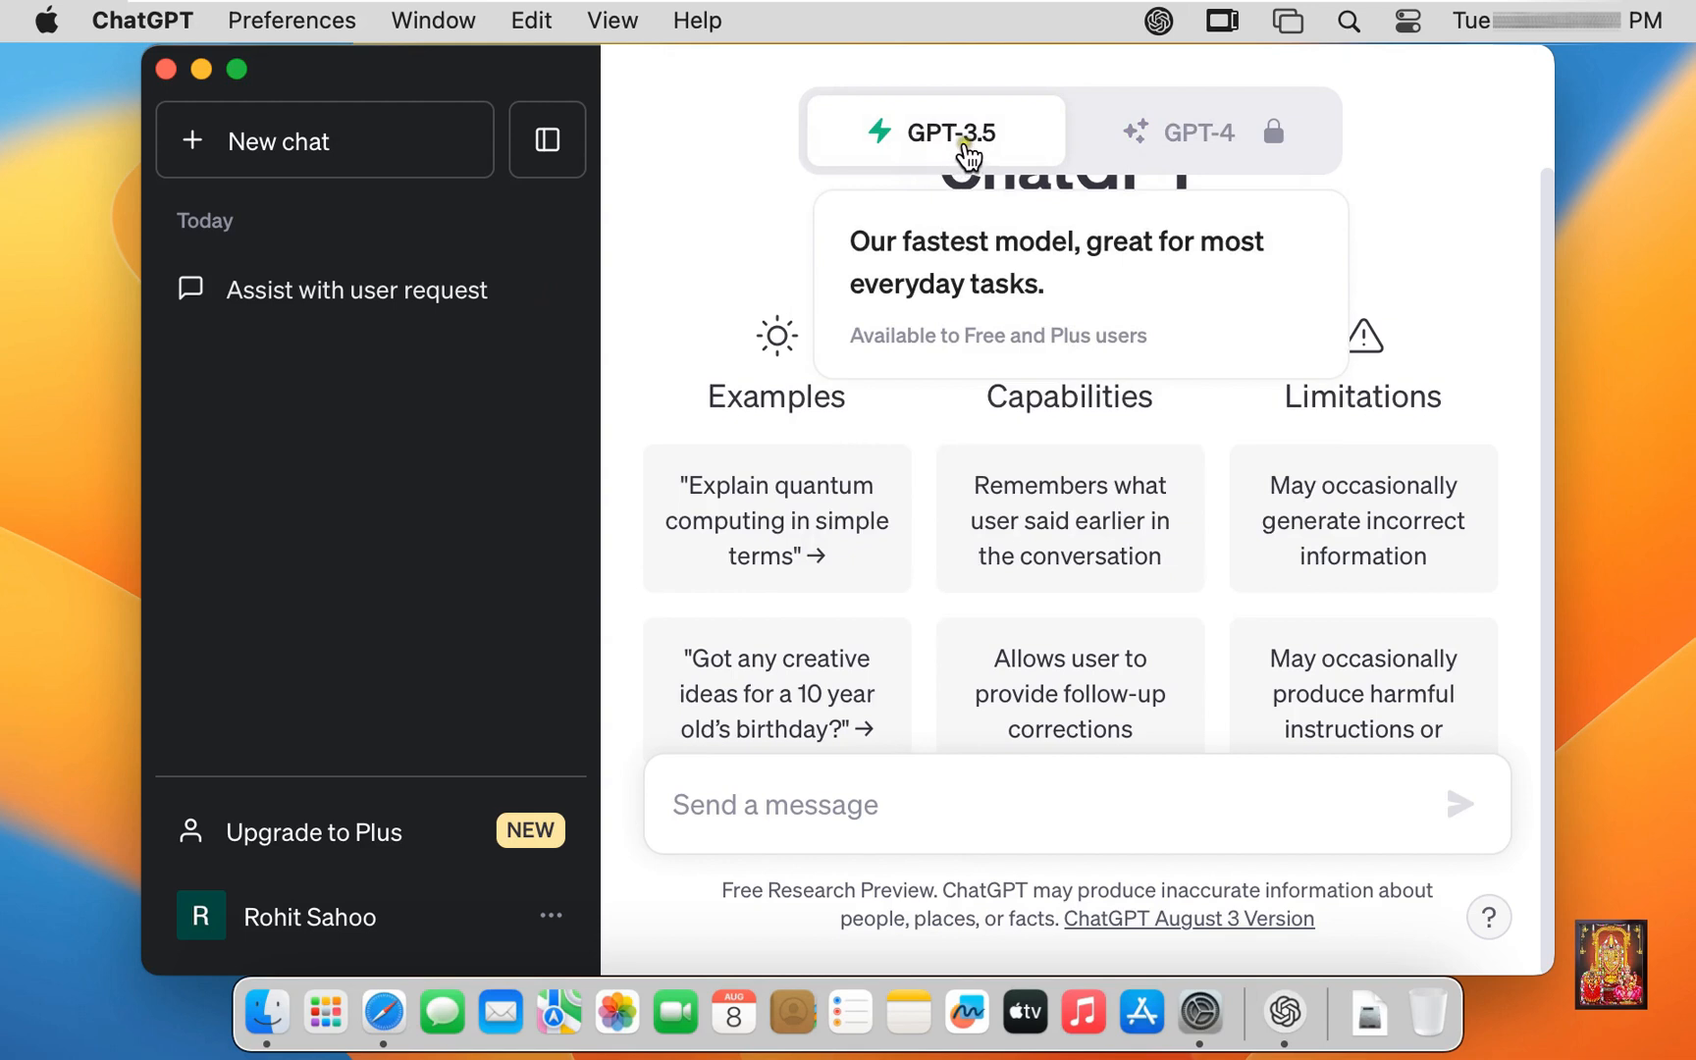
pyautogui.moveTo(1011, 155)
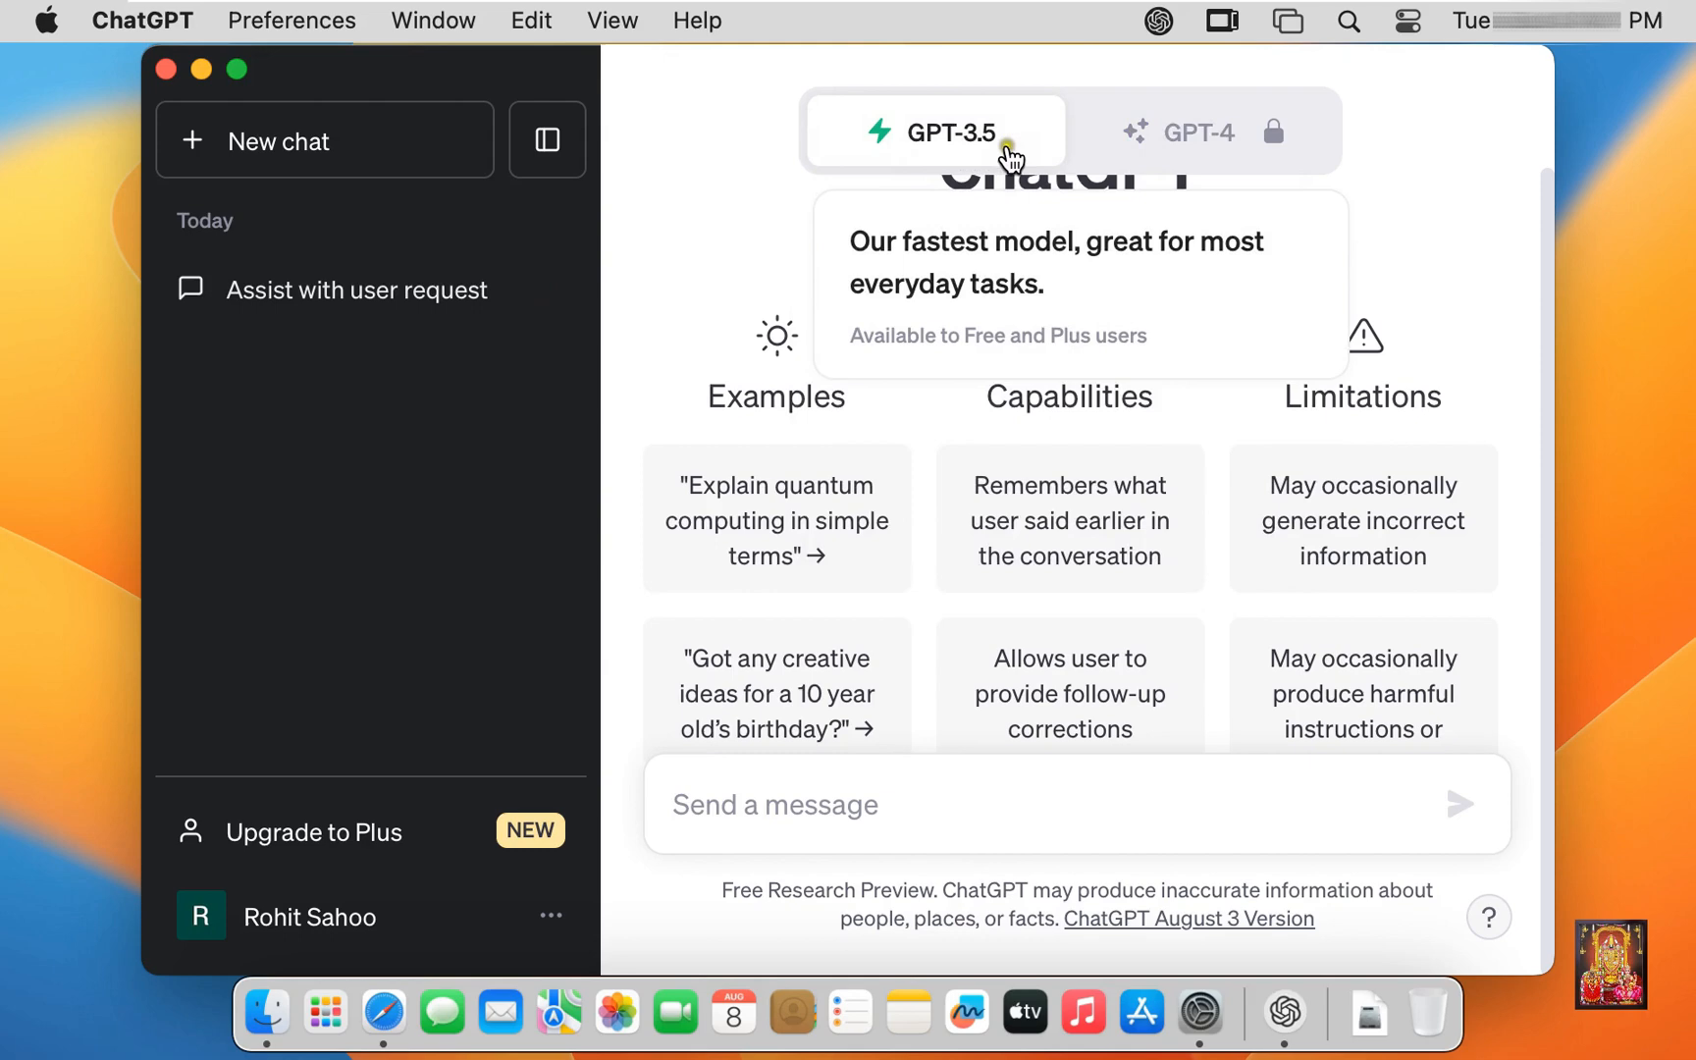
# Step: Check the GPT-4 plan comparison dialog and close it, staying on GPT-3.5
pyautogui.click(1177, 131)
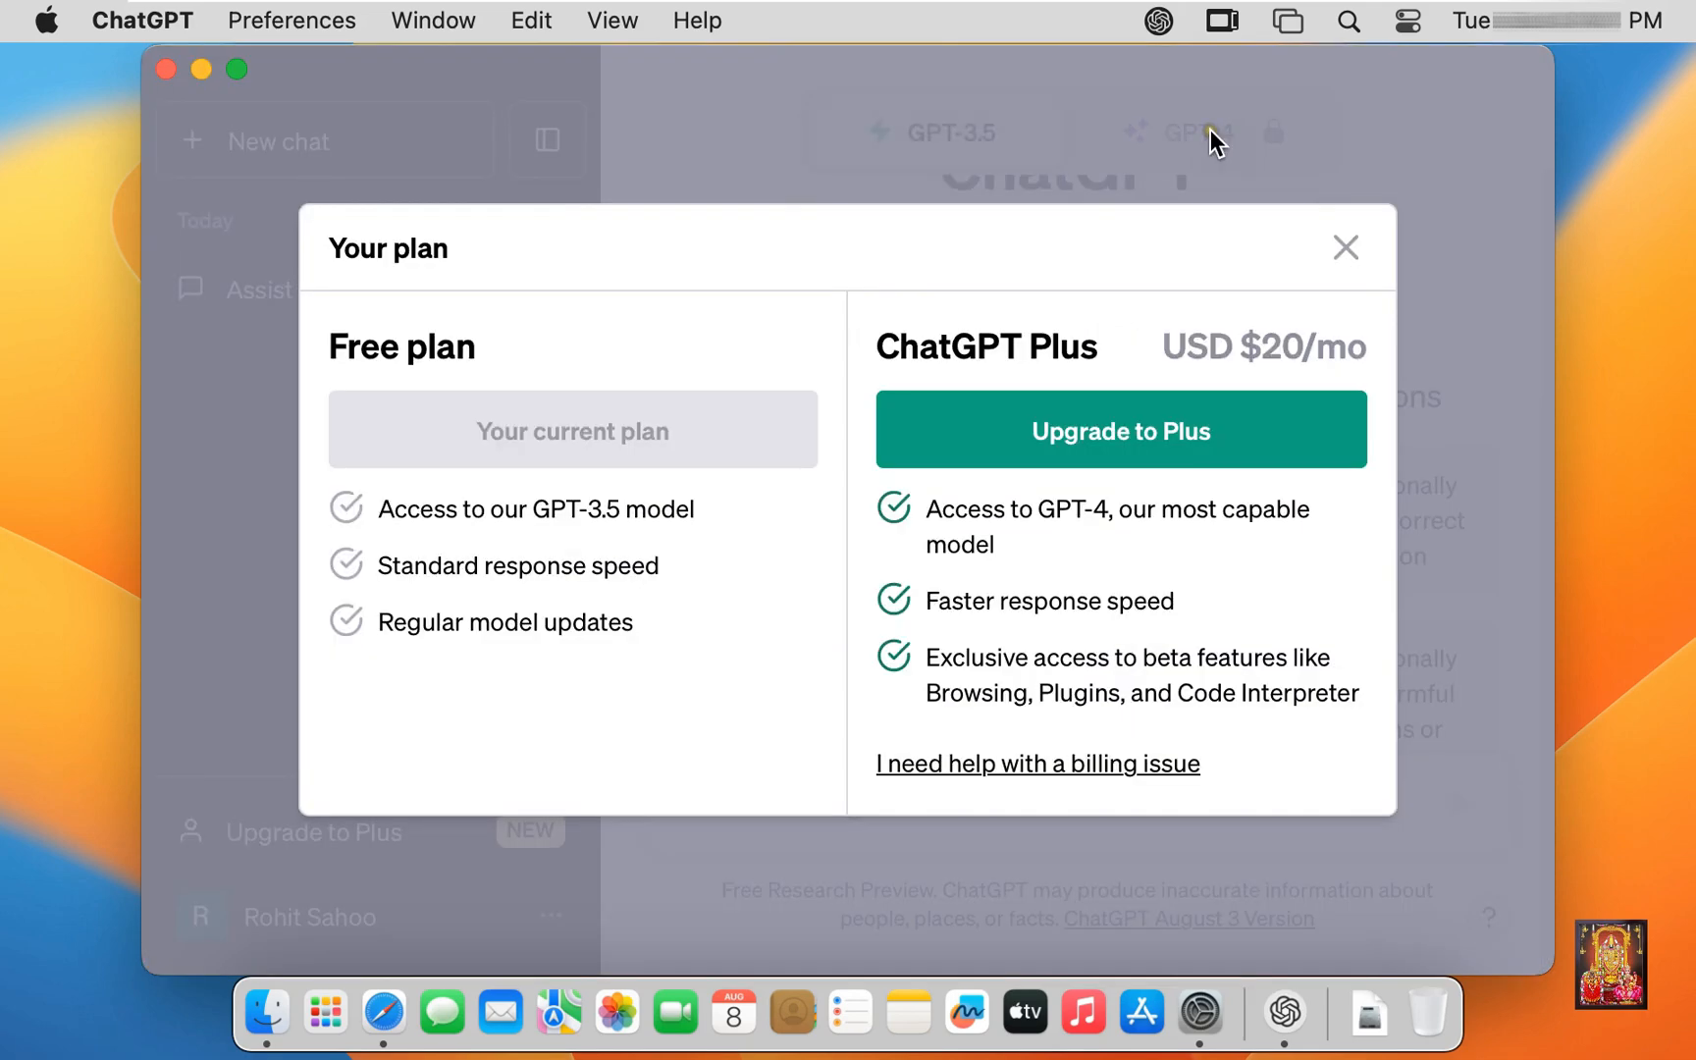
pyautogui.moveTo(1335, 363)
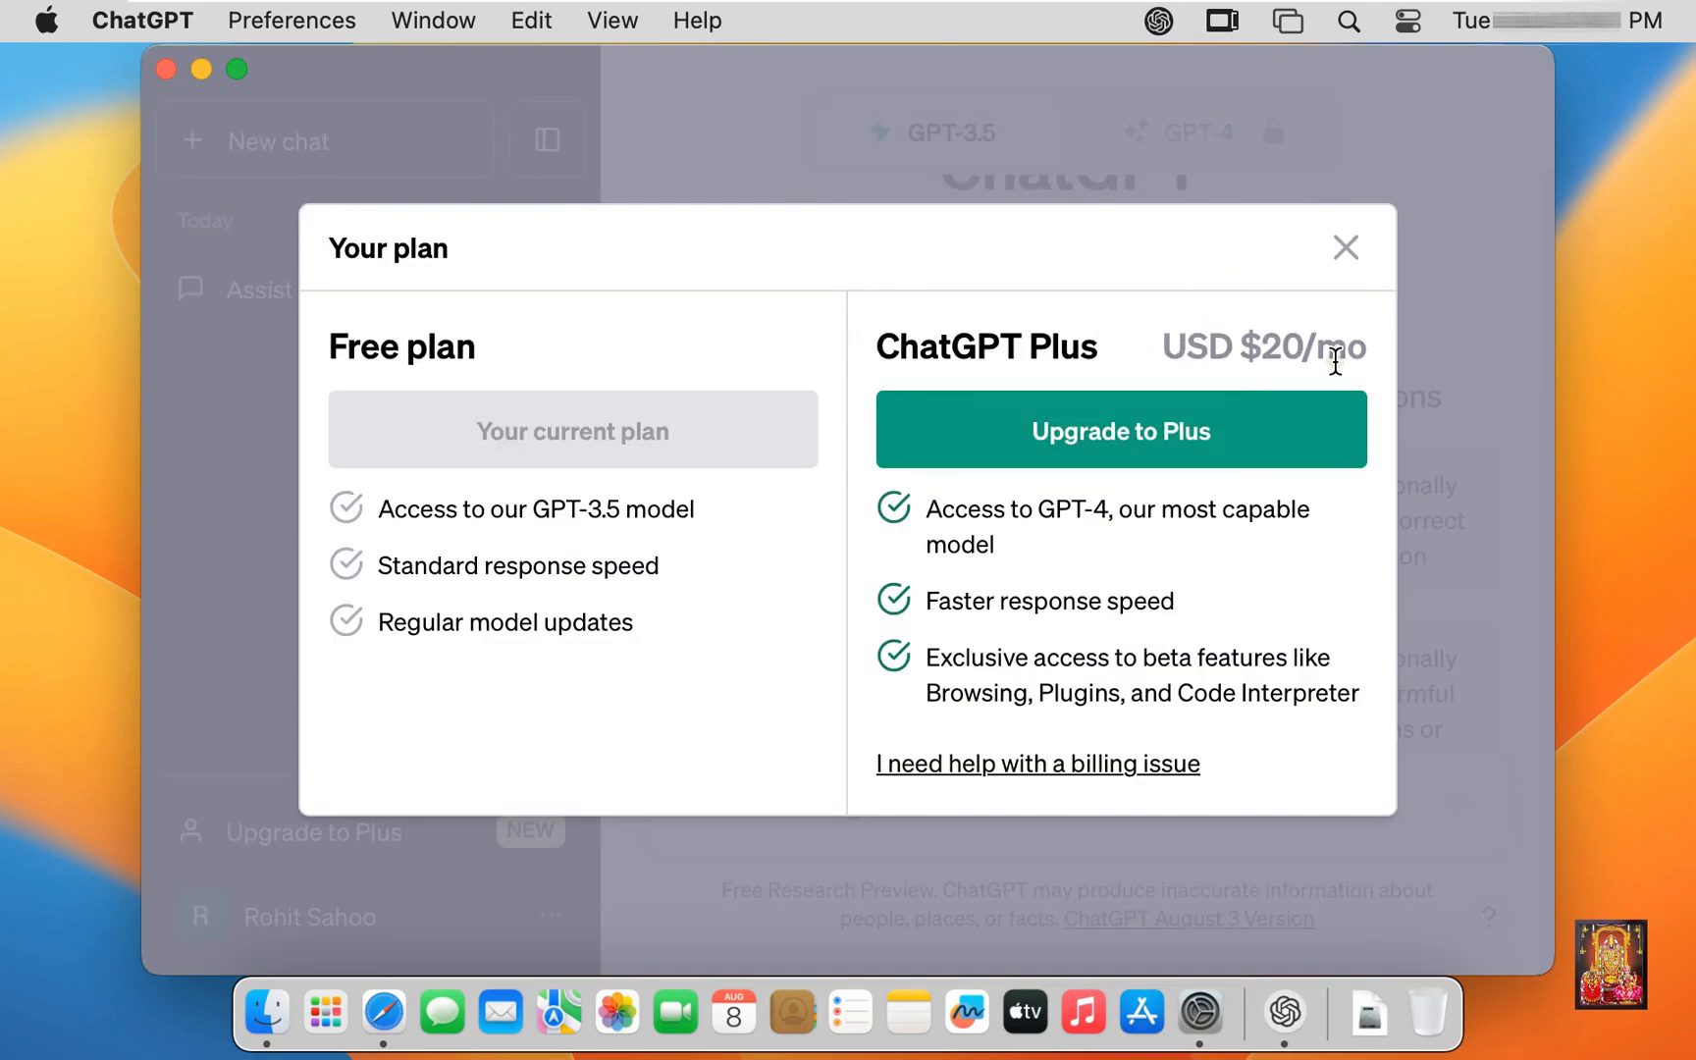
pyautogui.moveTo(1331, 589)
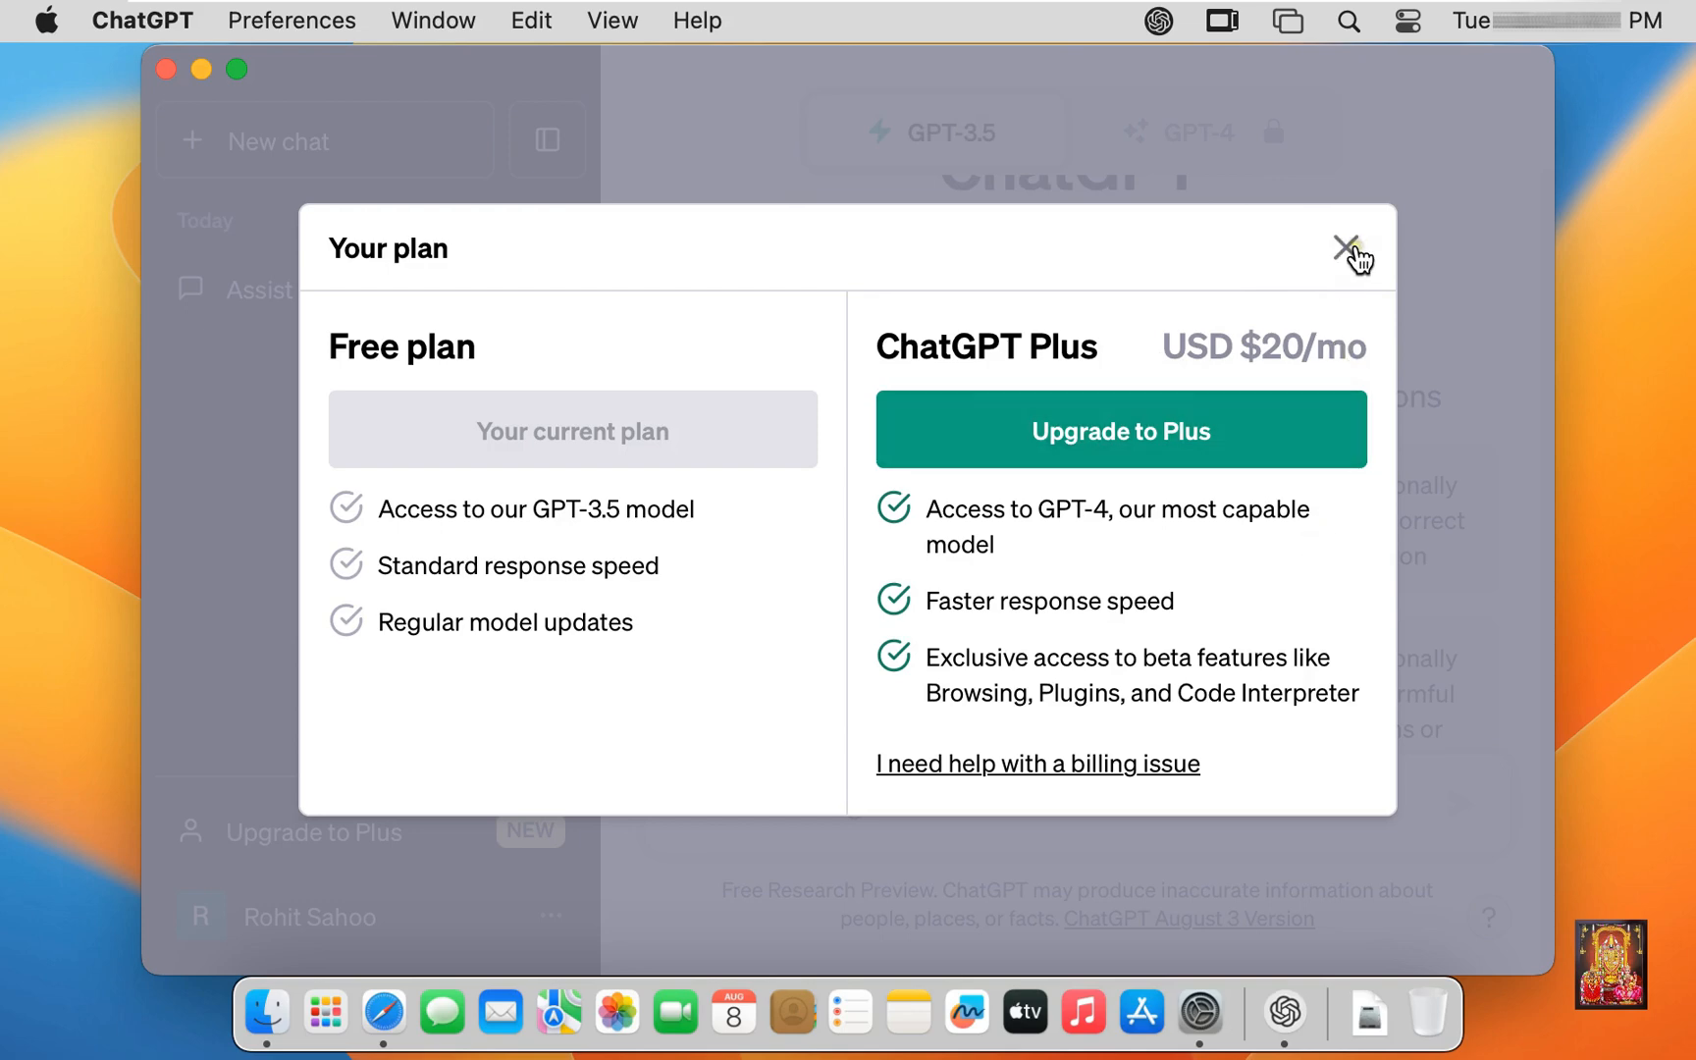
pyautogui.click(1349, 247)
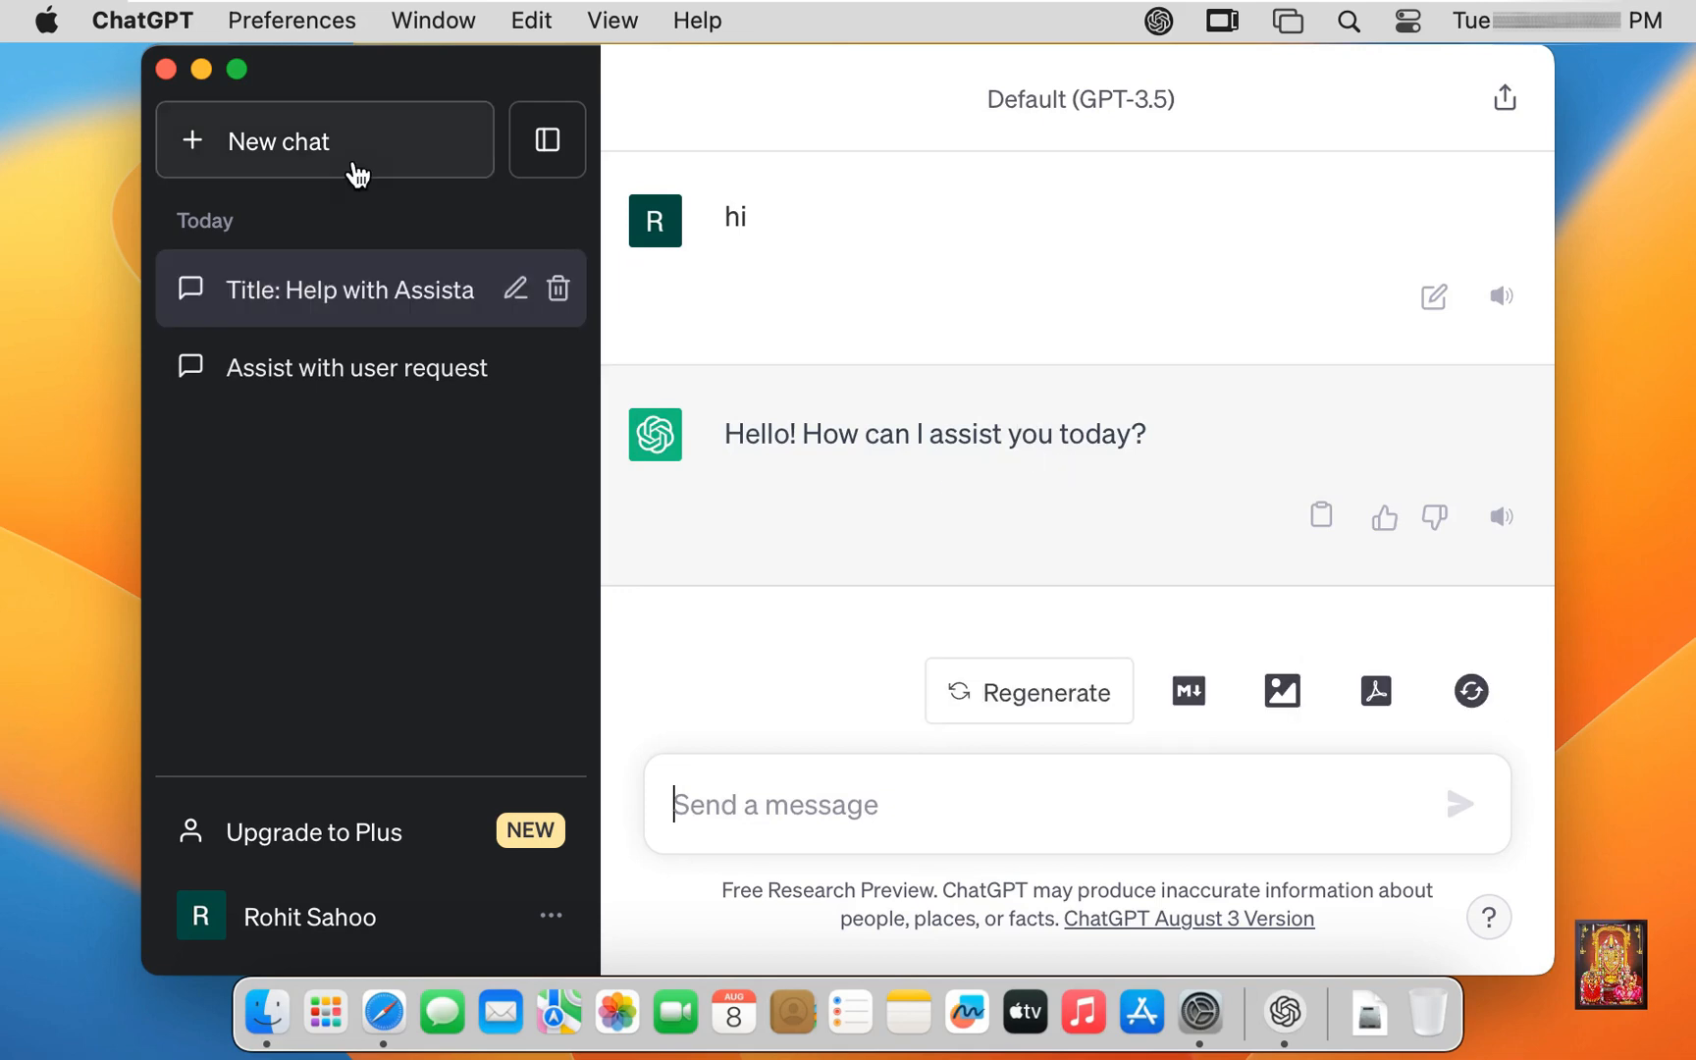
# Step: Quit ChatGPT from its app menu and close the System Settings window
pyautogui.click(142, 20)
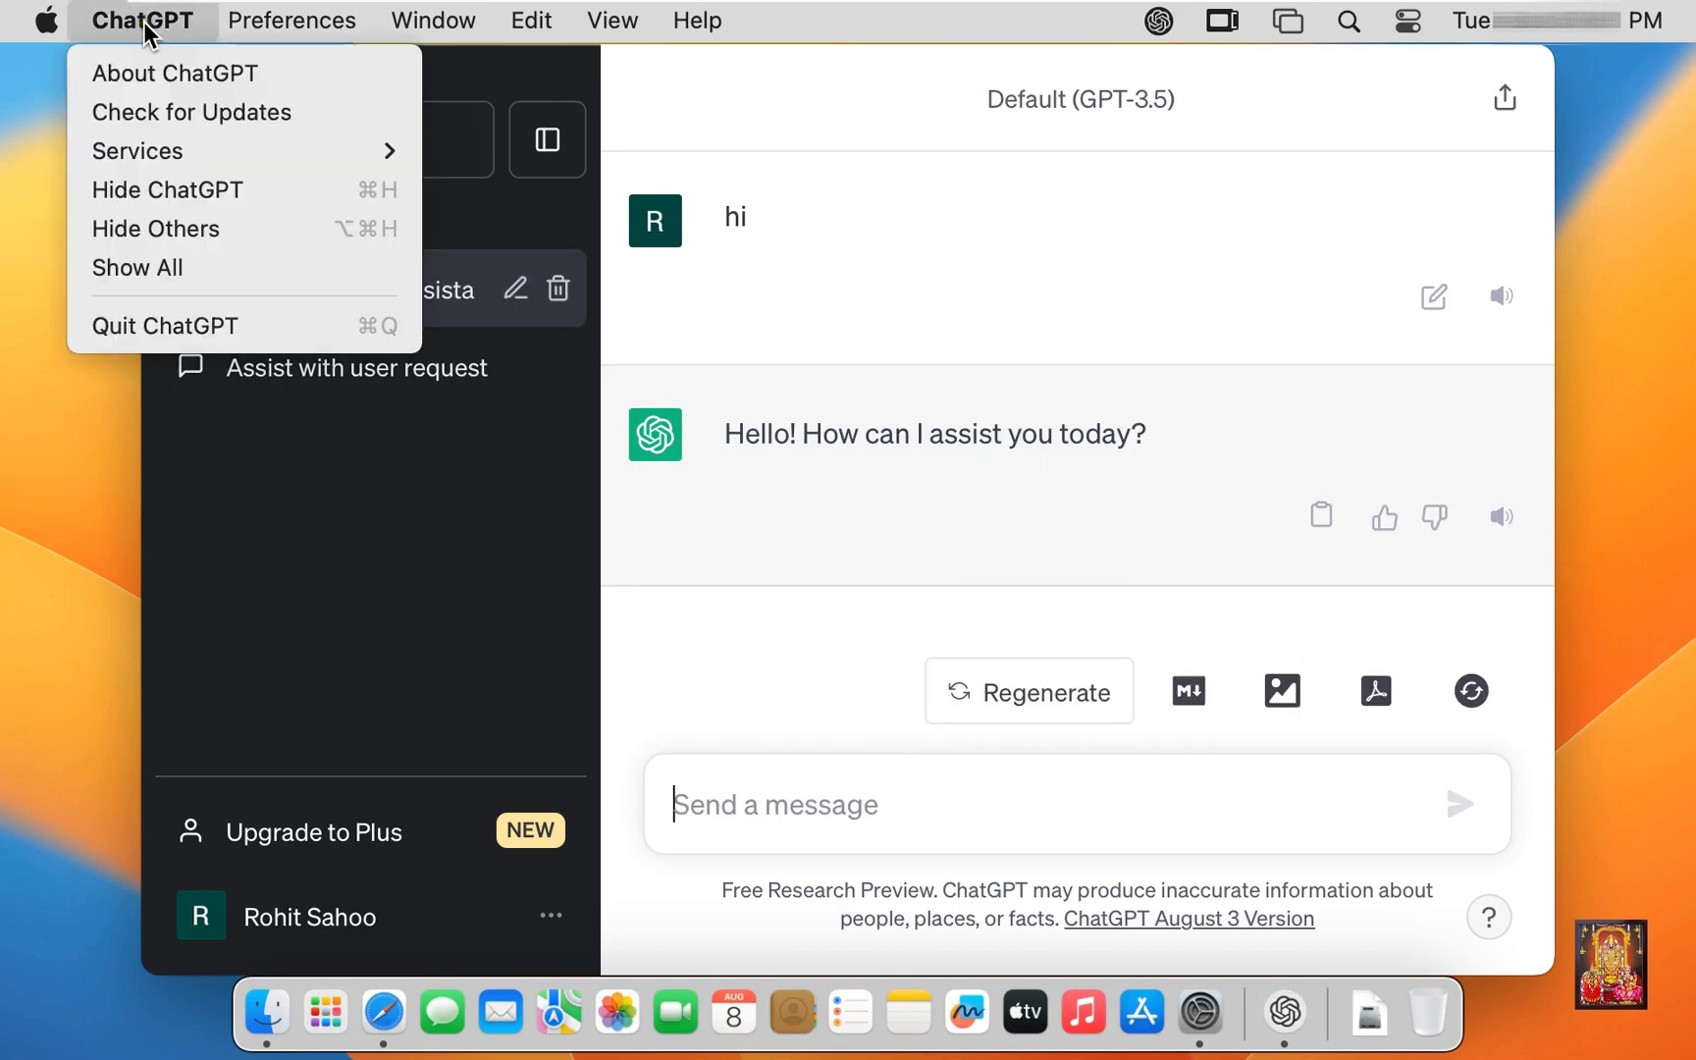
pyautogui.moveTo(167, 326)
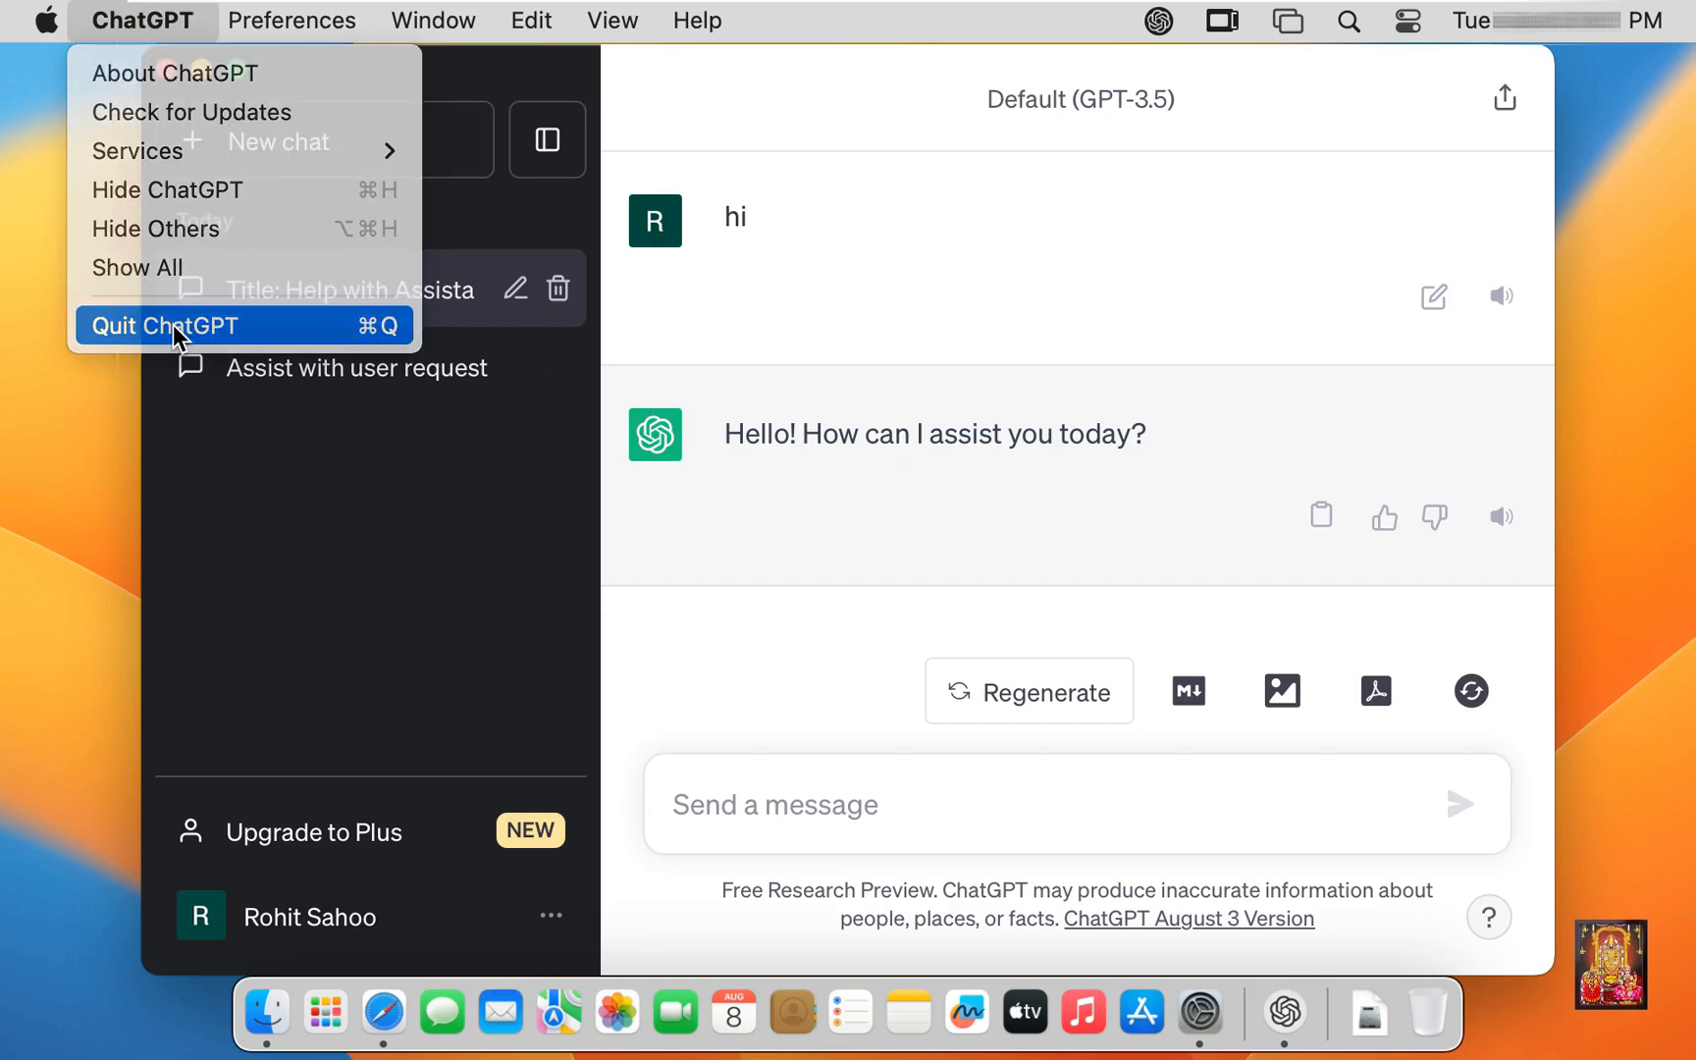
pyautogui.click(163, 325)
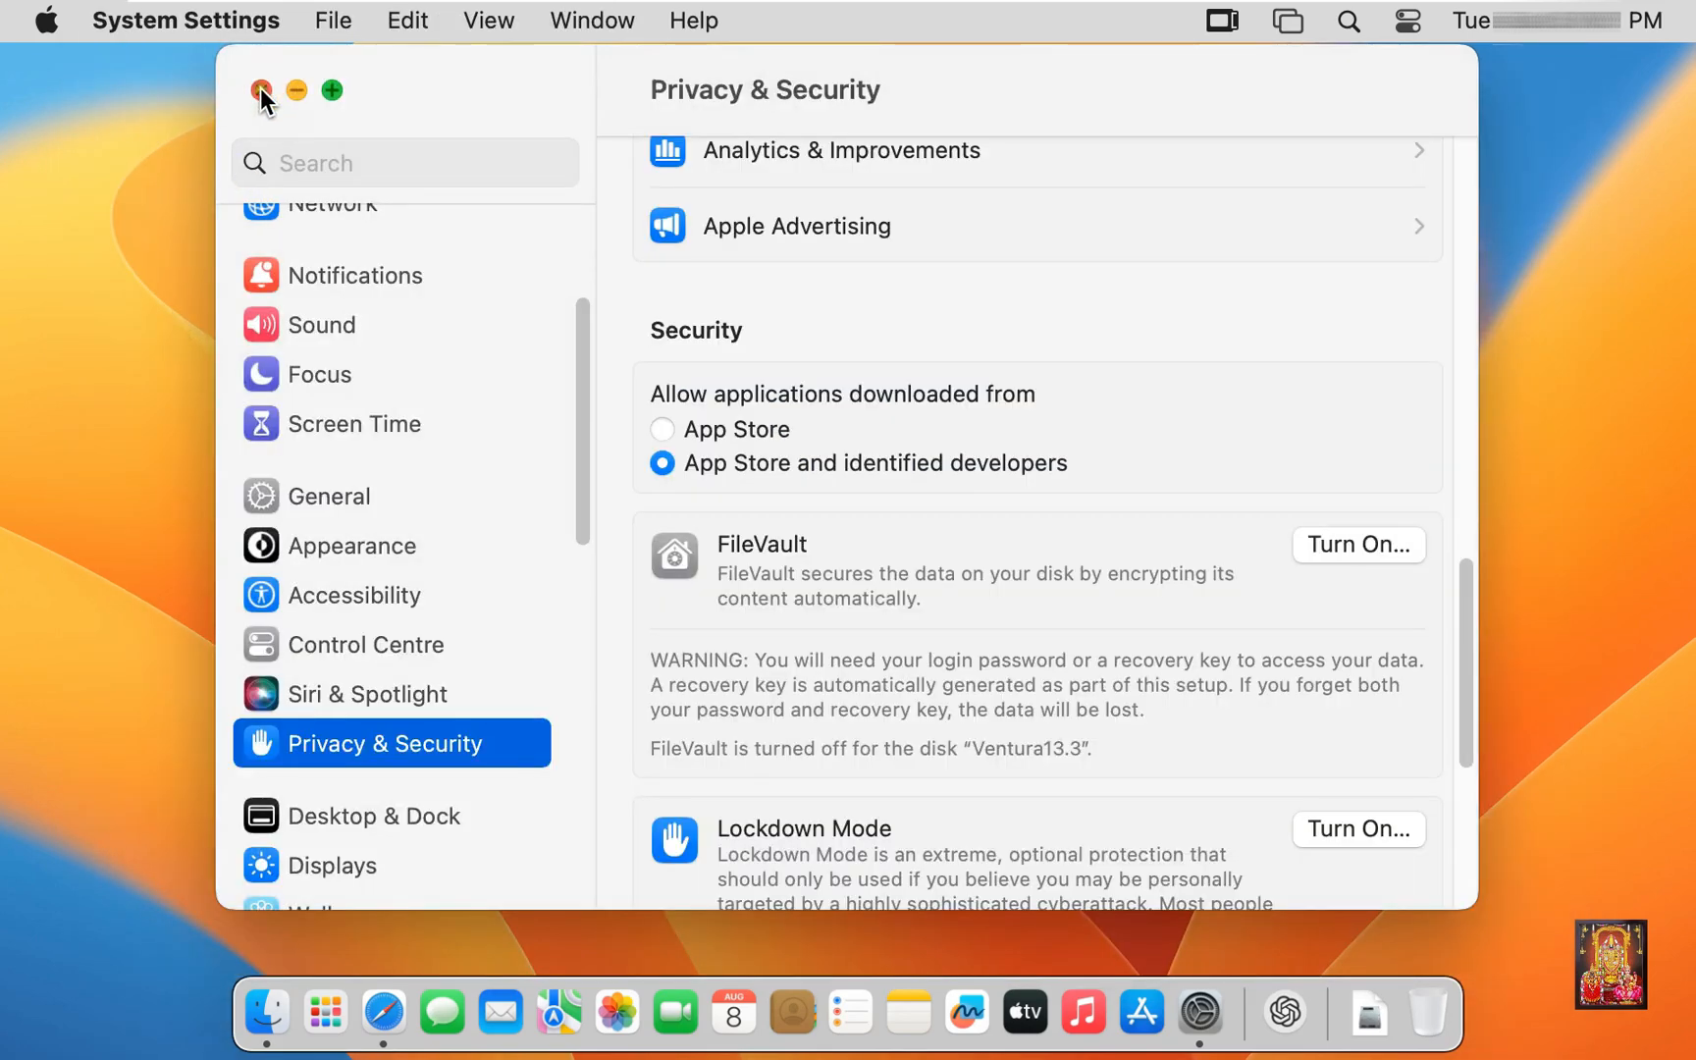
pyautogui.click(261, 90)
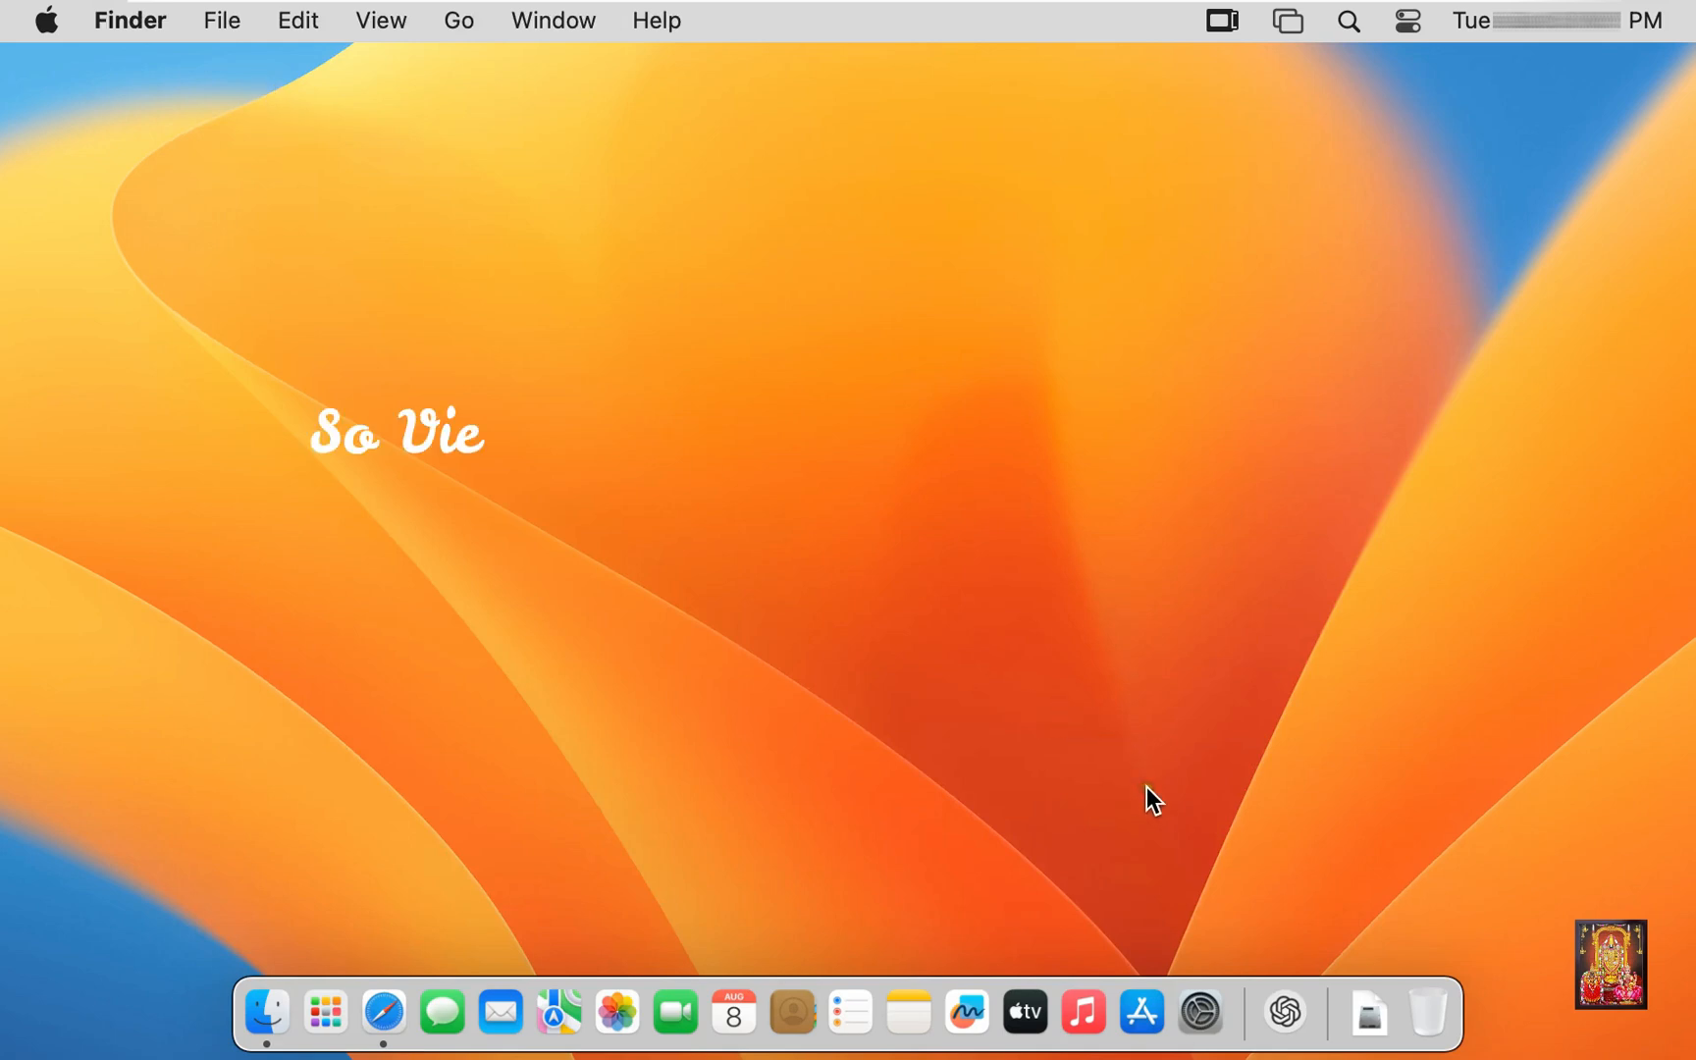